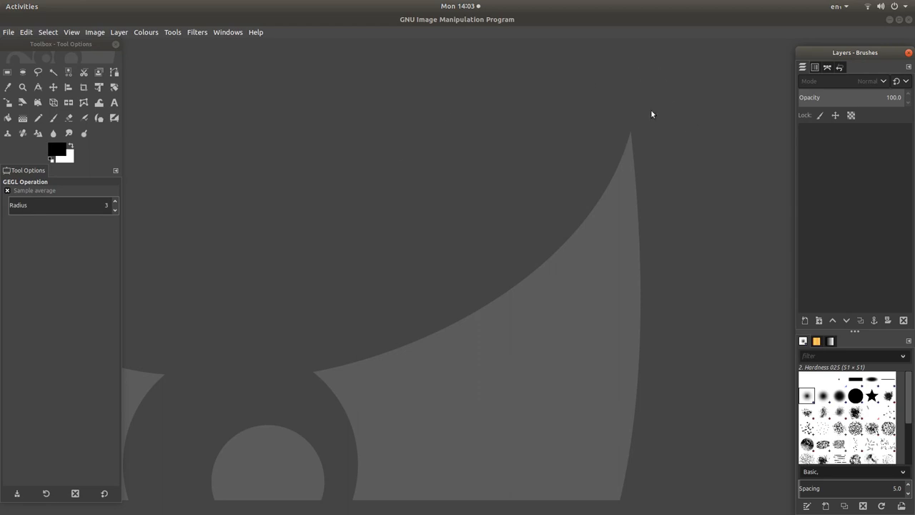
mouse_move(689, 165)
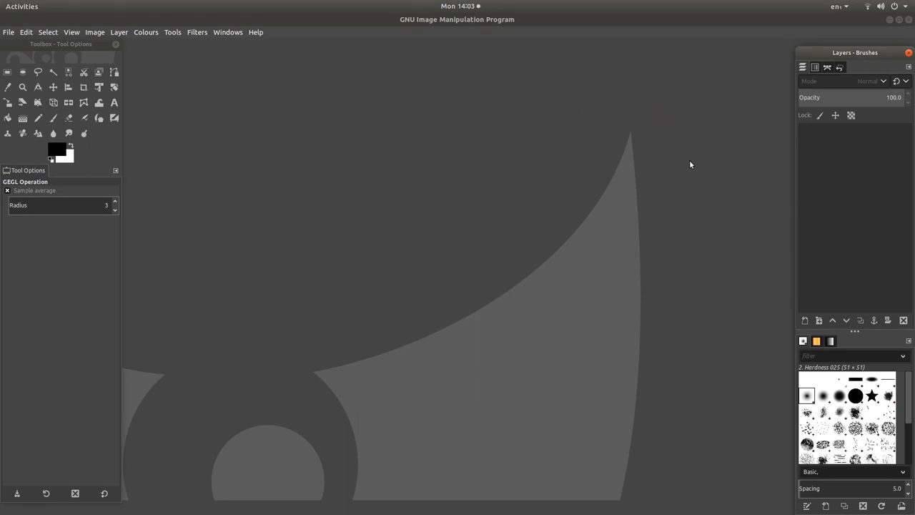
mouse_move(423, 128)
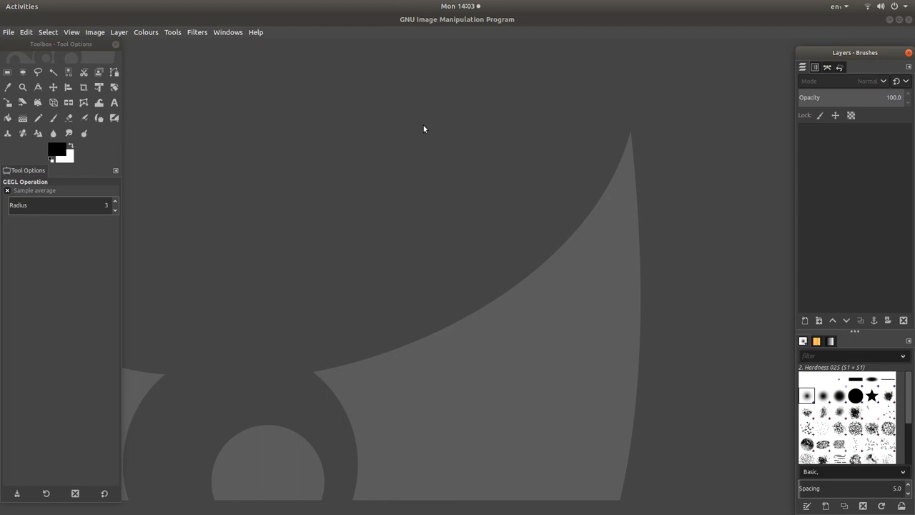
mouse_move(500, 54)
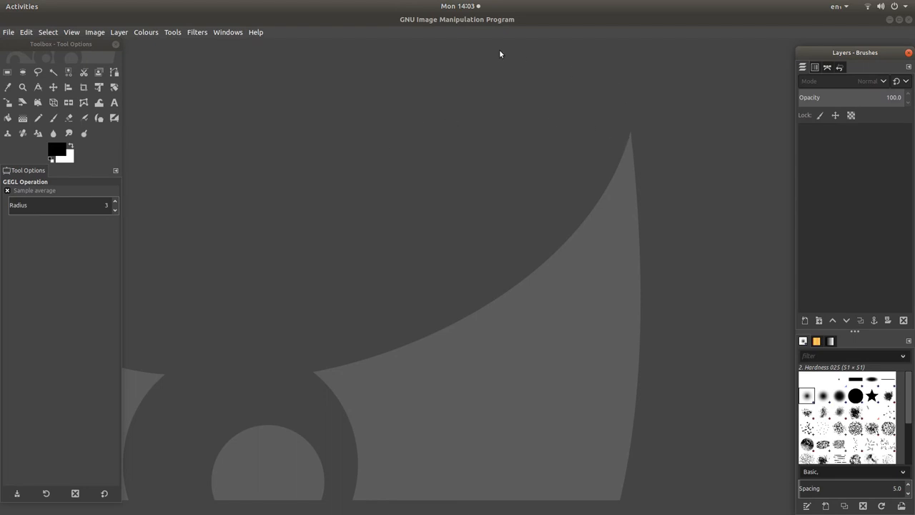
mouse_move(486, 113)
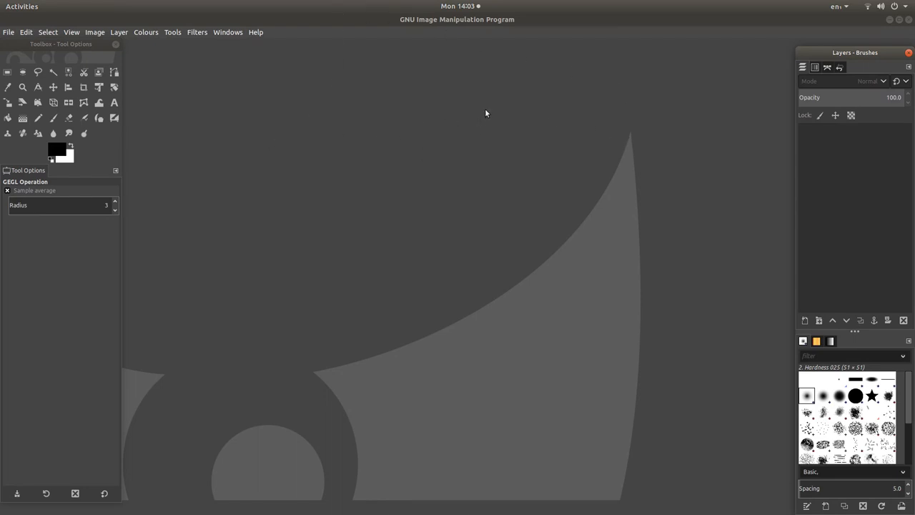
mouse_move(309, 5)
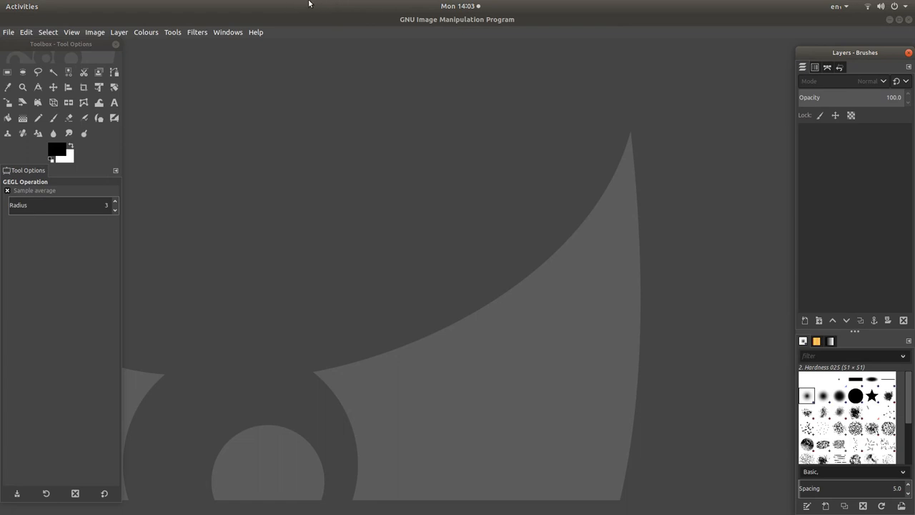
mouse_move(9, 31)
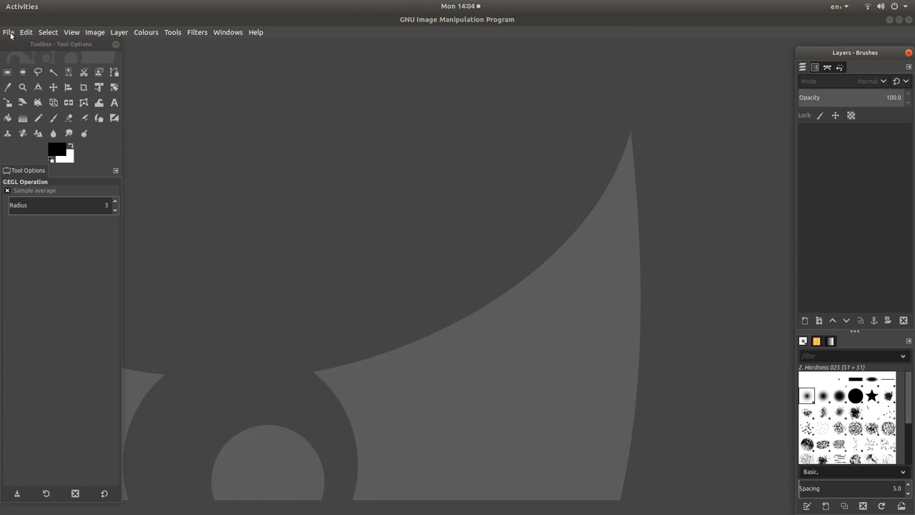
Browse to the Desktop folder in GIMP's Open Image dialog and select the portrait photo
click(9, 31)
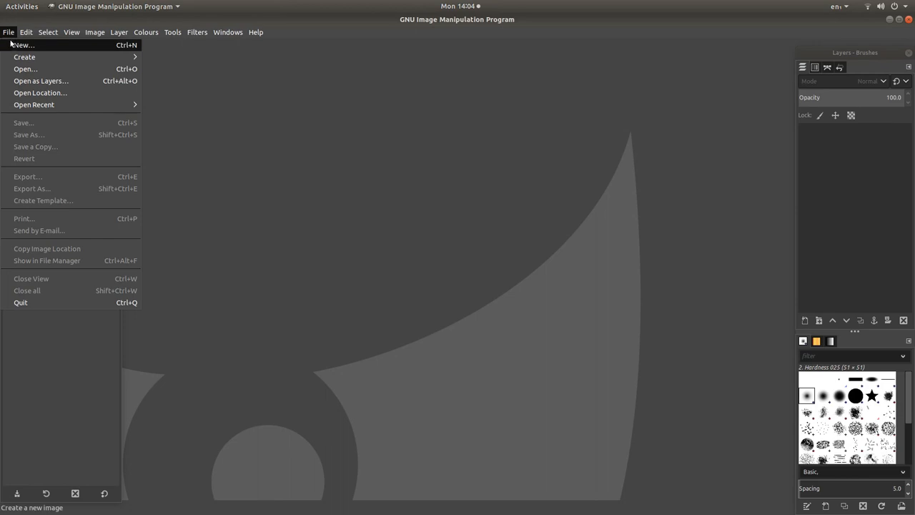
mouse_move(26, 69)
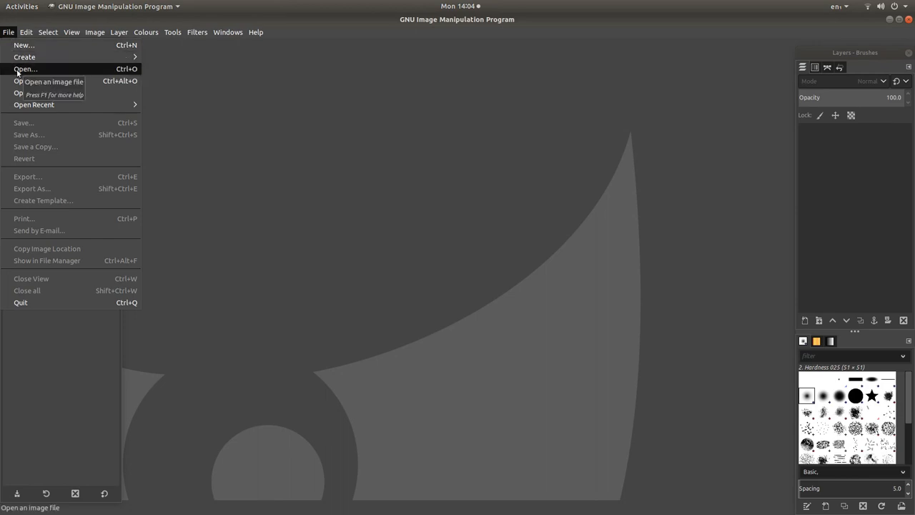
click(25, 68)
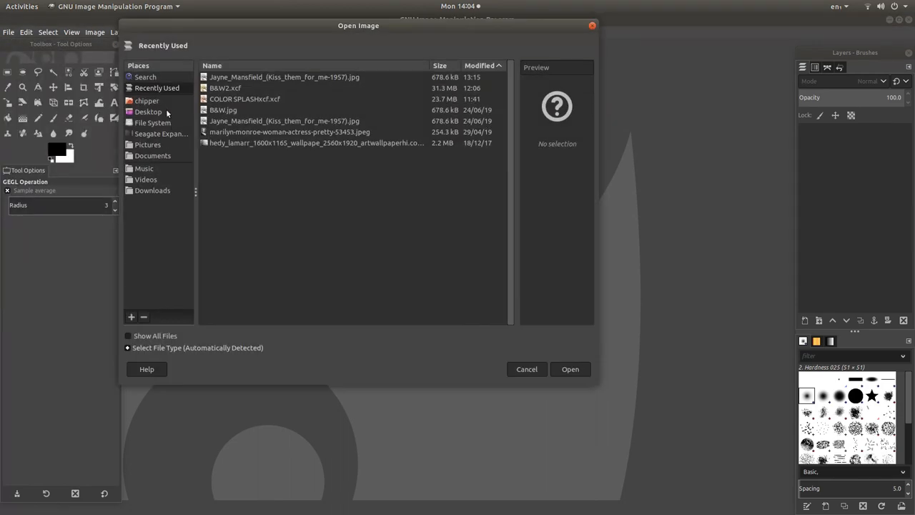
click(146, 100)
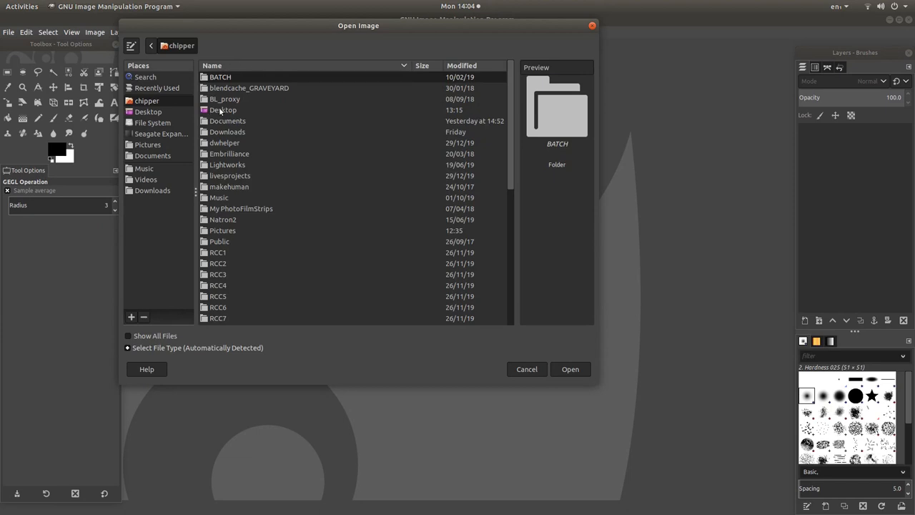
click(223, 110)
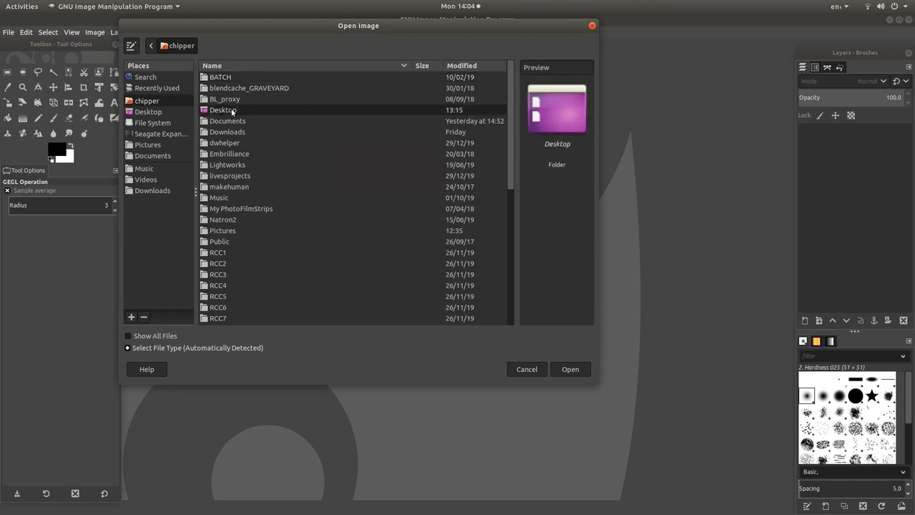
double_click(223, 109)
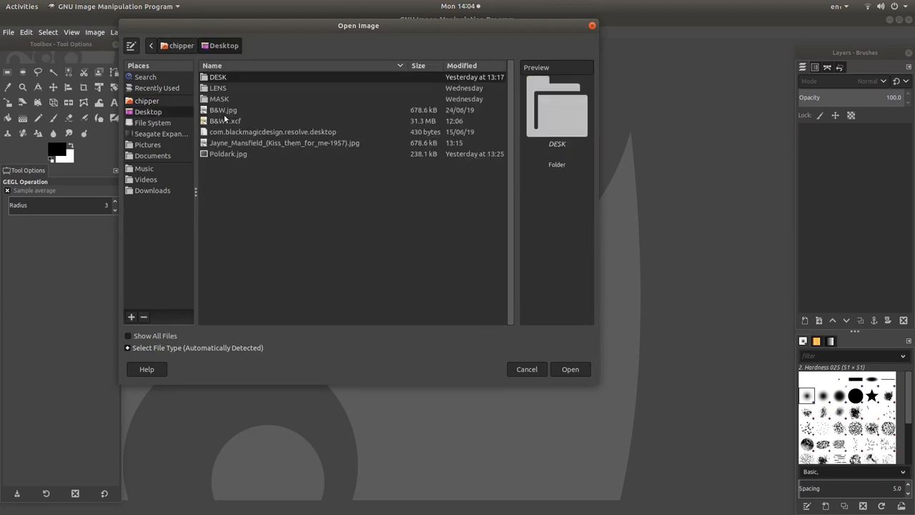
click(283, 143)
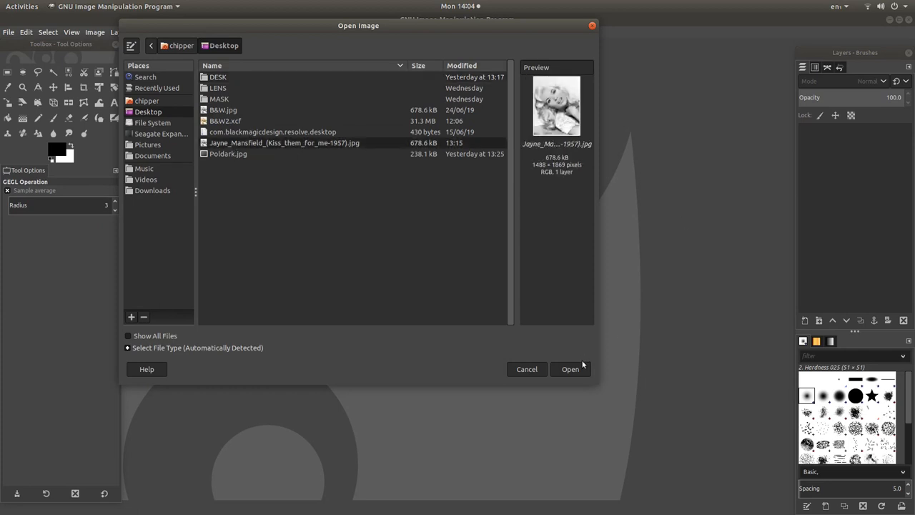
mouse_move(569, 27)
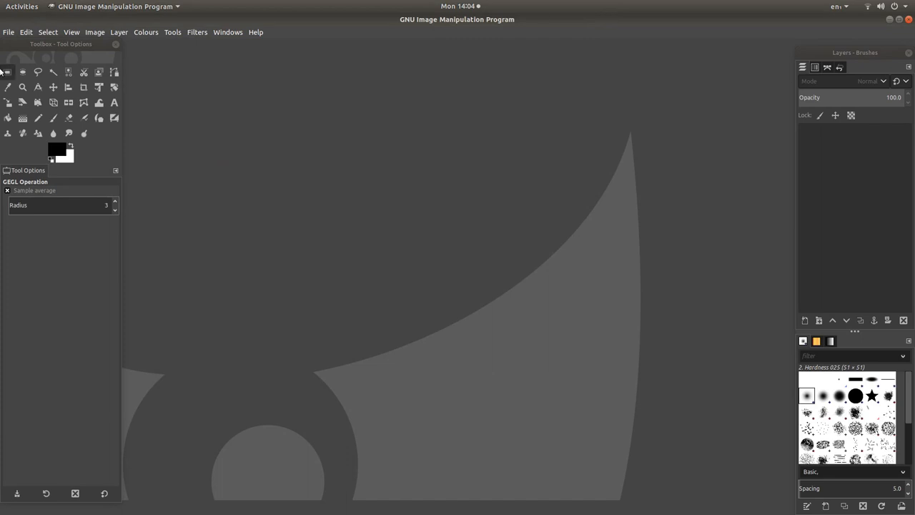
Launch Files from the dock and open the black-and-white portrait JPG in GIMP
click(21, 6)
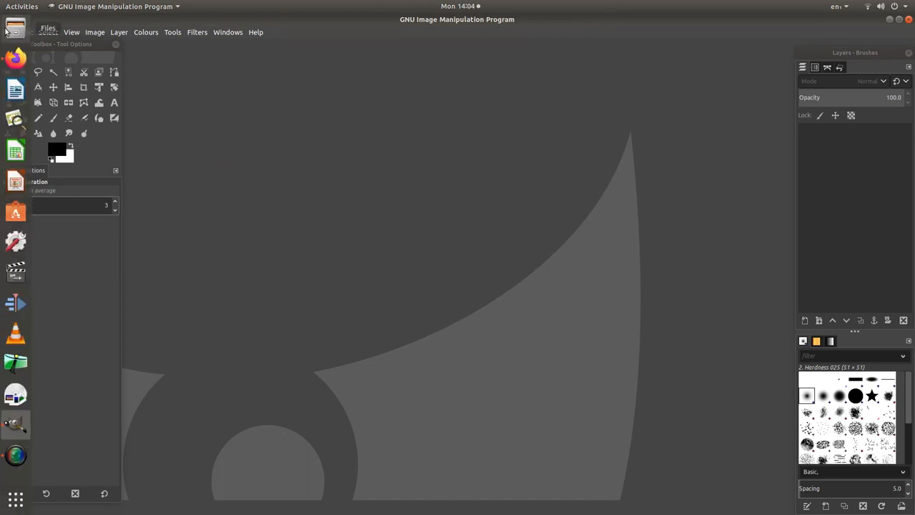
click(16, 88)
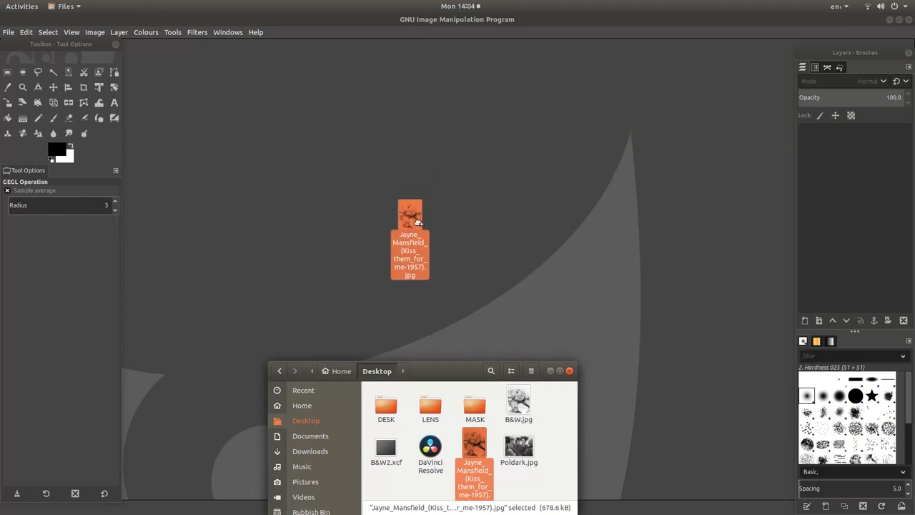
double_click(475, 455)
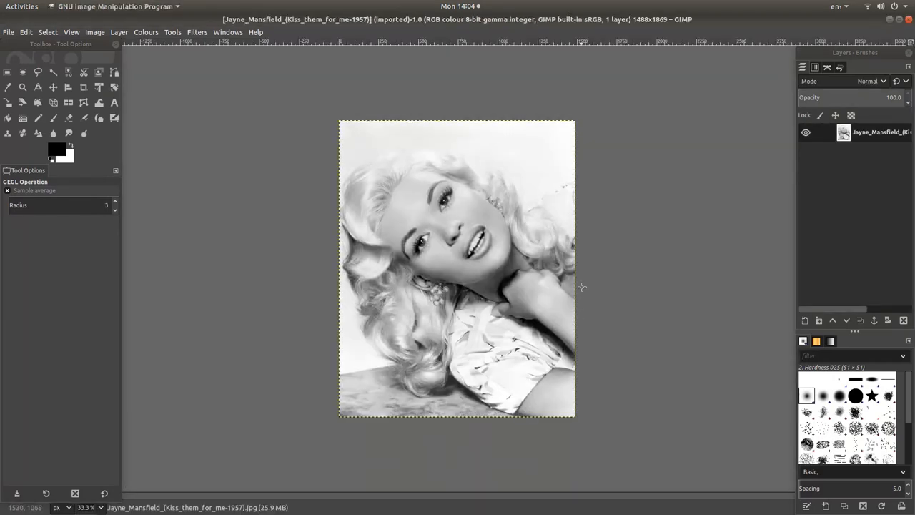
mouse_move(515, 170)
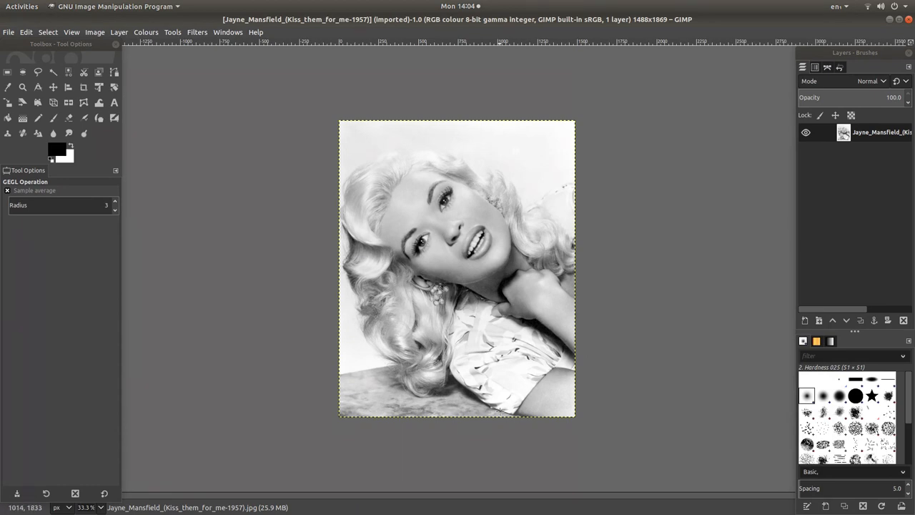
mouse_move(395, 135)
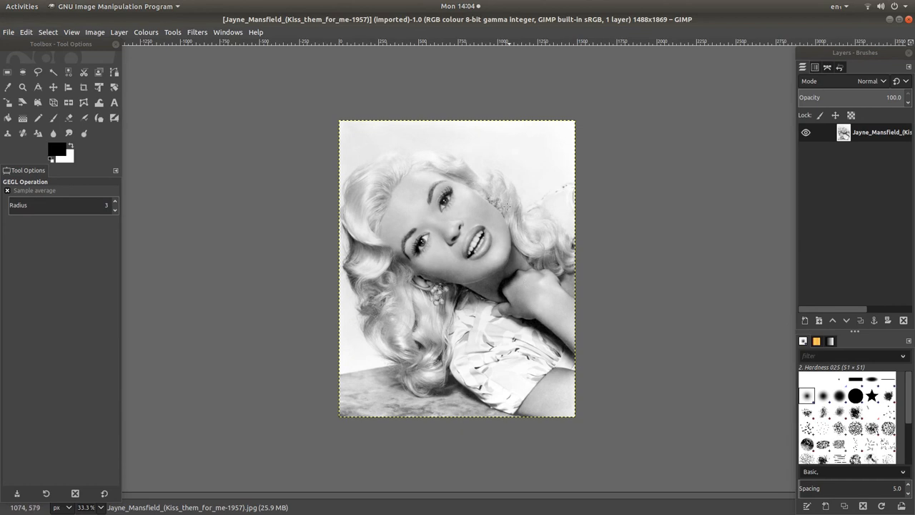
mouse_move(437, 230)
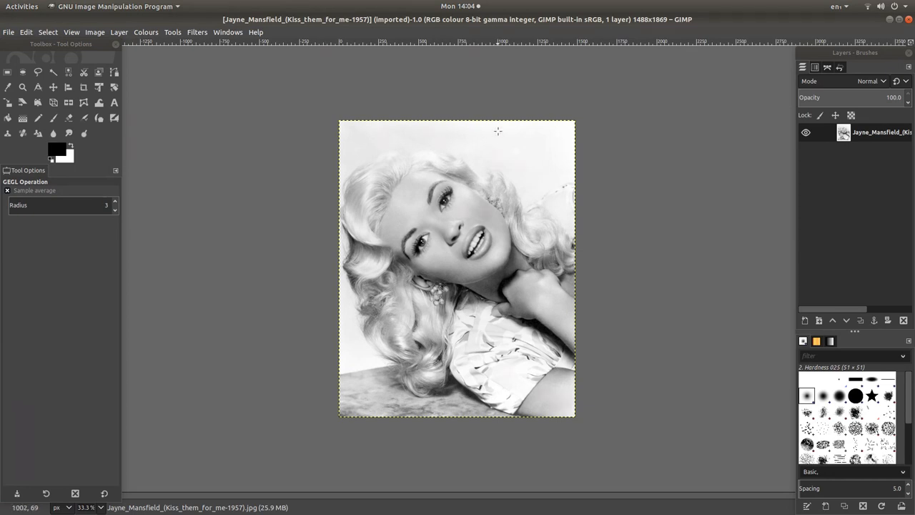
mouse_move(369, 156)
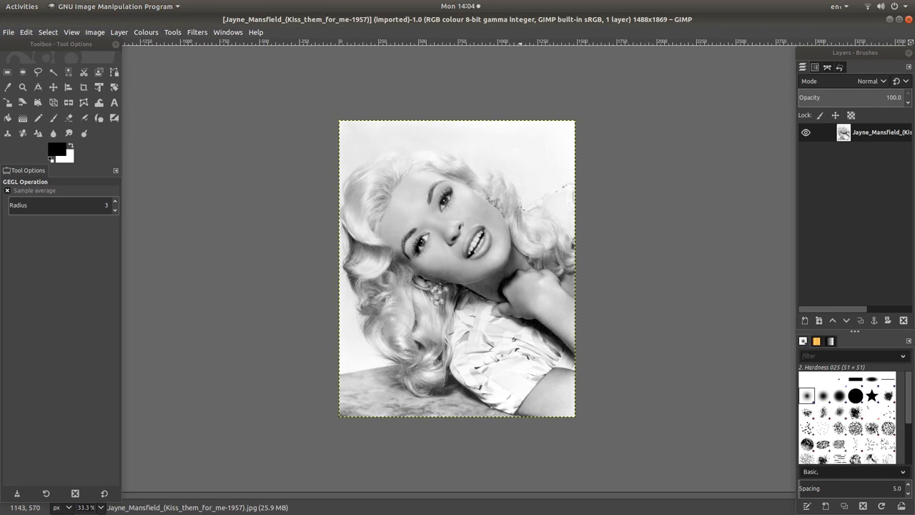
mouse_move(449, 246)
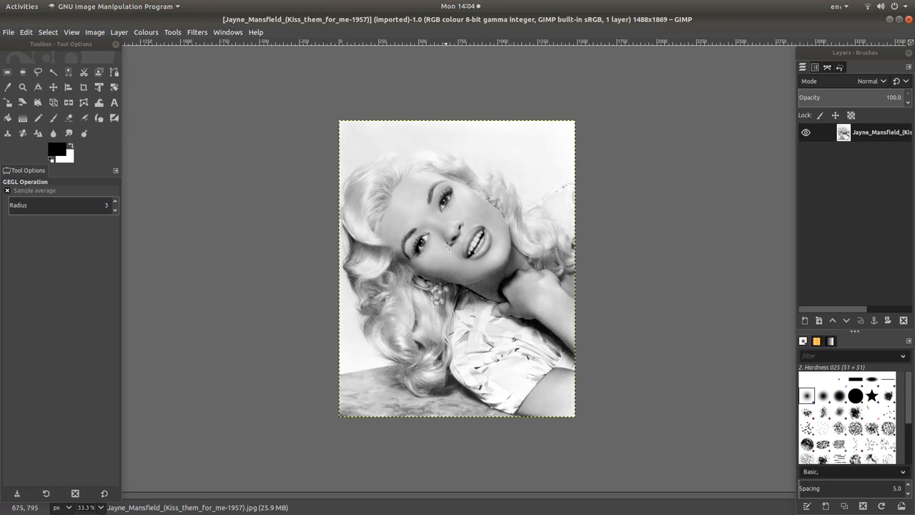
mouse_move(495, 191)
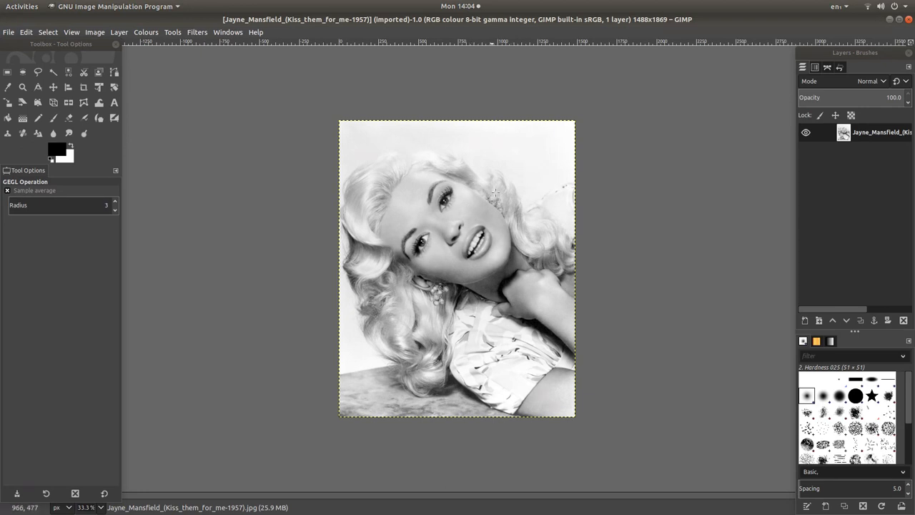
mouse_move(504, 207)
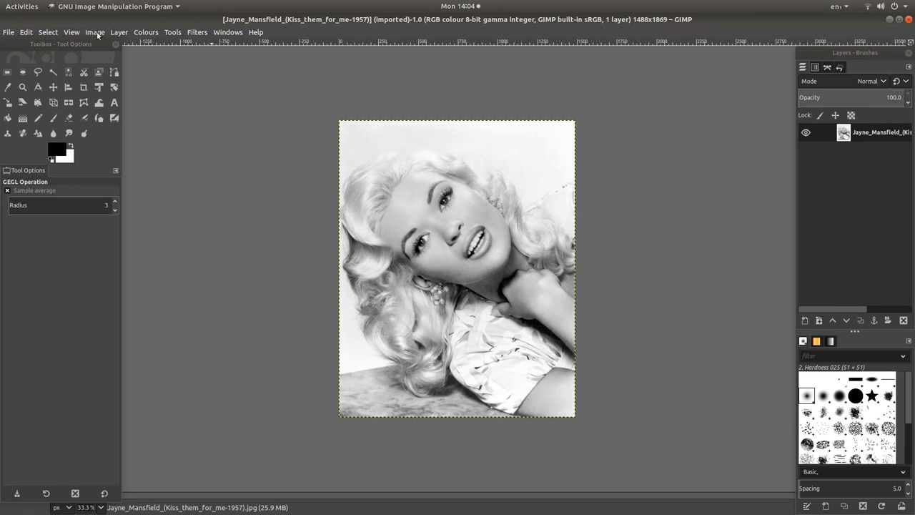
click(94, 32)
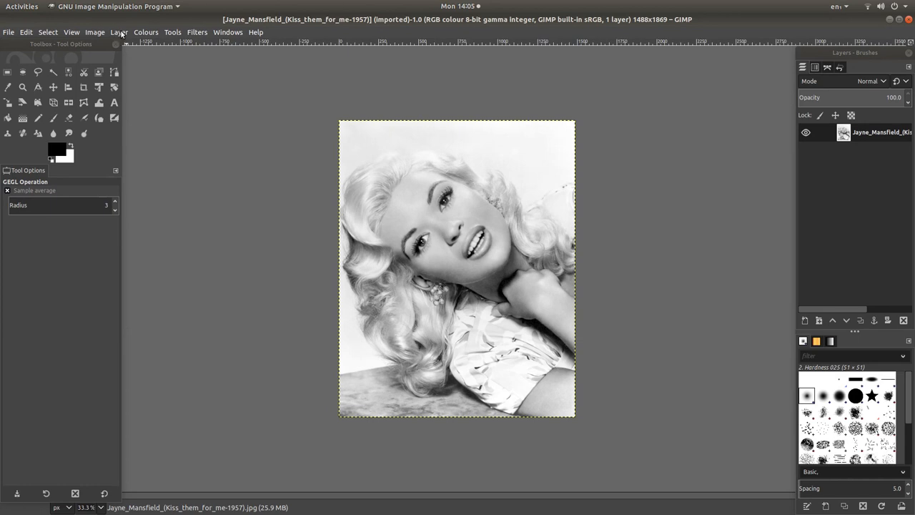
Add an alpha channel to the portrait layer via Layer > Transparency
click(119, 31)
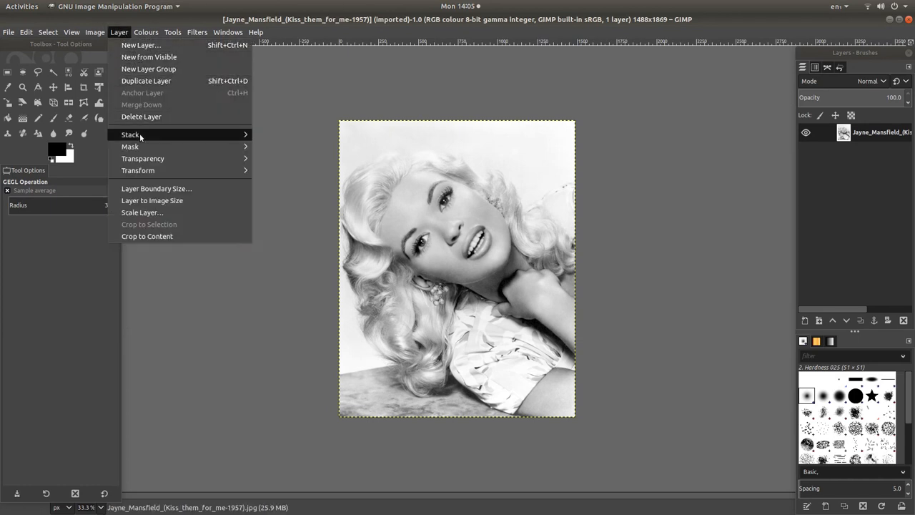
mouse_move(143, 158)
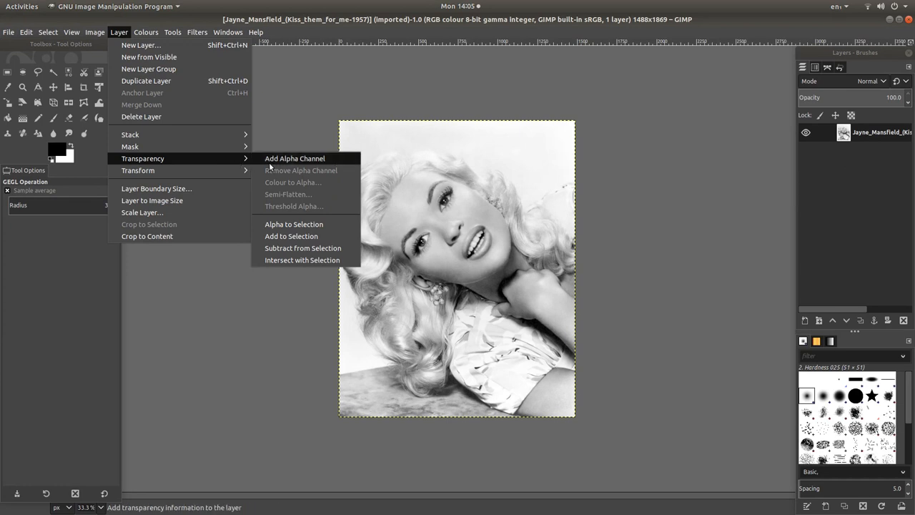
mouse_move(303, 157)
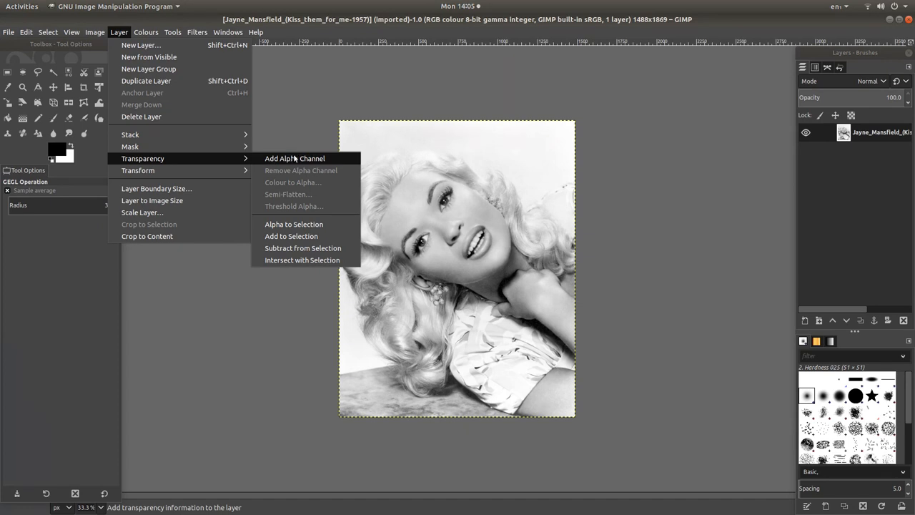
mouse_move(294, 160)
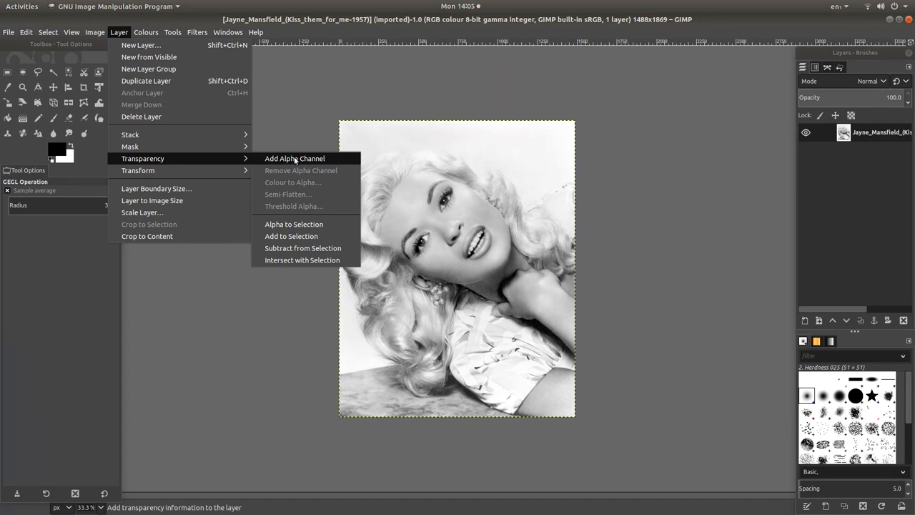
mouse_move(294, 157)
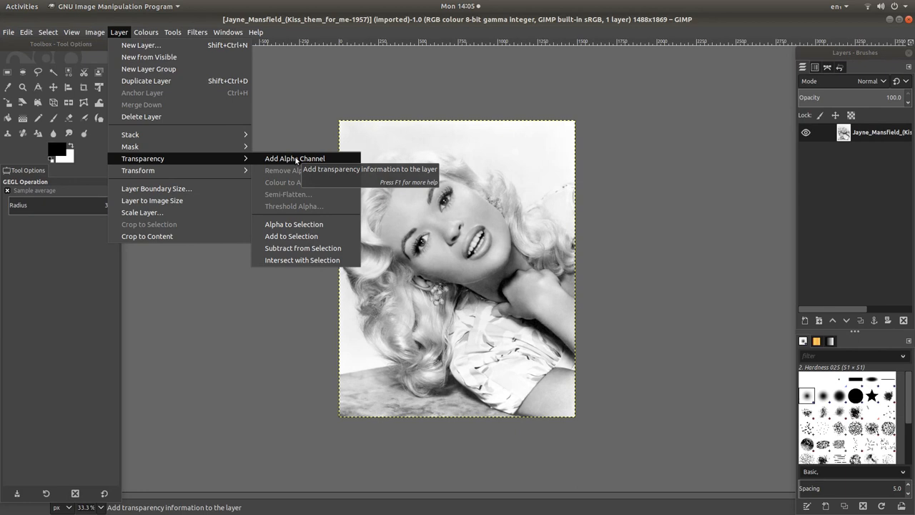
click(294, 158)
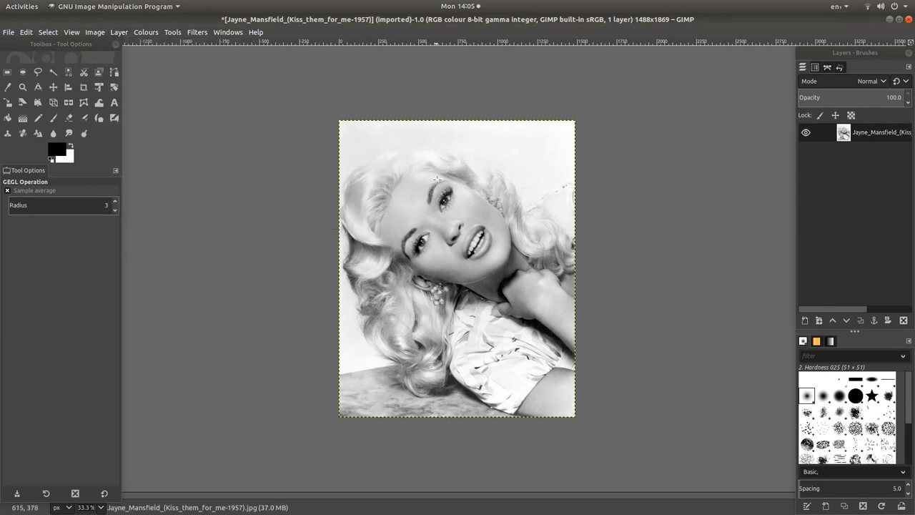
mouse_move(561, 191)
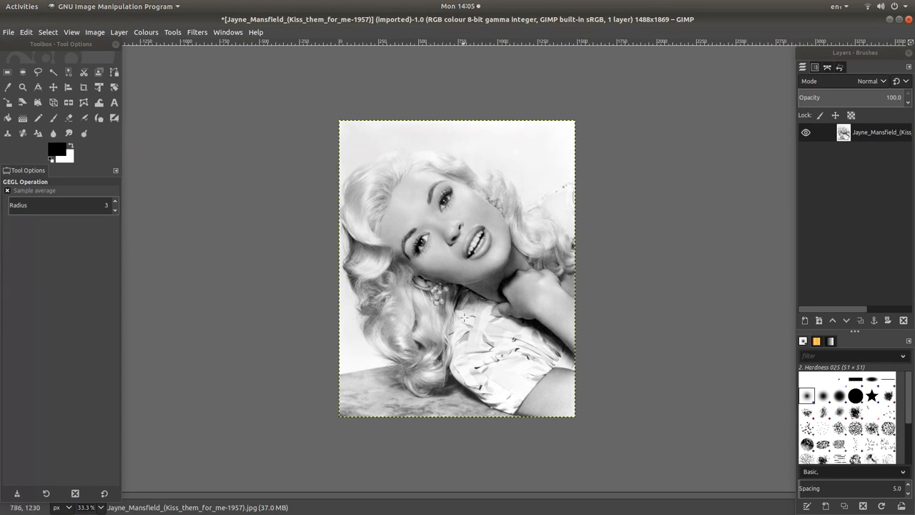
mouse_move(449, 160)
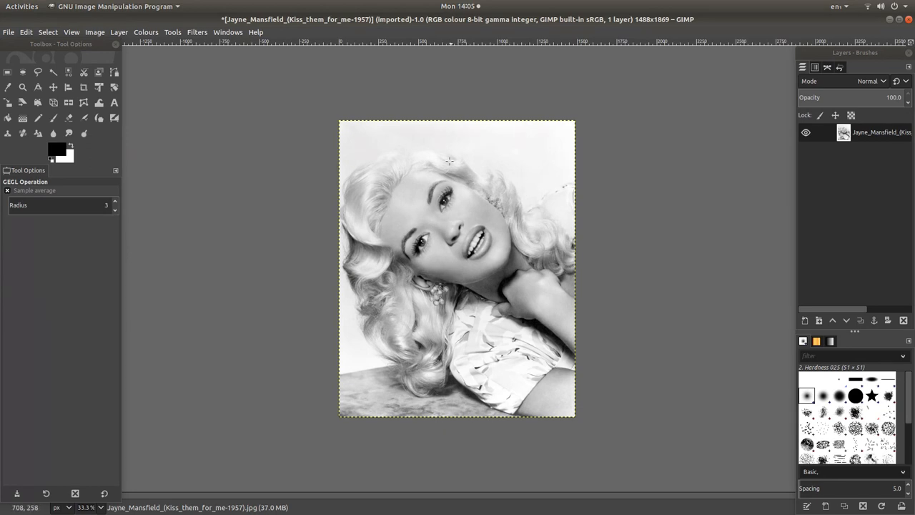
mouse_move(411, 151)
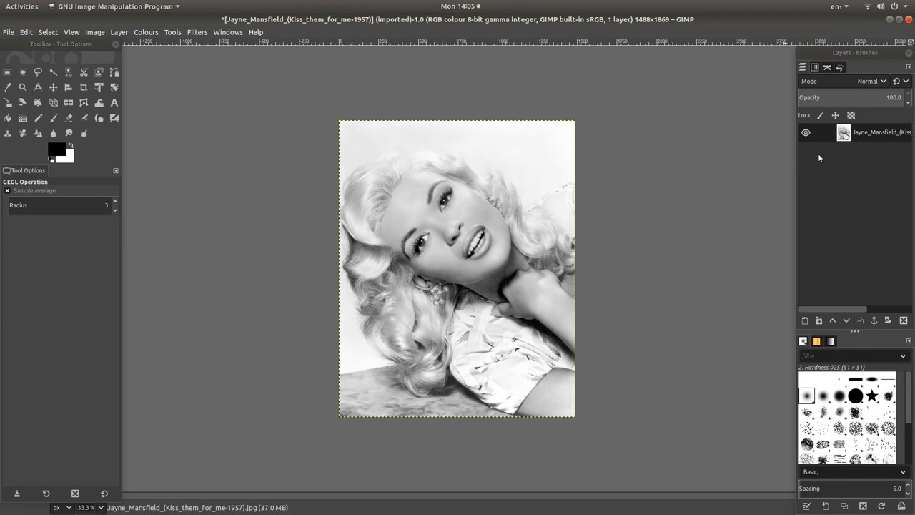
mouse_move(845, 269)
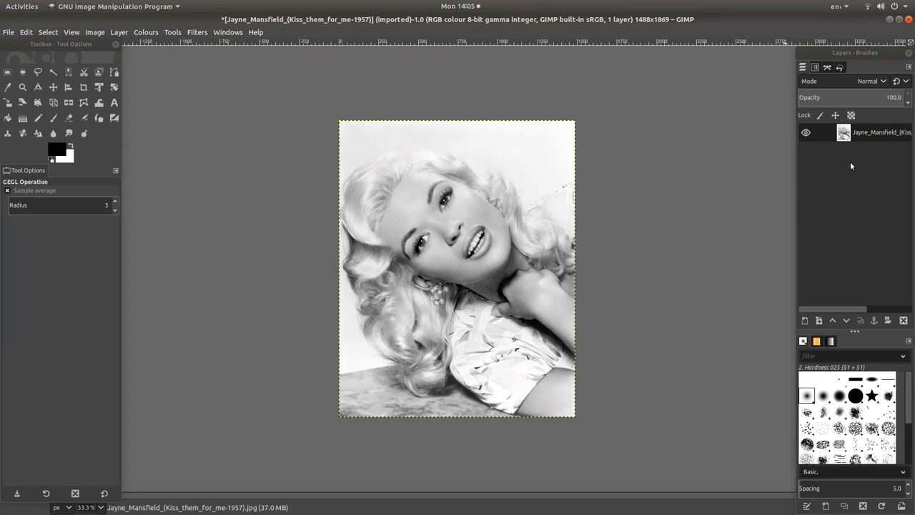
mouse_move(806, 320)
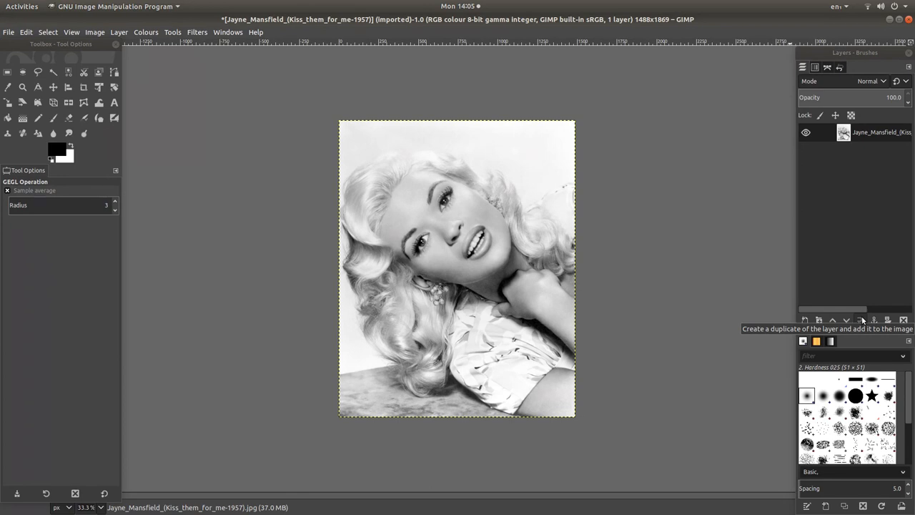
Duplicate the portrait layer repeatedly until seven identical layers are stacked
click(861, 320)
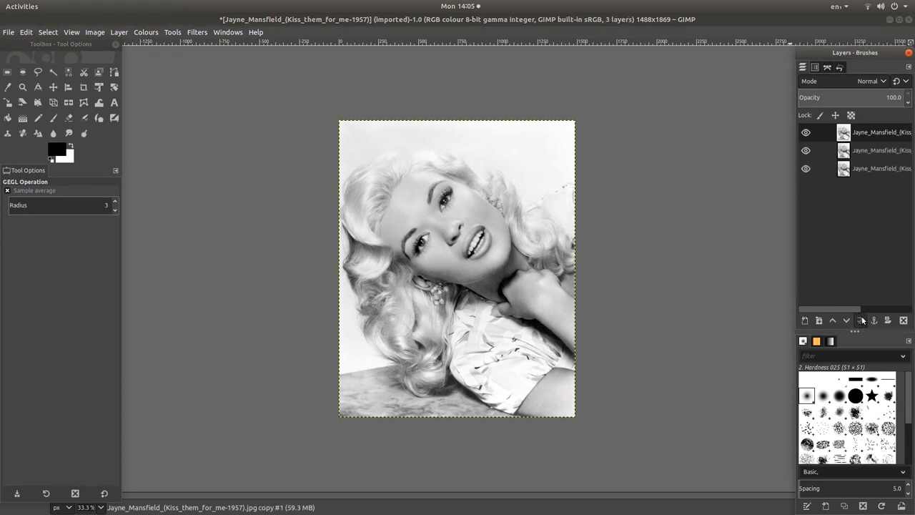
click(817, 320)
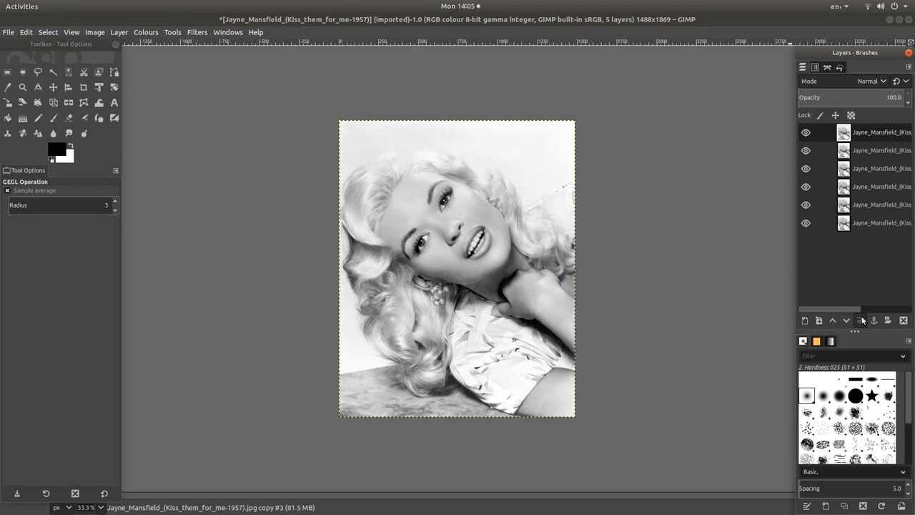
click(861, 320)
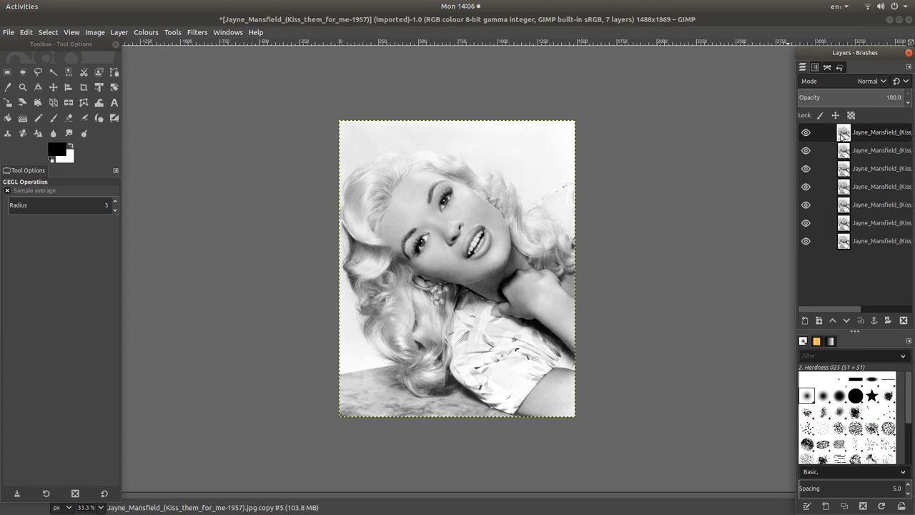
mouse_move(812, 134)
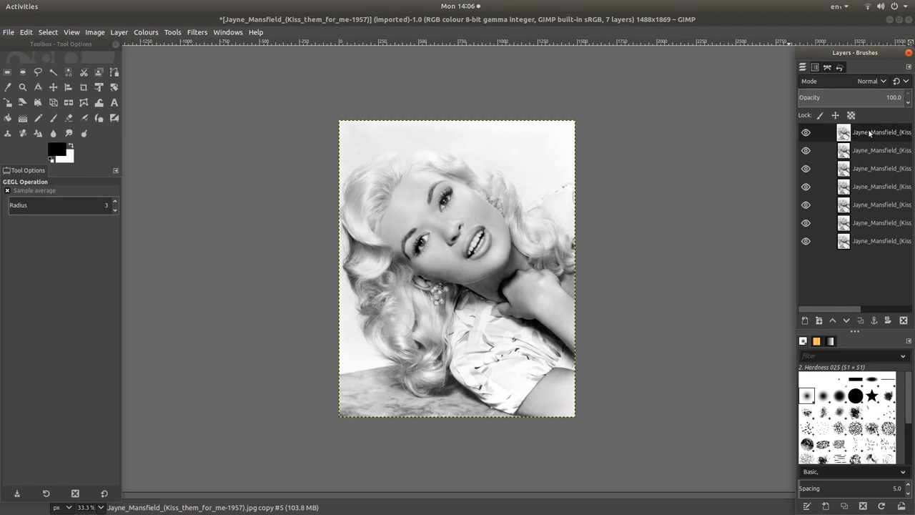
mouse_move(561, 286)
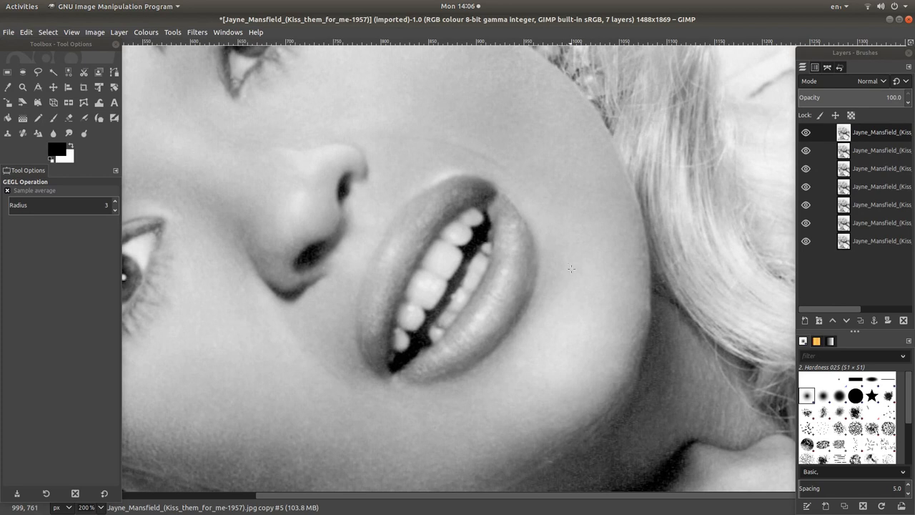
mouse_move(636, 89)
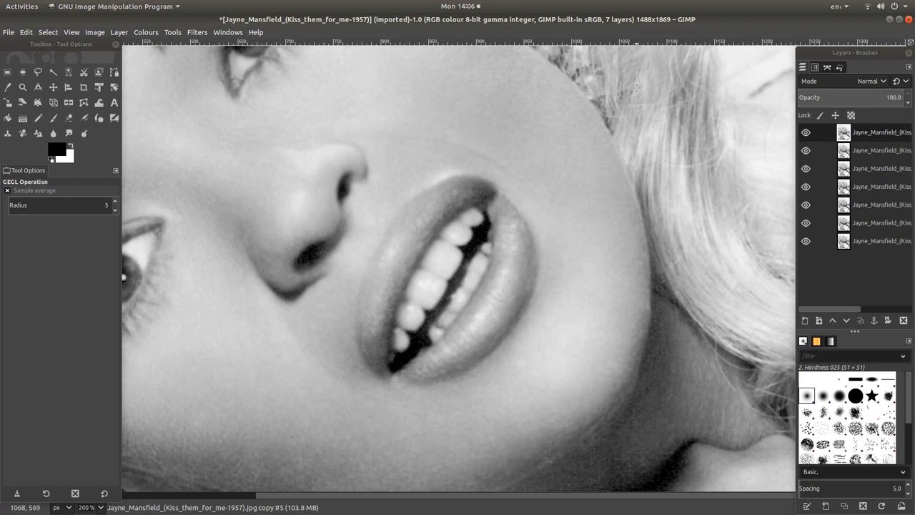
mouse_move(431, 70)
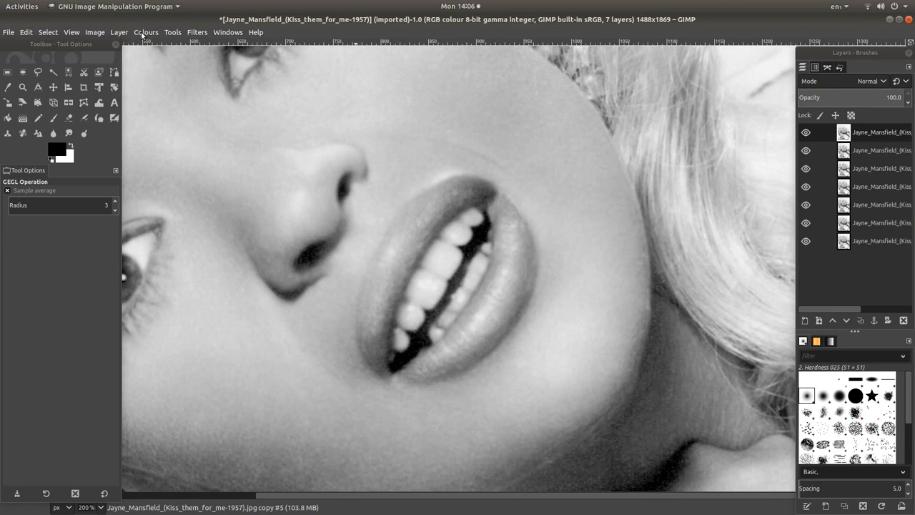
Bring up Colours > Colourise, previewing a cyan tint on the top layer
click(146, 31)
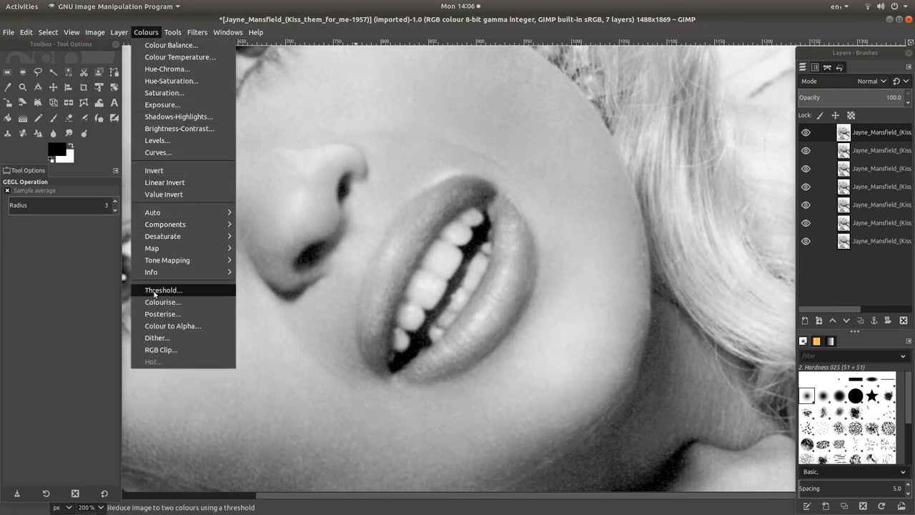
mouse_move(163, 302)
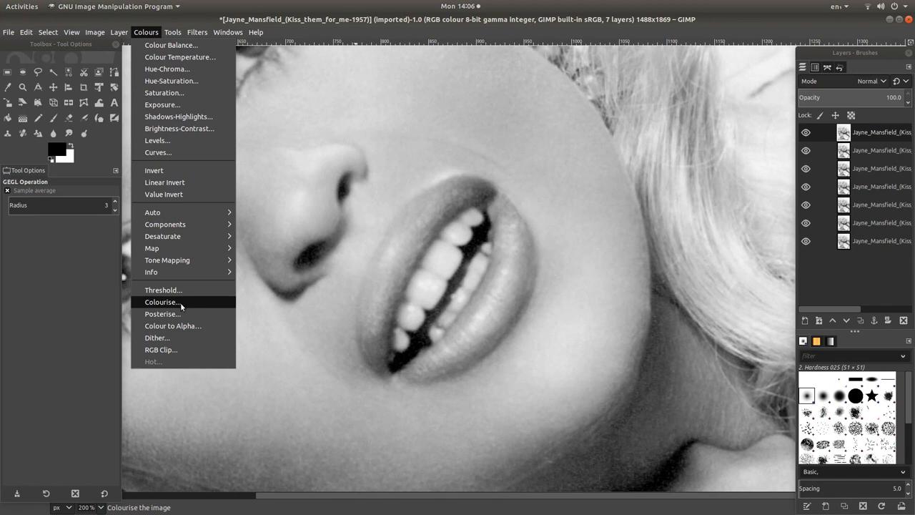
click(161, 301)
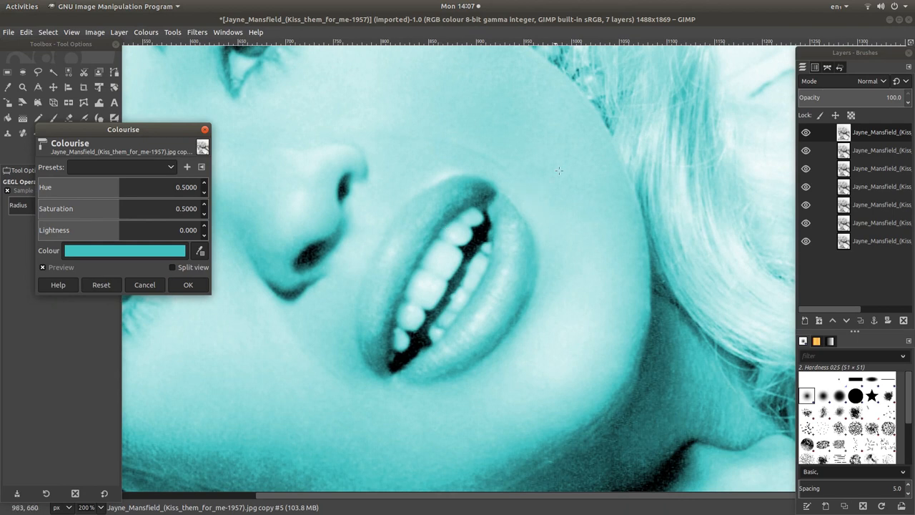
mouse_move(494, 187)
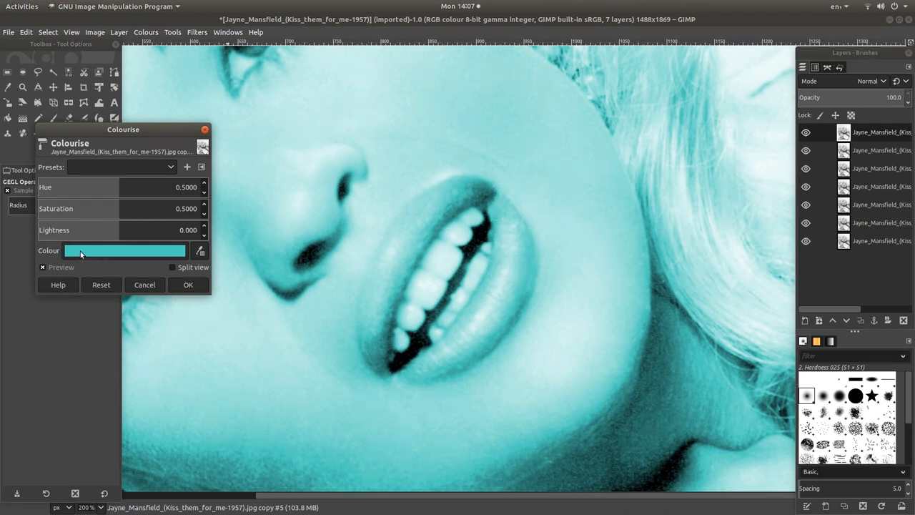
mouse_move(139, 254)
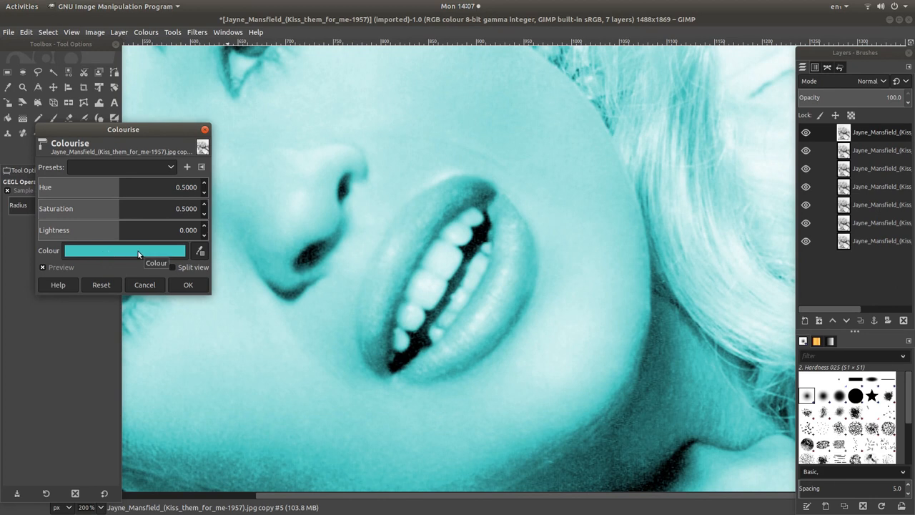
Change the Colourise tint from cyan to red (c14242) and confirm the colour
click(124, 250)
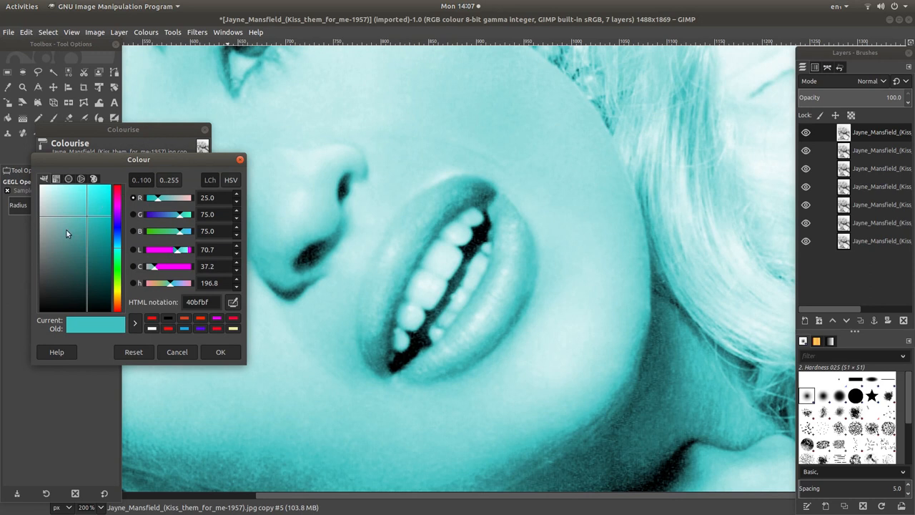
mouse_move(79, 227)
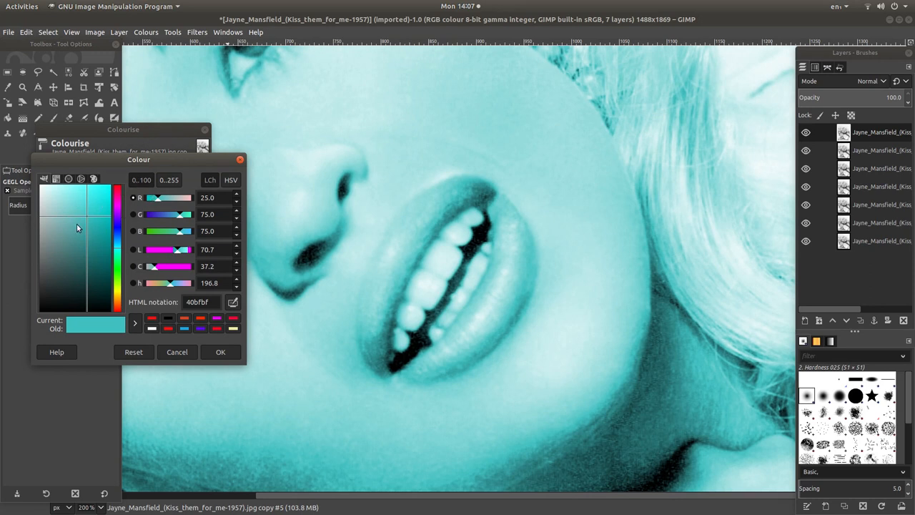
mouse_move(186, 242)
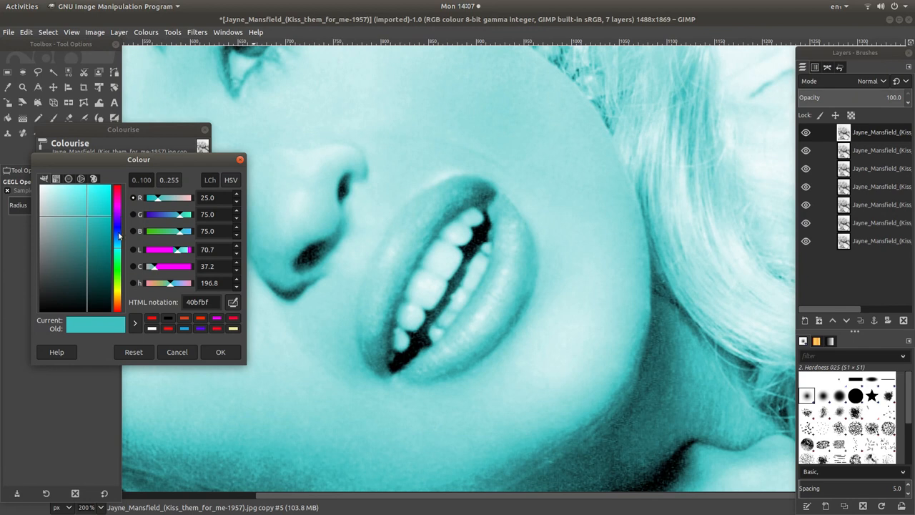
mouse_move(125, 221)
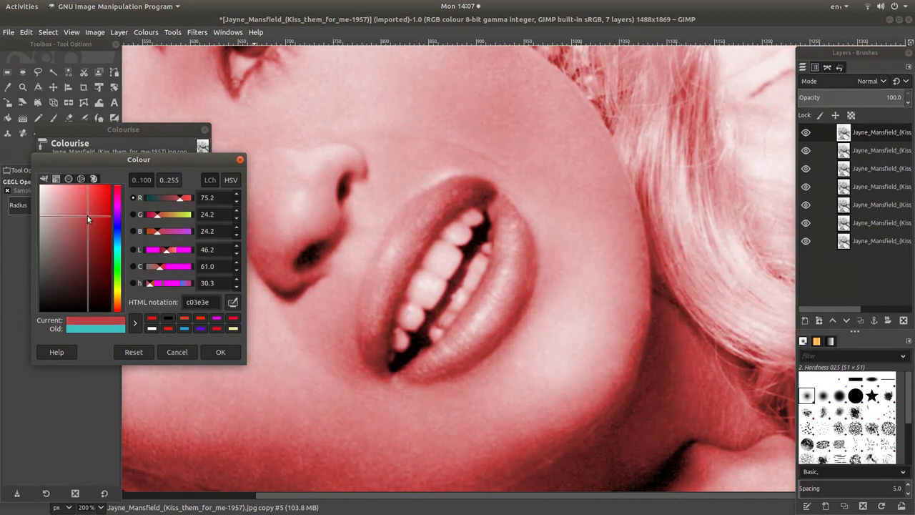
click(87, 220)
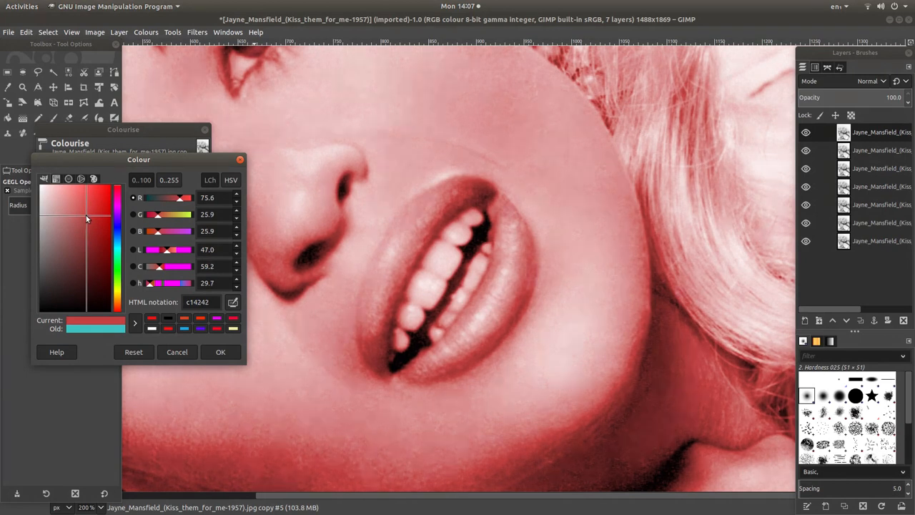
mouse_move(404, 209)
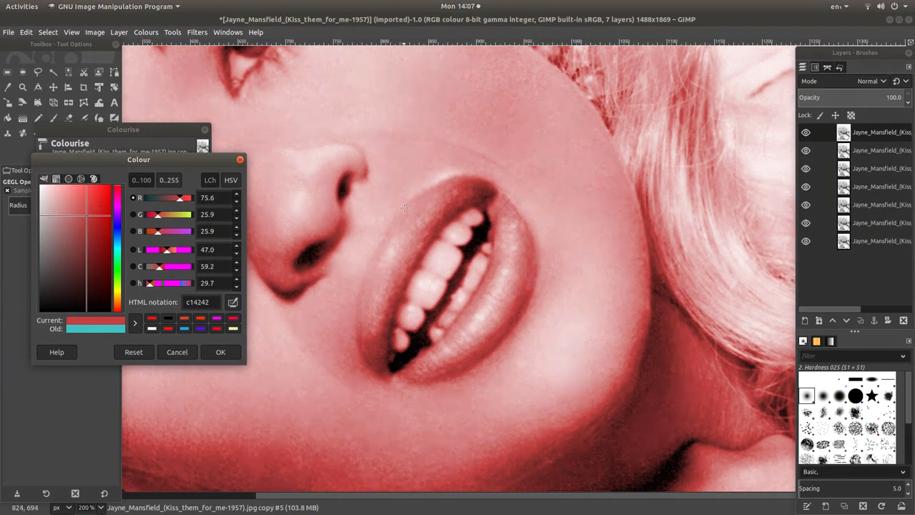
mouse_move(375, 296)
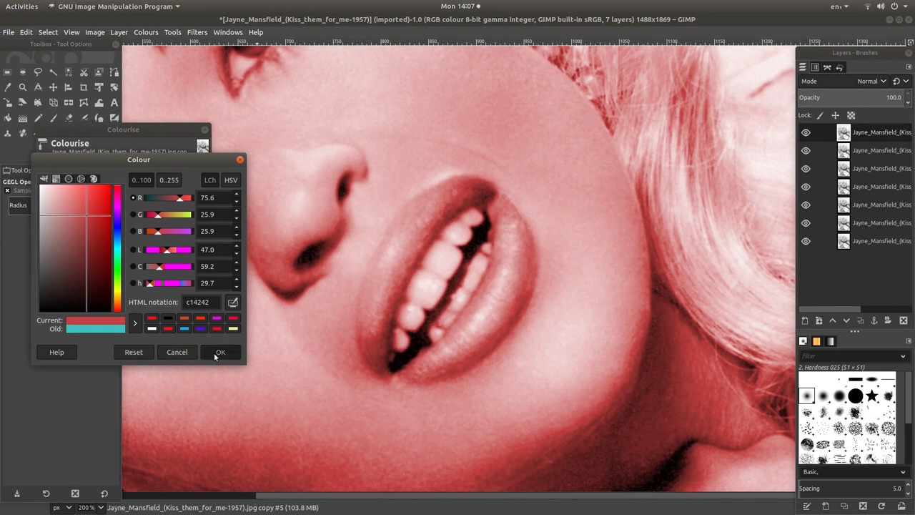
click(220, 351)
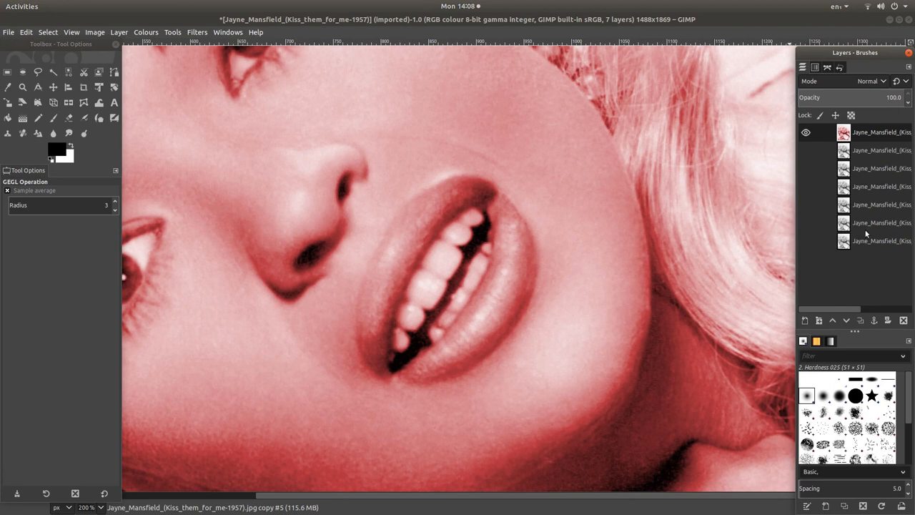
mouse_move(861, 142)
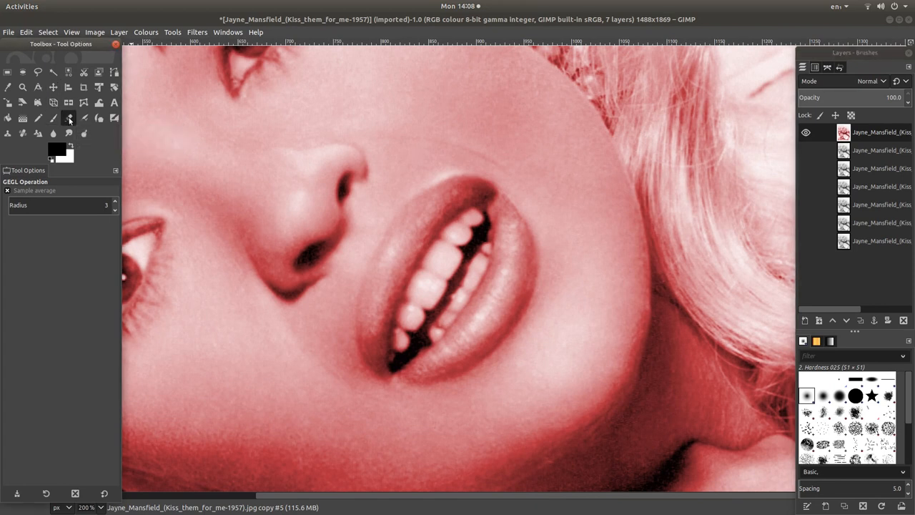
Switch to the Eraser, enlarge it and choose the '2. Hardness 100' round brush
click(69, 117)
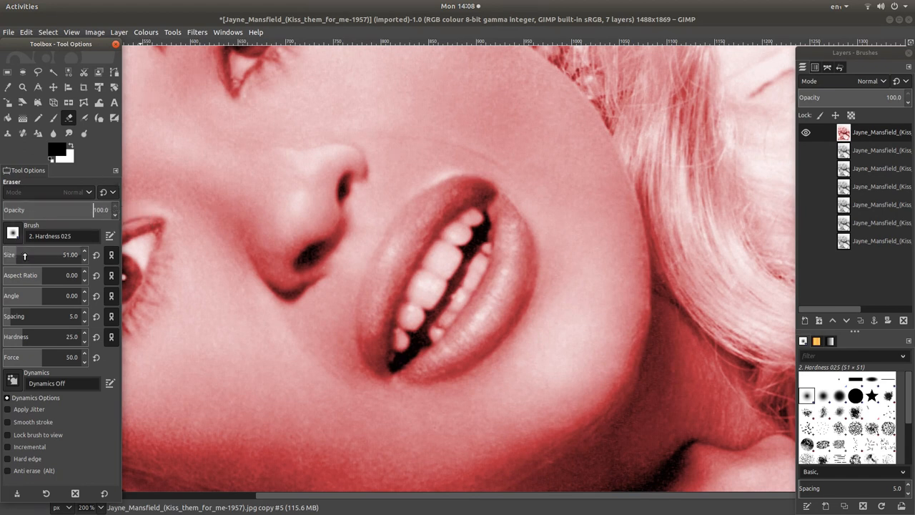
mouse_move(27, 318)
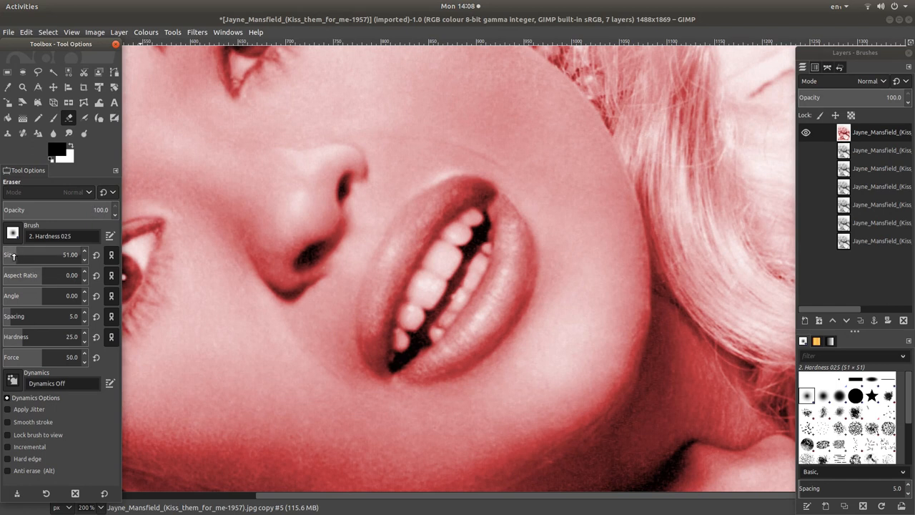
drag(28, 254, 64, 255)
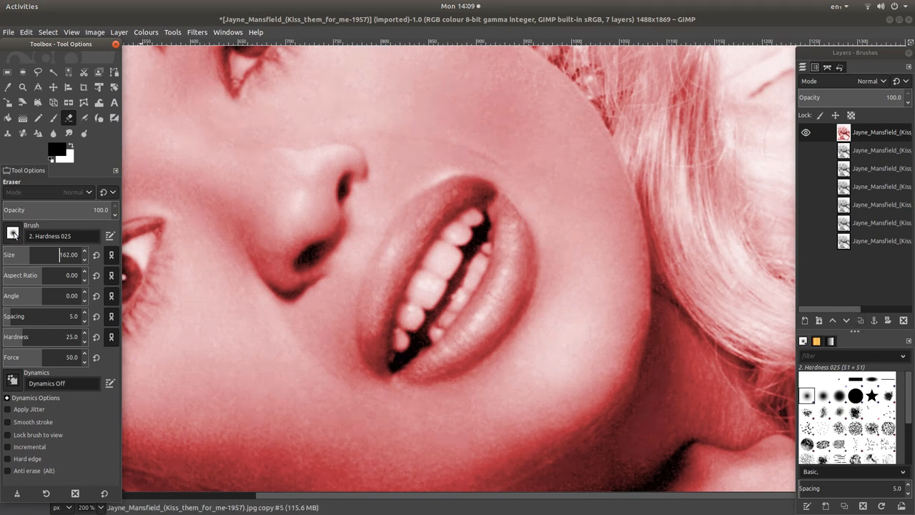
click(11, 235)
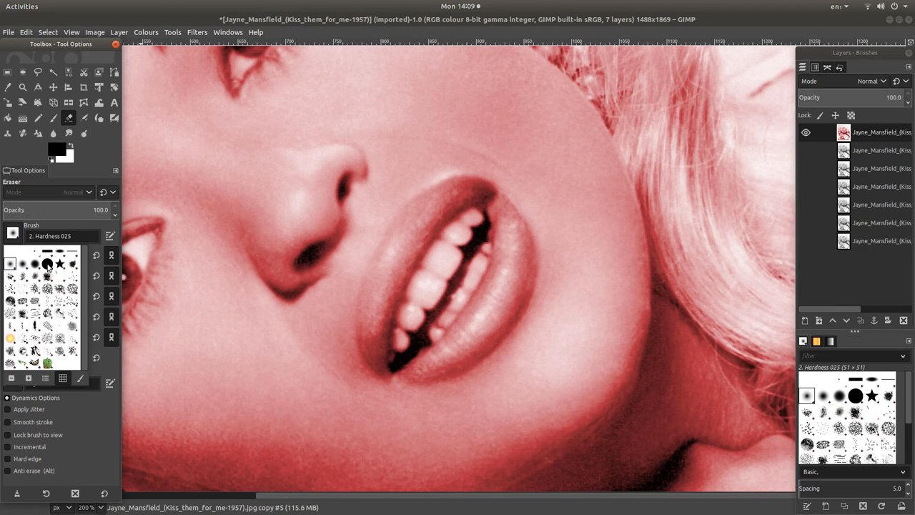
click(855, 395)
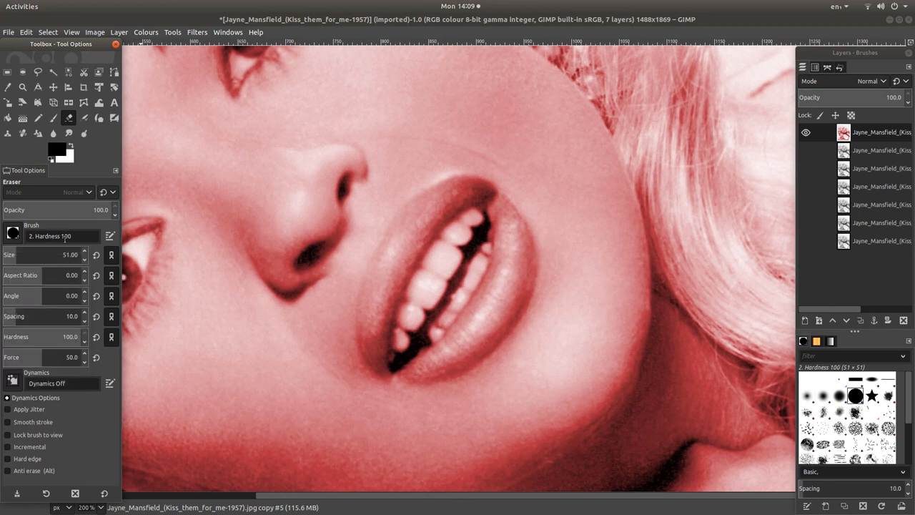
mouse_move(238, 222)
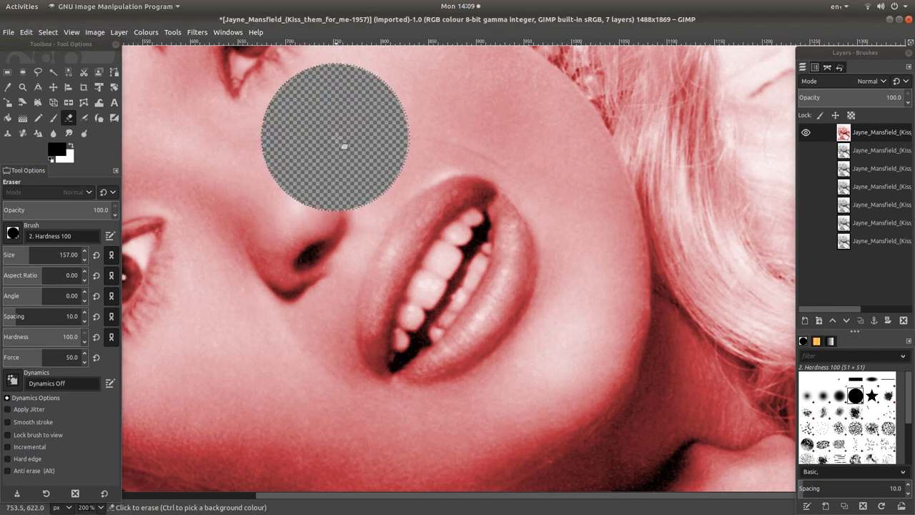
Erase the red tint down the left cheek and chin and begin on the right side
drag(343, 146, 269, 263)
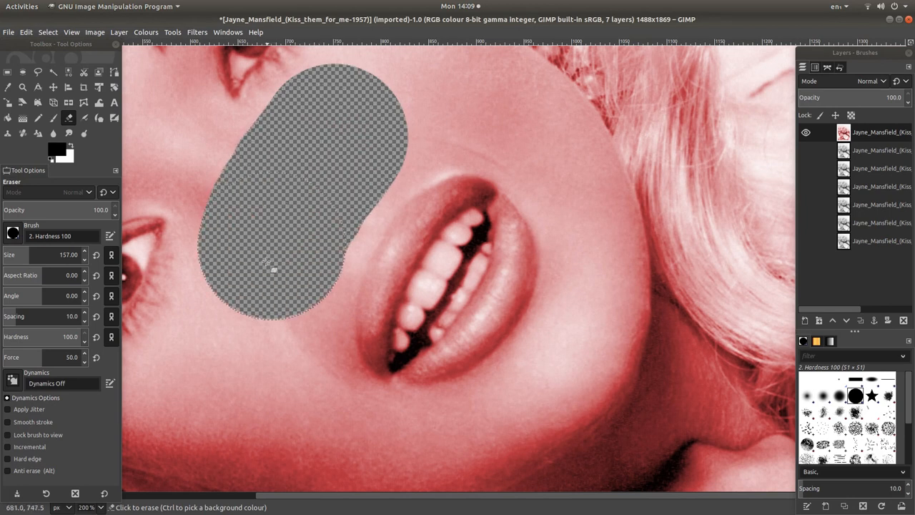
drag(269, 265, 269, 388)
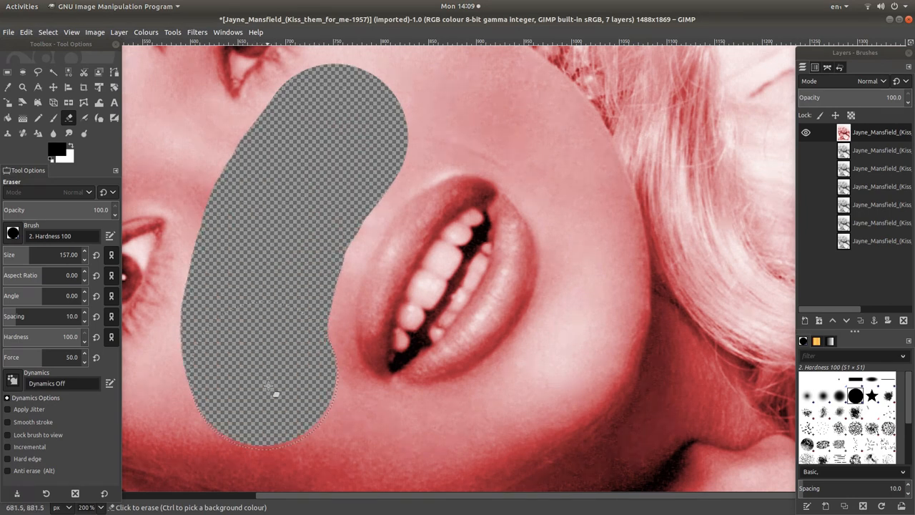
drag(269, 386, 375, 469)
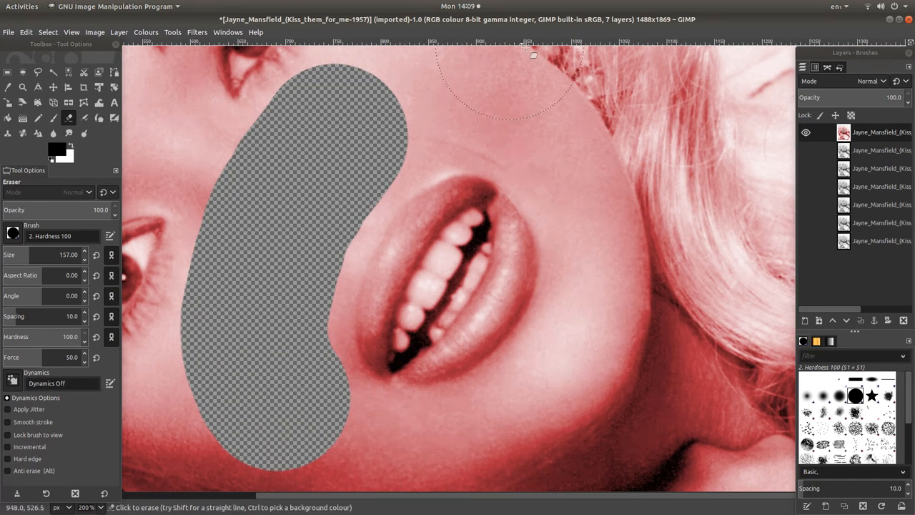
mouse_move(650, 307)
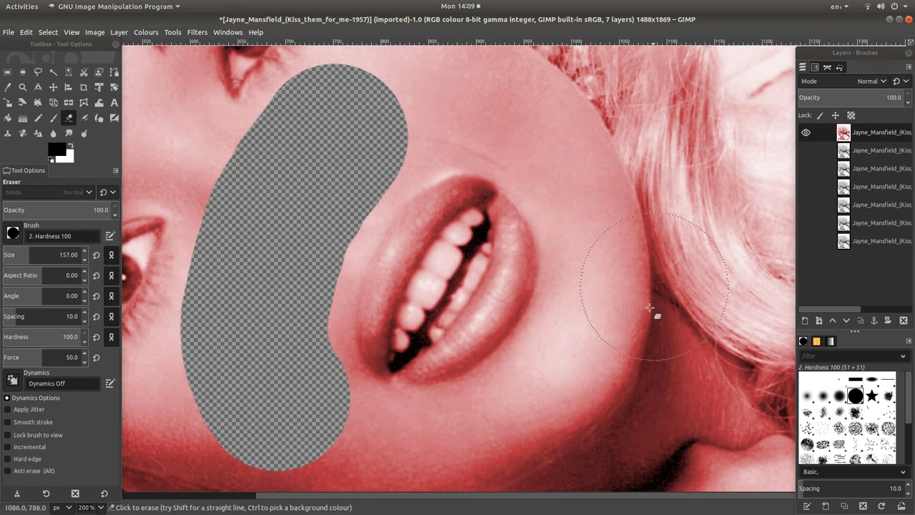
click(608, 398)
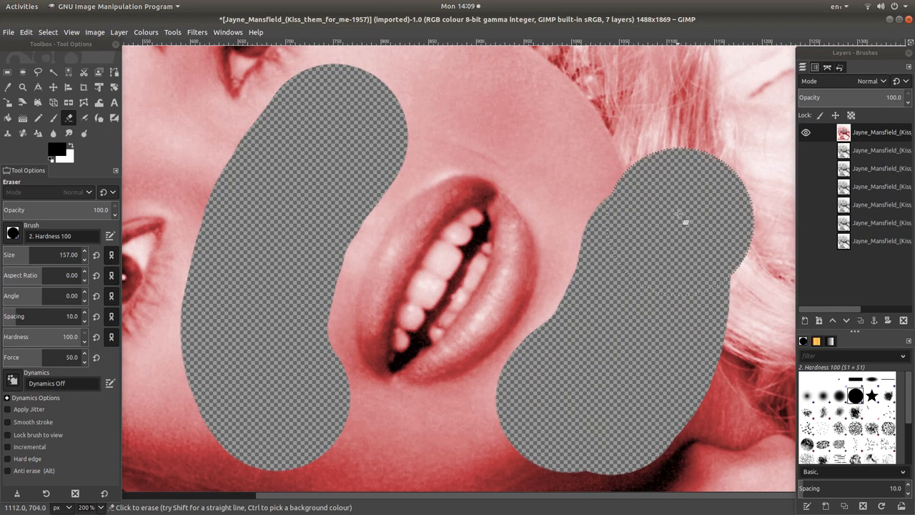
Erase above, below and beside the mouth so only the lips and teeth stay red
drag(680, 214, 574, 107)
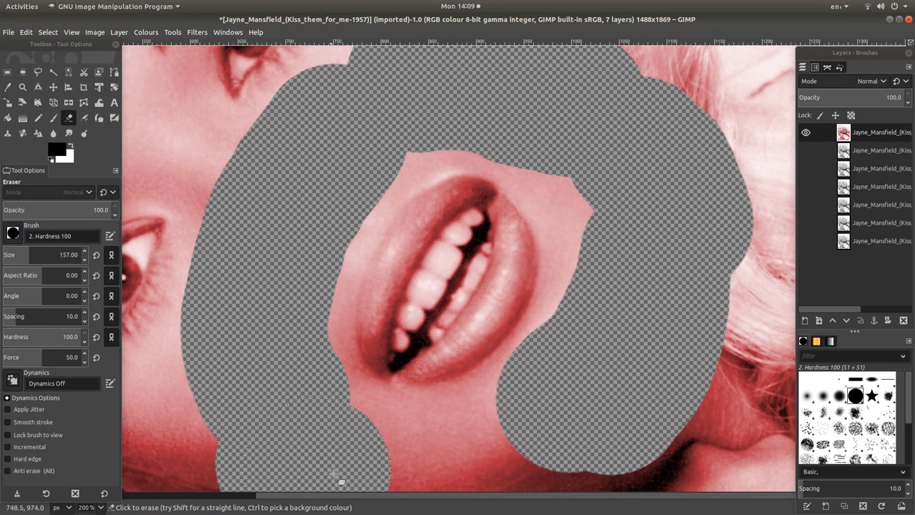
drag(341, 479, 615, 389)
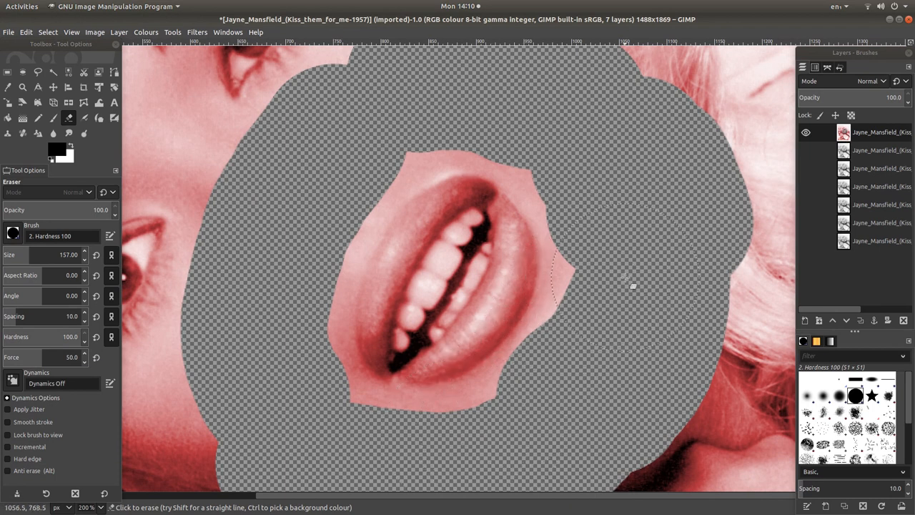
drag(626, 286, 364, 131)
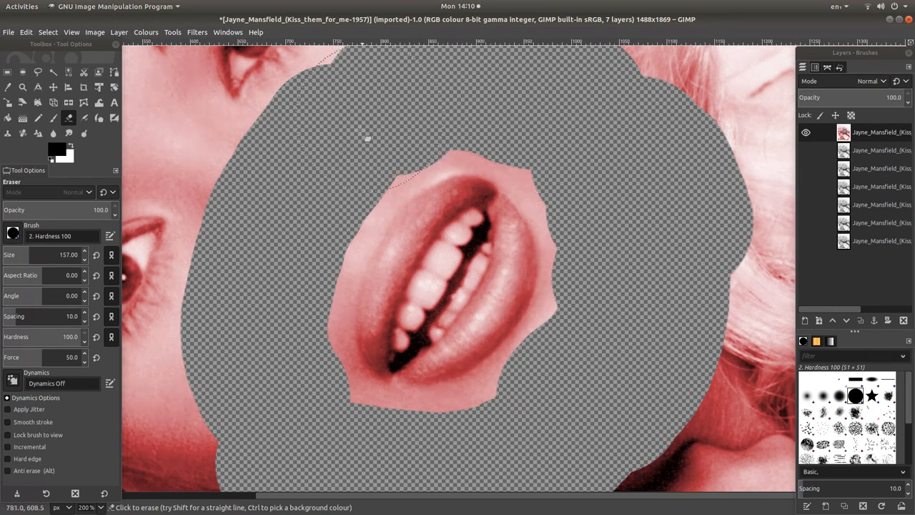
drag(364, 136, 415, 440)
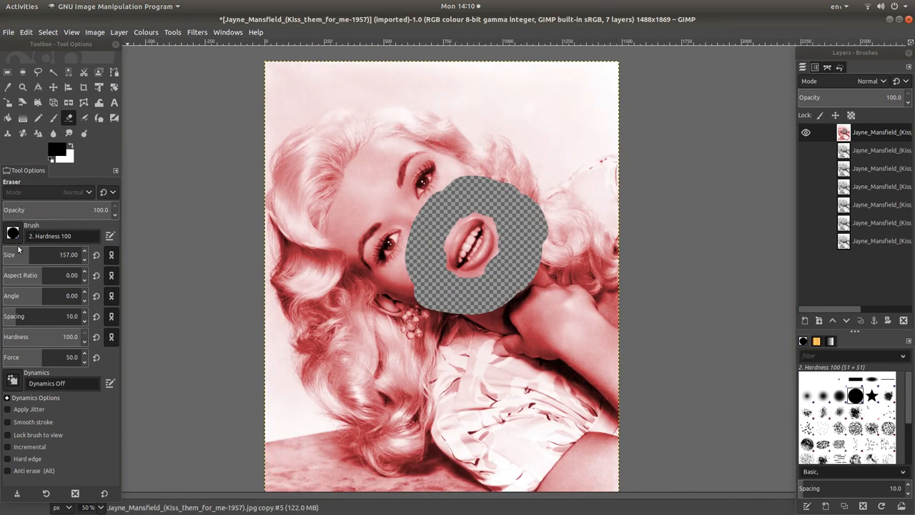
mouse_move(38, 256)
text(572)
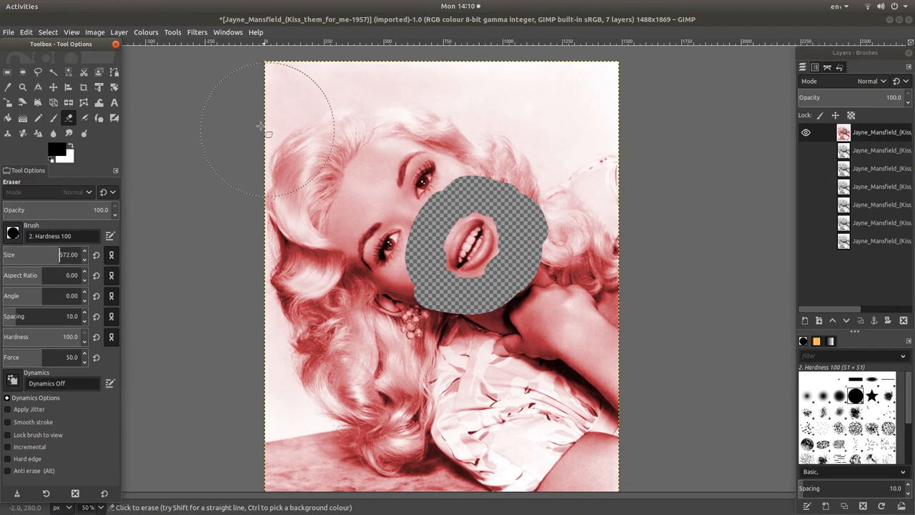
With eraser size 372, erase the hair, face and lower portrait on the red layer
drag(272, 129, 598, 154)
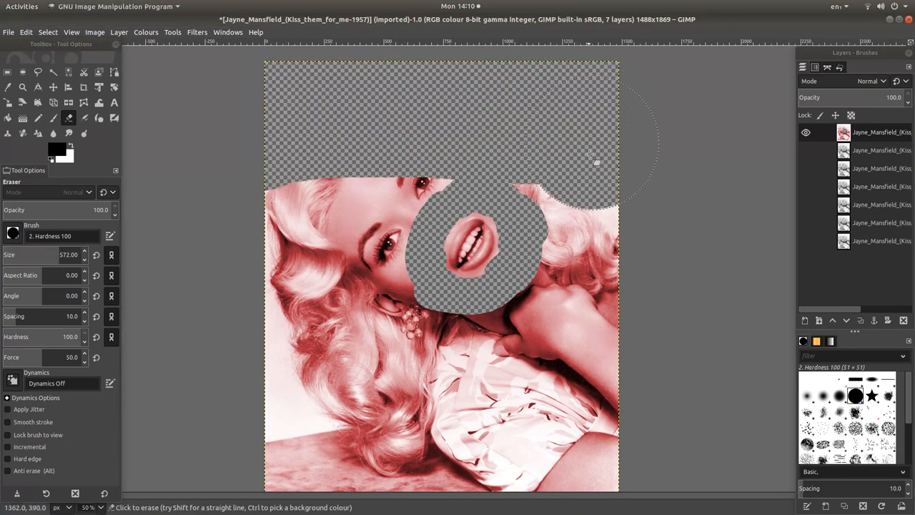
drag(593, 156, 386, 165)
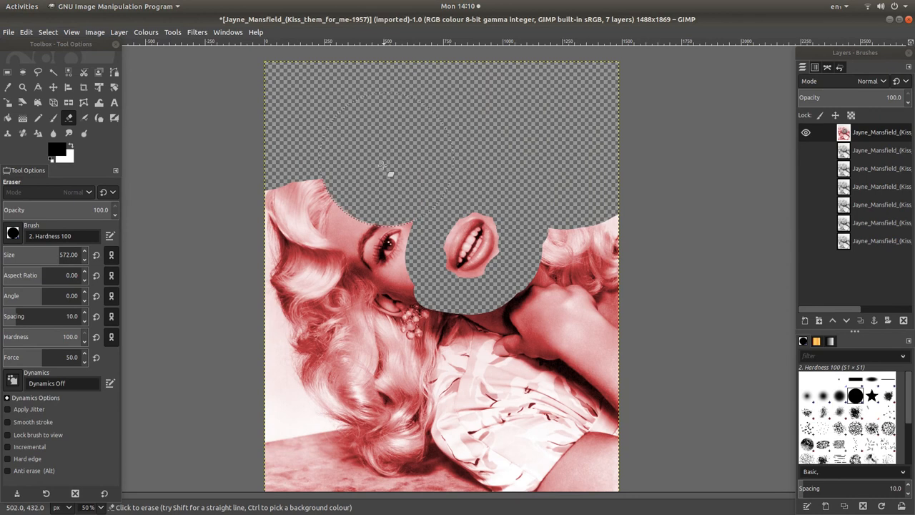
drag(383, 165, 355, 250)
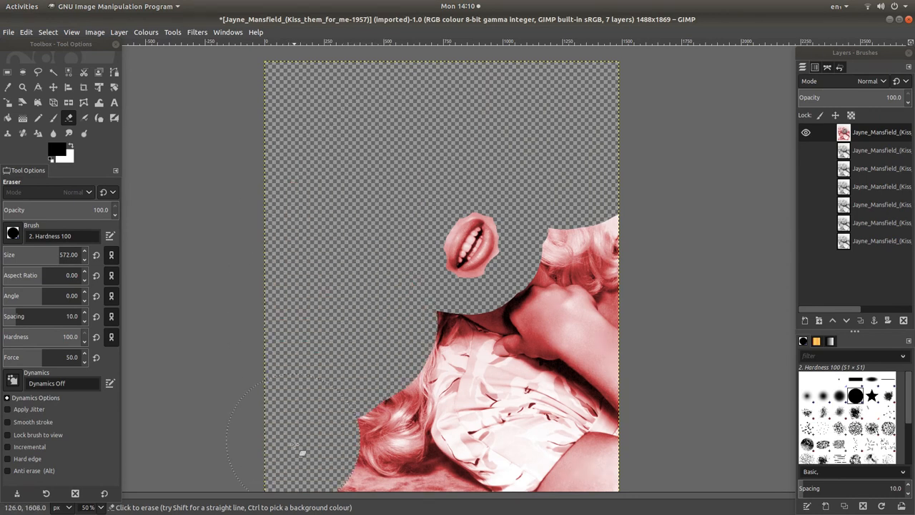
drag(297, 446, 632, 232)
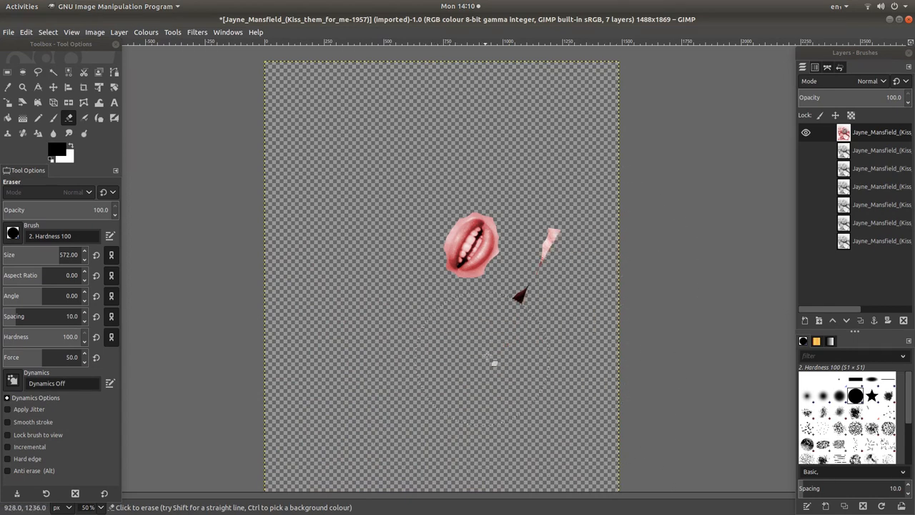
drag(522, 296, 508, 272)
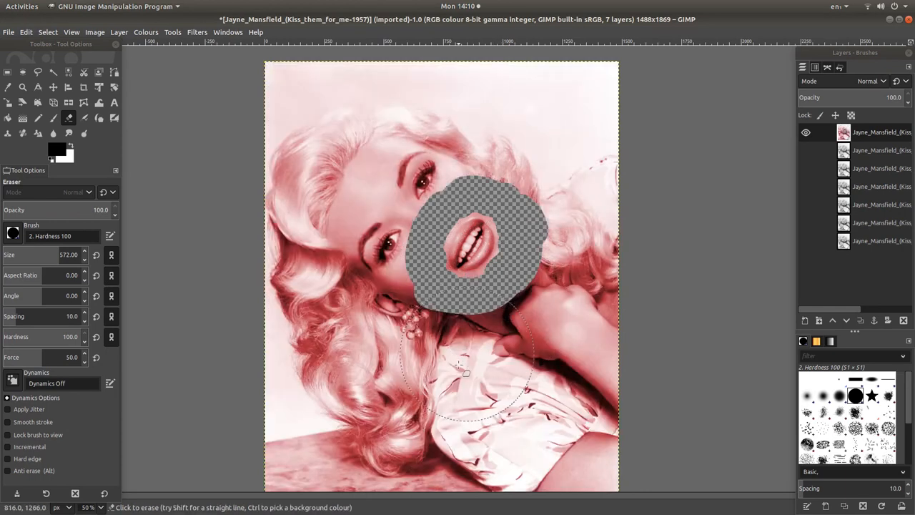
mouse_move(264, 117)
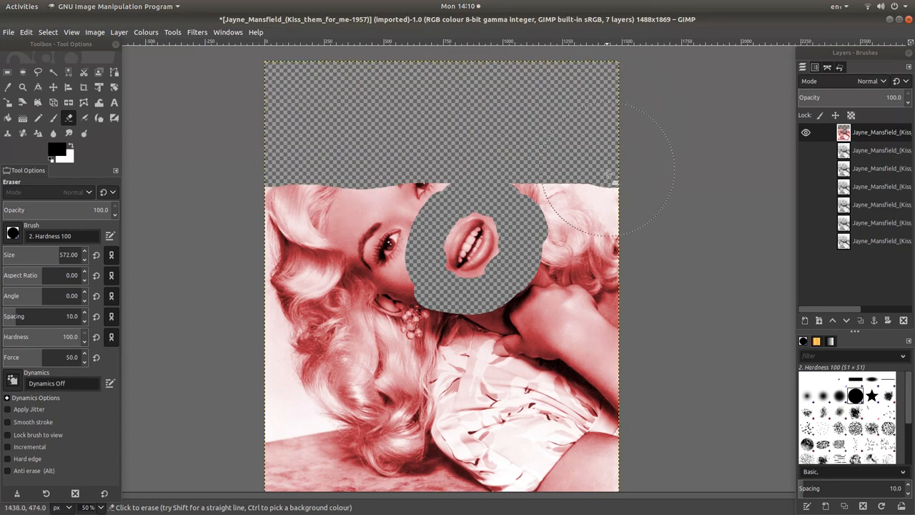
Re-erase the top-left and lower-right areas so only the red lips remain
drag(608, 175, 421, 152)
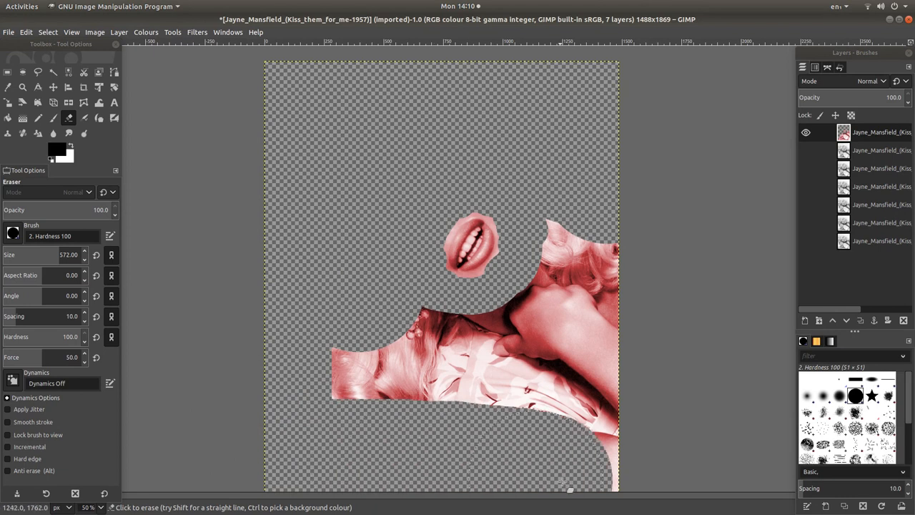
drag(569, 489, 622, 206)
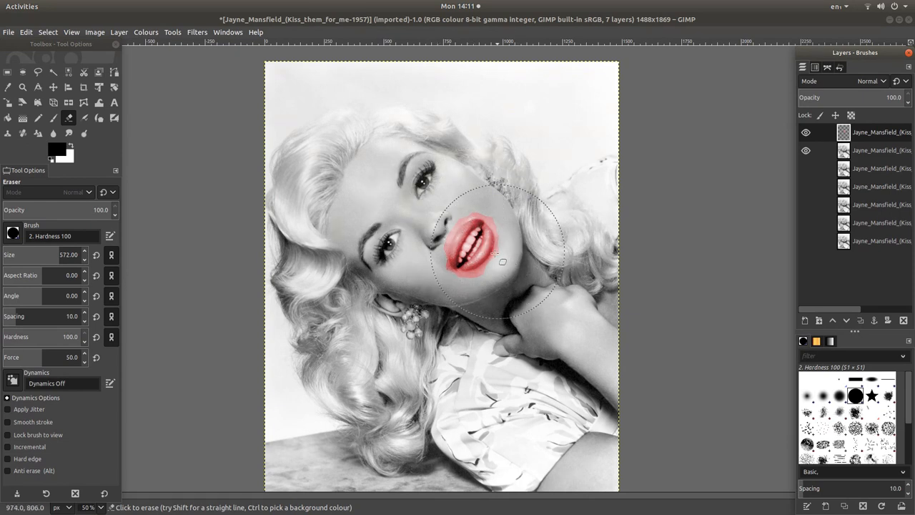
mouse_move(498, 269)
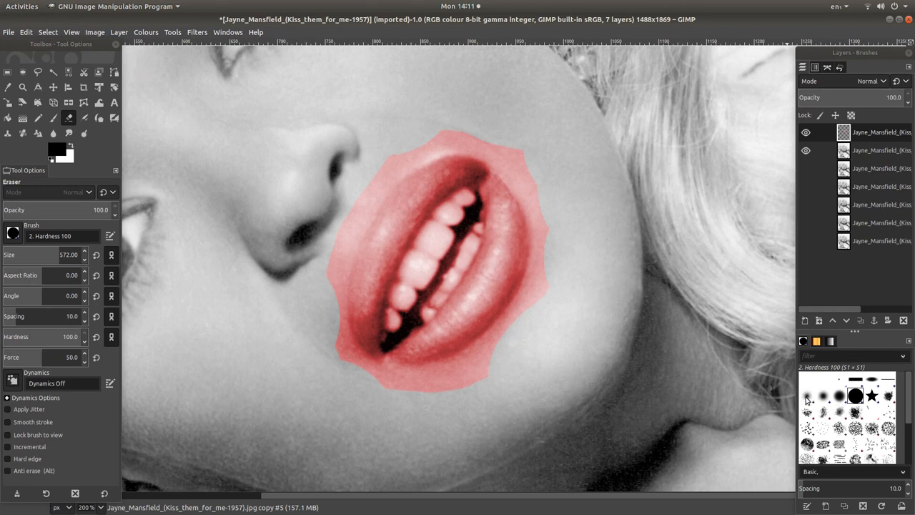
mouse_move(808, 397)
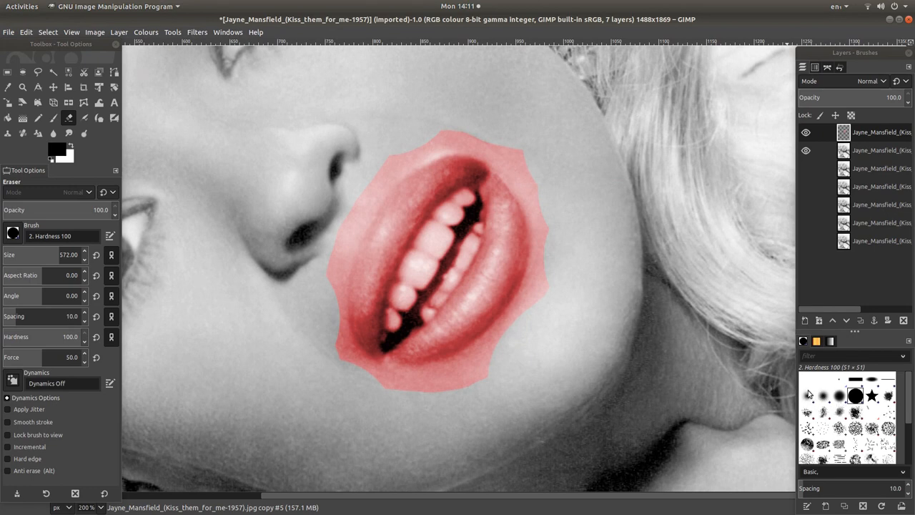
Reduce the Eraser size from 51 to 22 for finer work
click(806, 394)
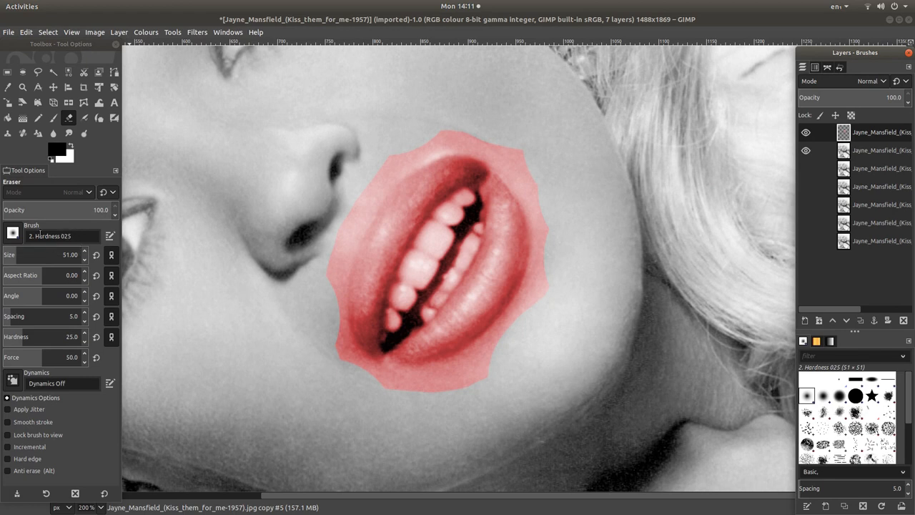
mouse_move(283, 145)
text(22)
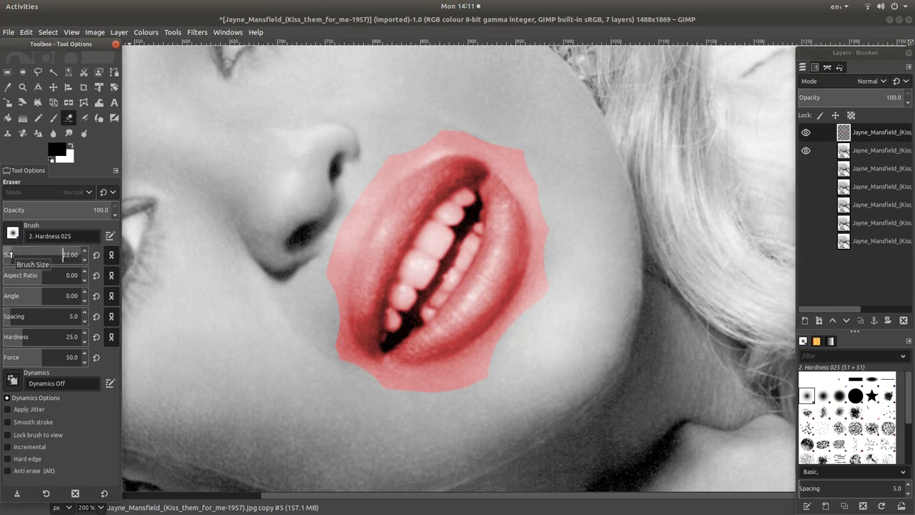
mouse_move(93, 209)
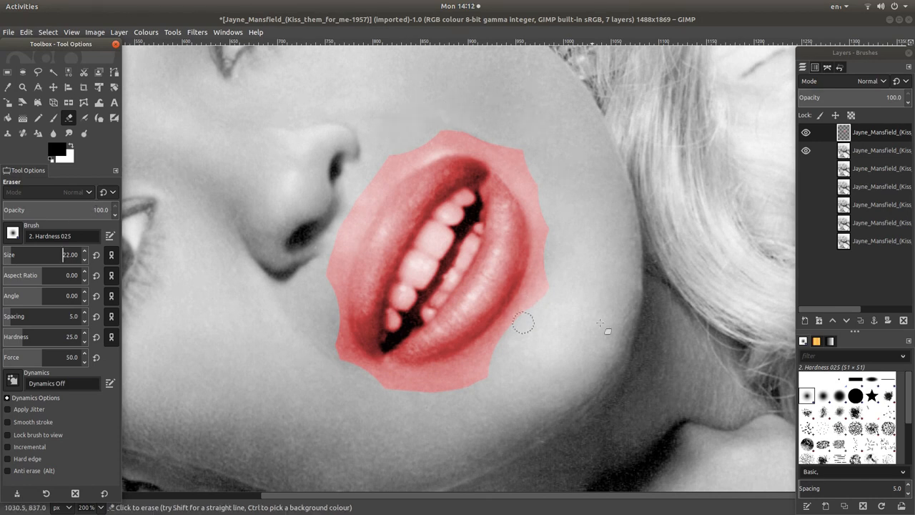
mouse_move(486, 383)
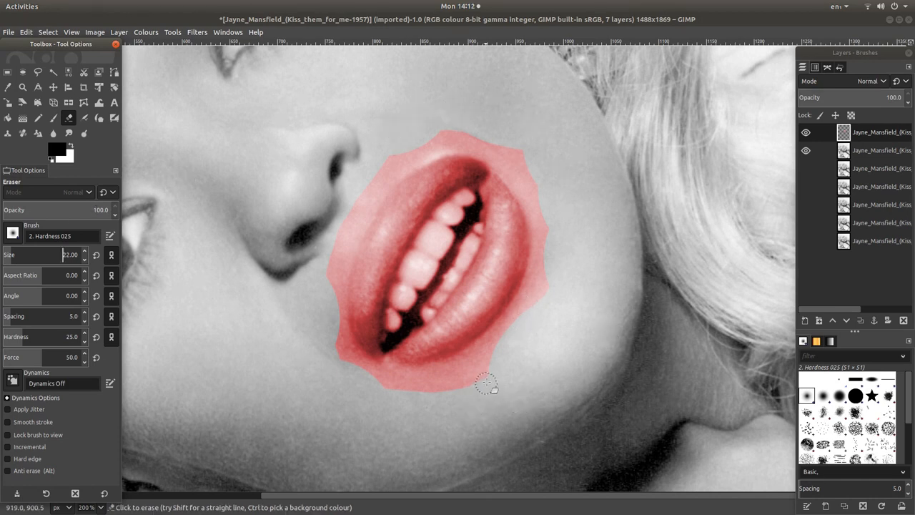
mouse_move(509, 361)
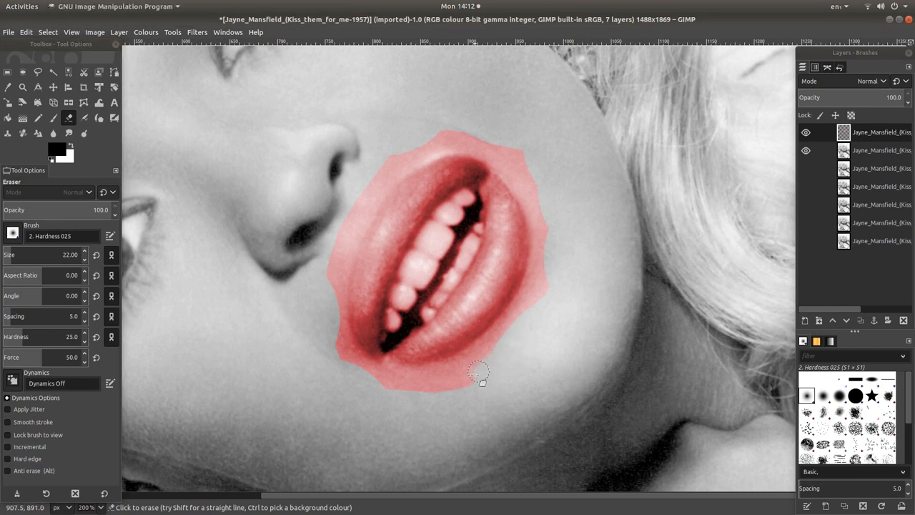
mouse_move(483, 364)
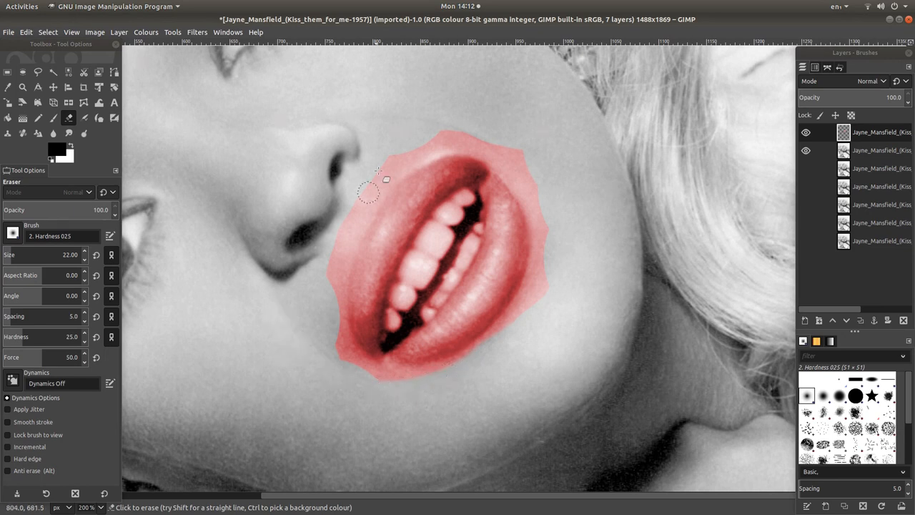
Erase the pink halo above the upper lip and at the mouth's right corner
drag(372, 189, 436, 131)
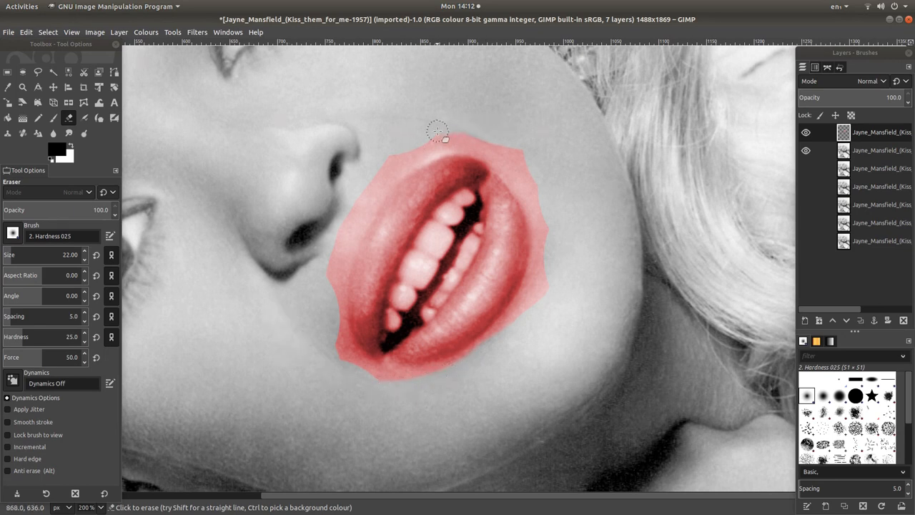
drag(436, 131, 549, 193)
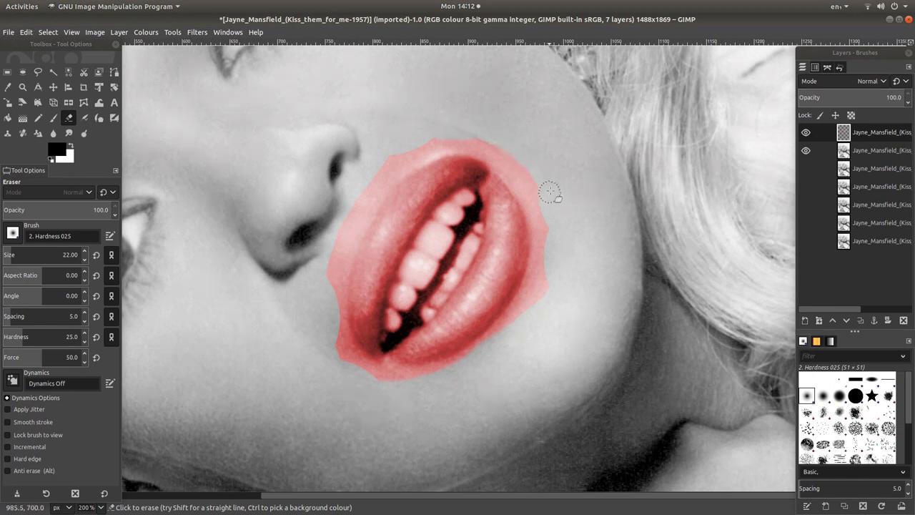
mouse_move(551, 235)
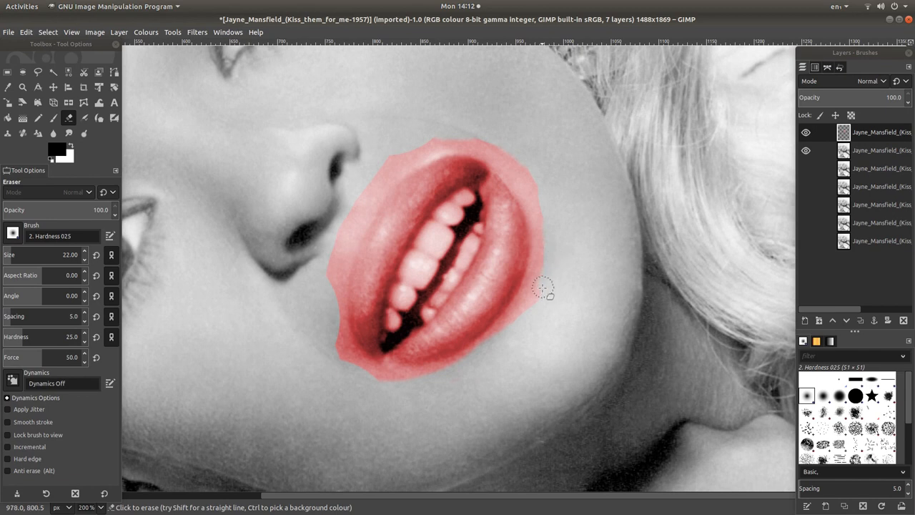
drag(543, 289, 440, 277)
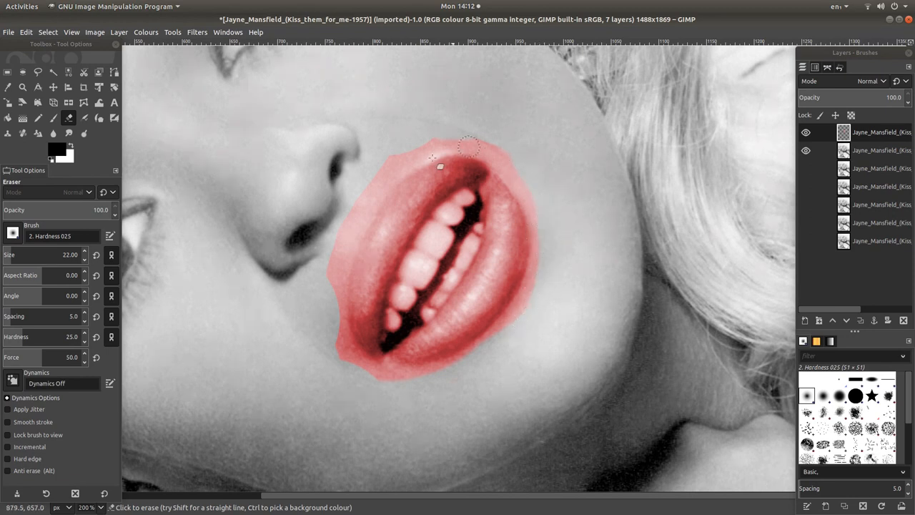
click(441, 166)
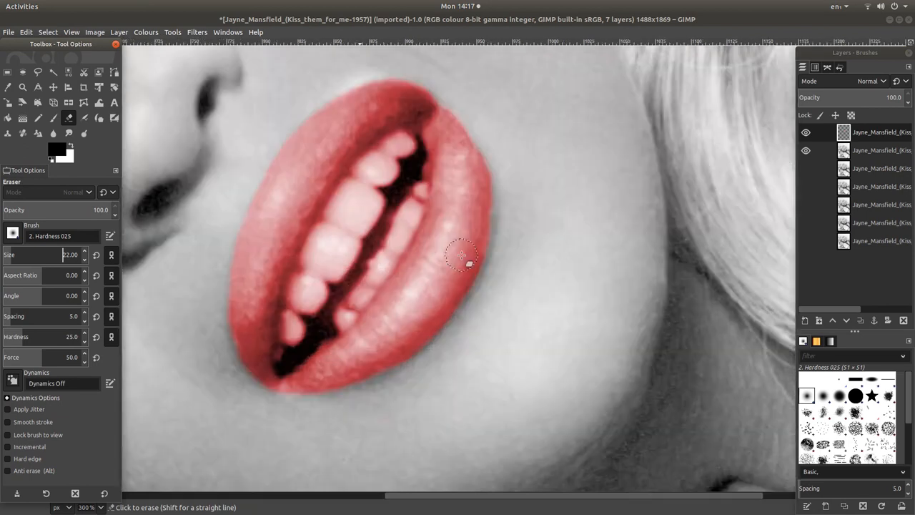
Erase the red tint from the upper, central and lower teeth with the Eraser
drag(461, 256, 400, 179)
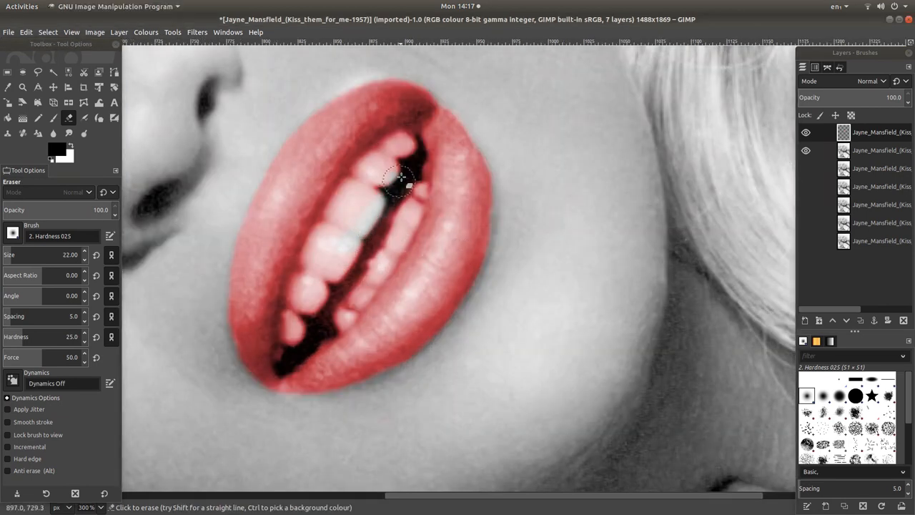
drag(400, 183, 412, 143)
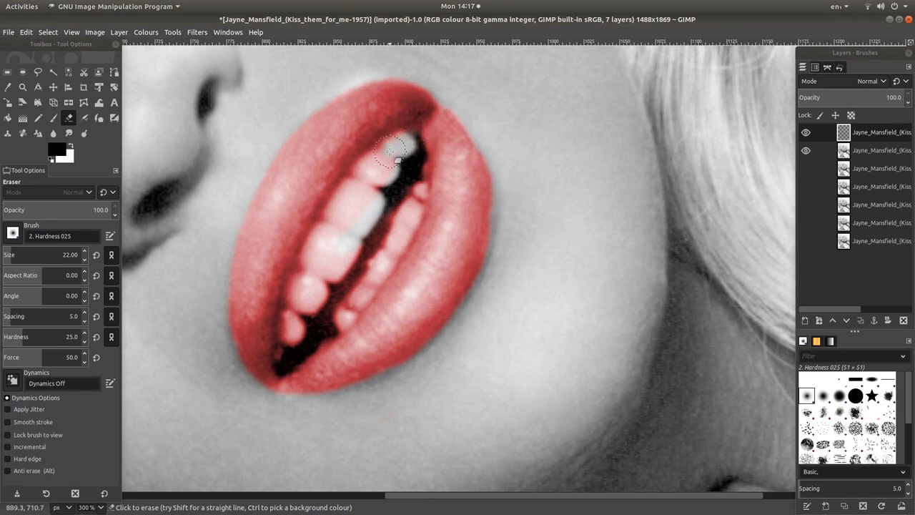
drag(391, 150, 348, 243)
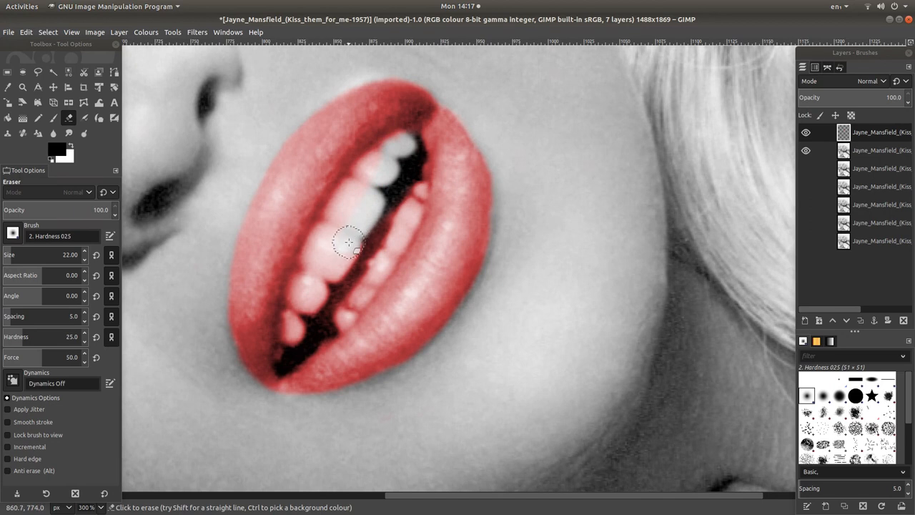
drag(349, 242, 397, 152)
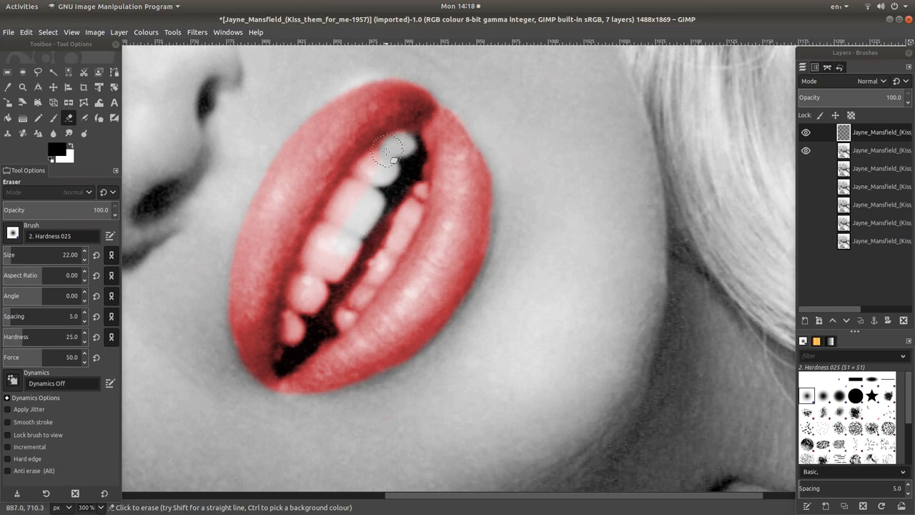
drag(388, 150, 350, 207)
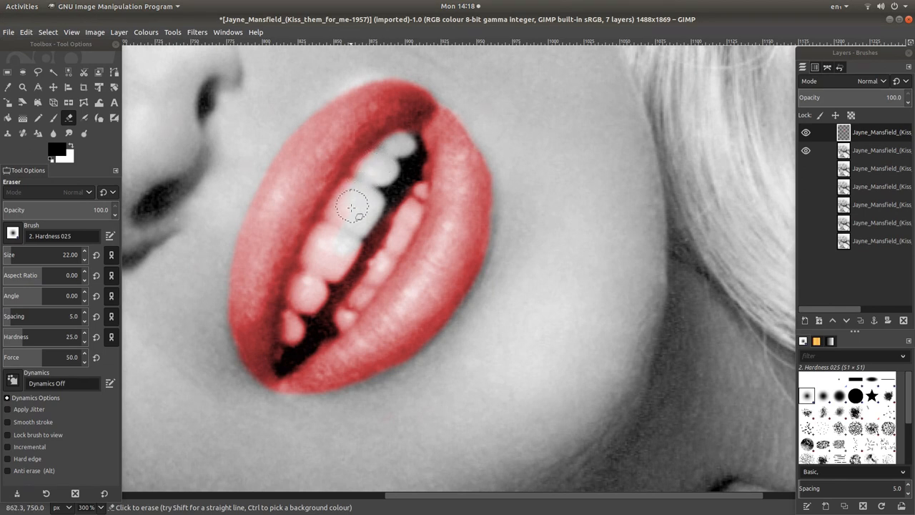
drag(351, 207, 288, 352)
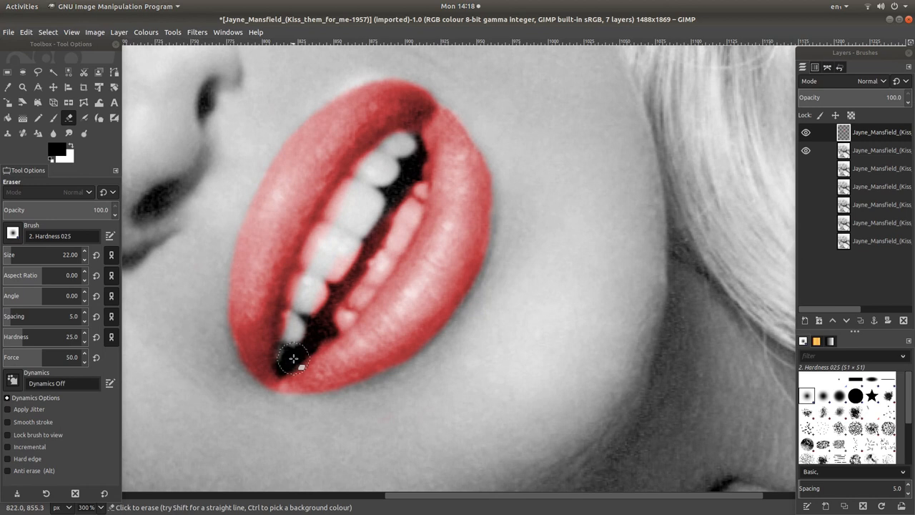
drag(293, 358, 350, 308)
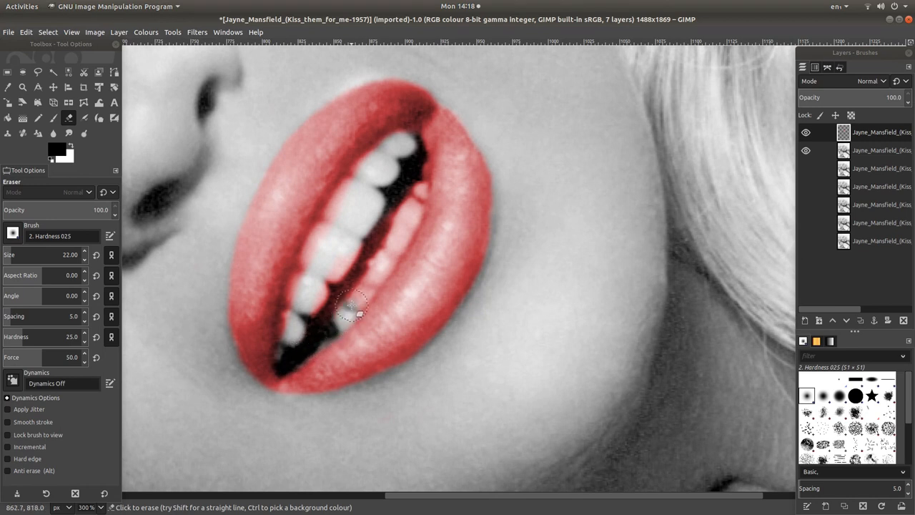
drag(351, 307, 389, 243)
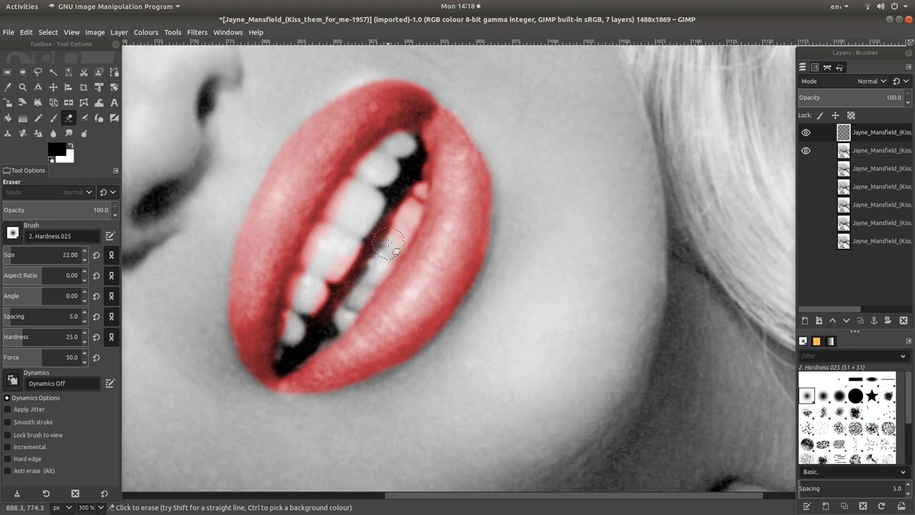
drag(389, 246, 412, 199)
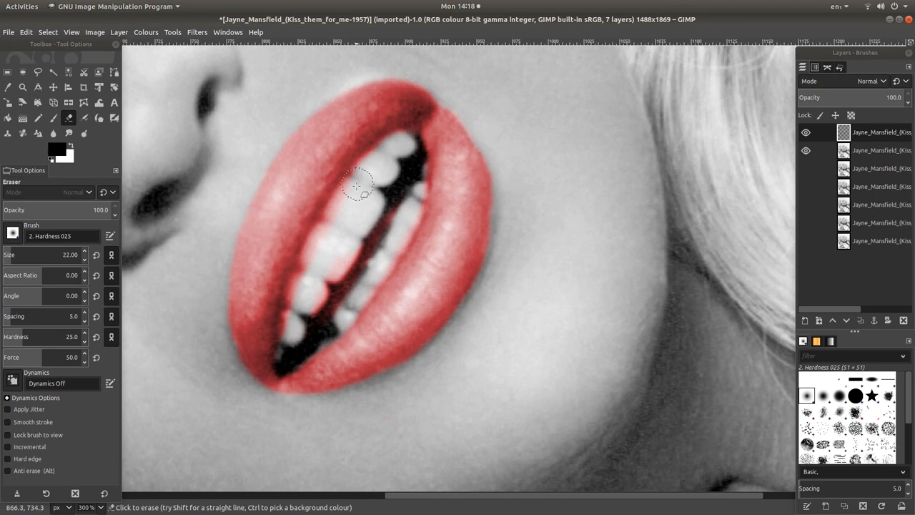
Clear the leftover red along the teeth edges so only the lips stay red
drag(358, 186, 307, 266)
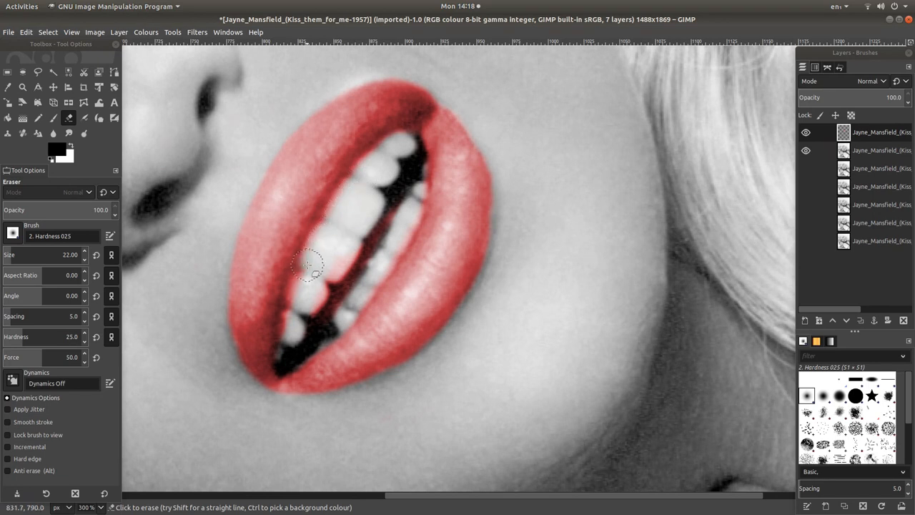
drag(309, 264, 292, 345)
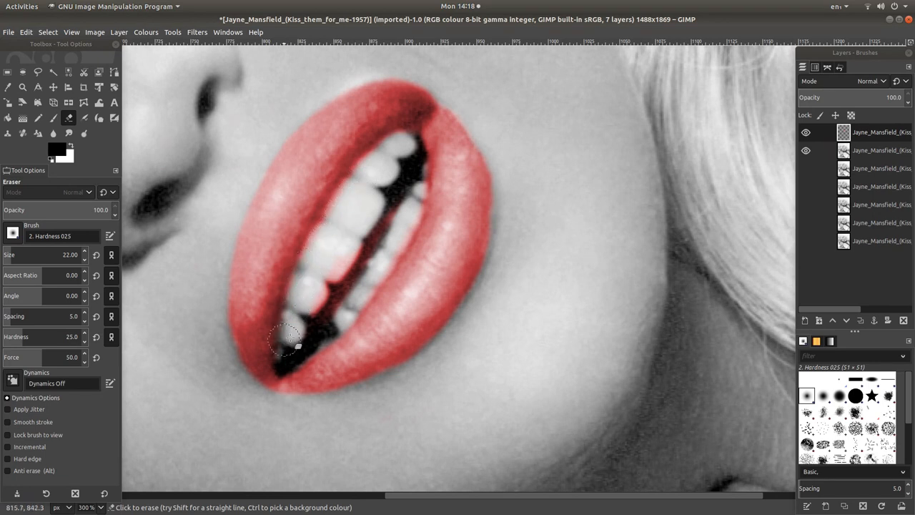
drag(286, 347, 375, 250)
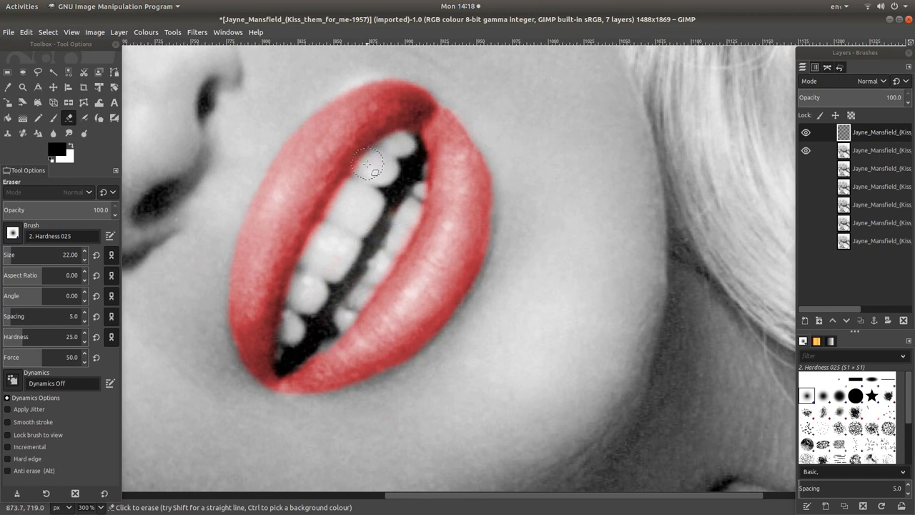
drag(366, 163, 349, 192)
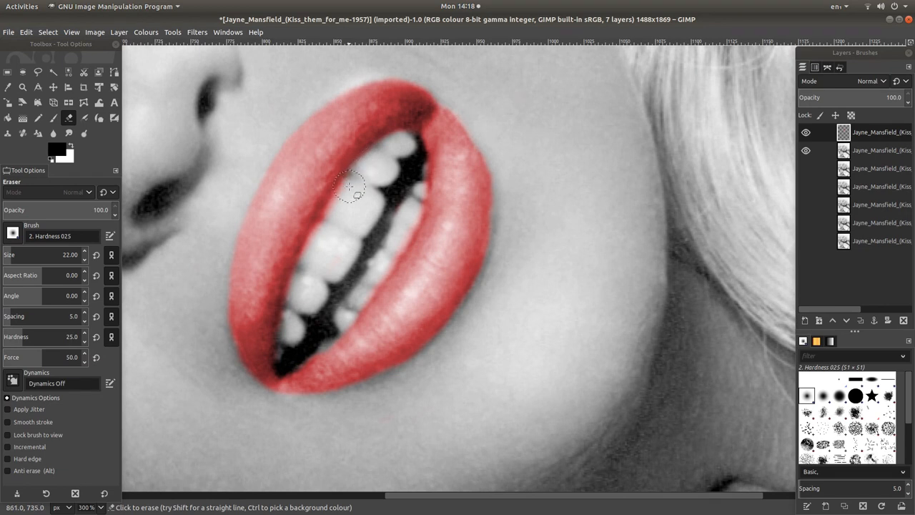
drag(351, 187, 320, 242)
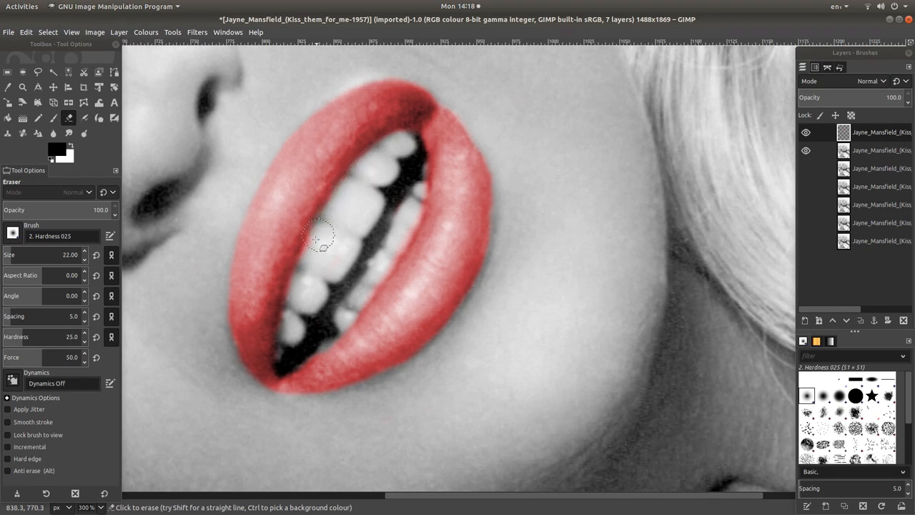
drag(317, 236, 293, 307)
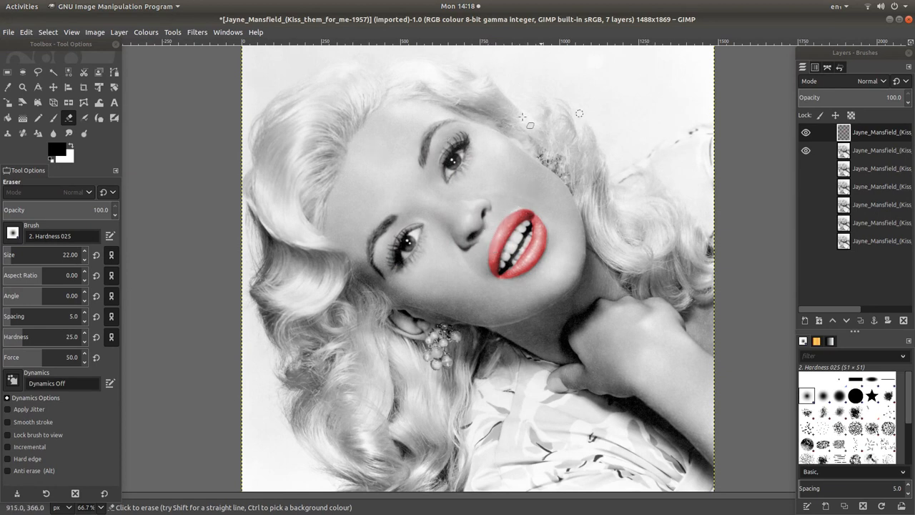
mouse_move(438, 171)
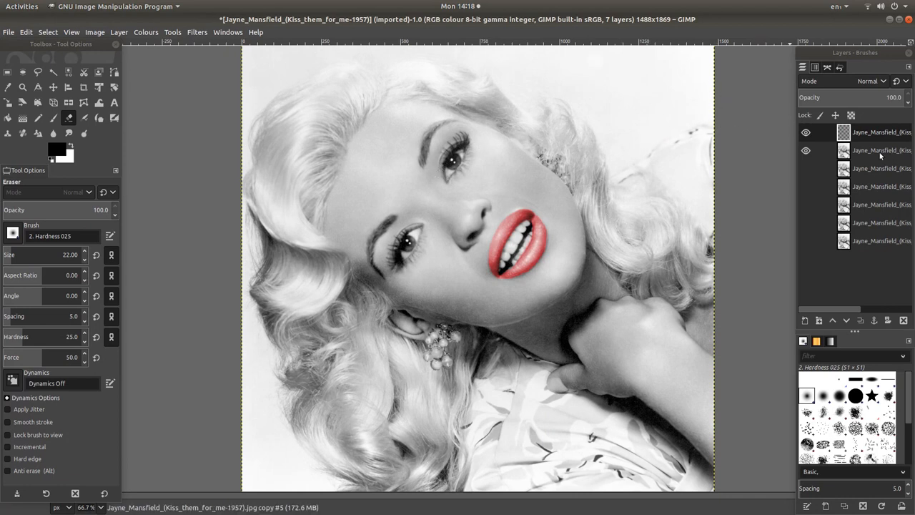
mouse_move(875, 158)
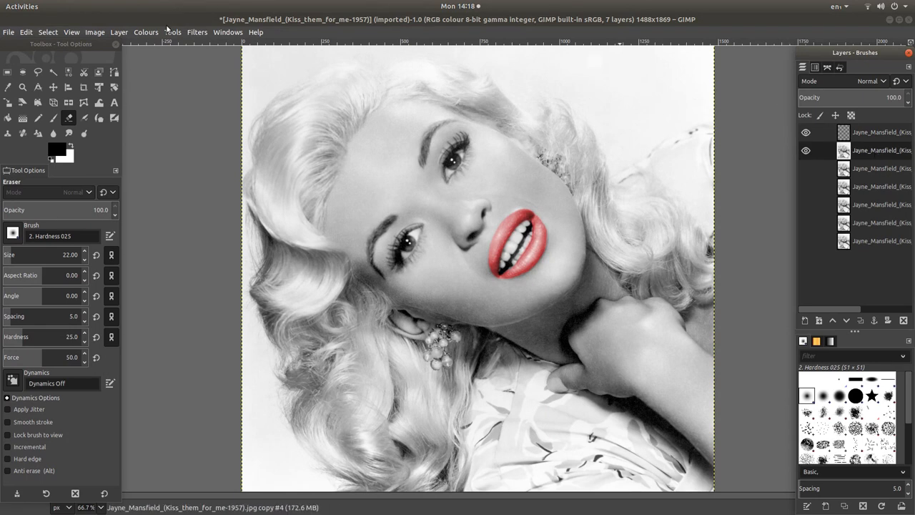
Start Colours > Colourise on the portrait layer and bring up the tint colour chooser
click(146, 32)
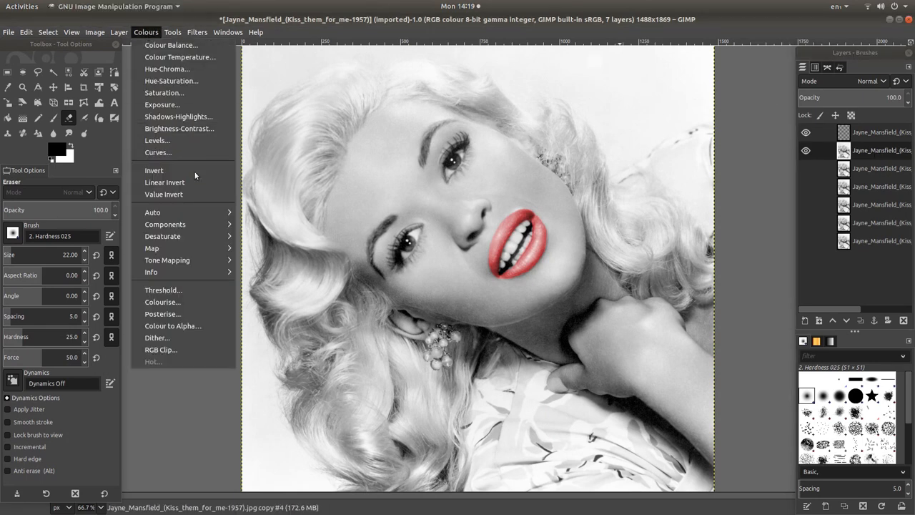
mouse_move(163, 302)
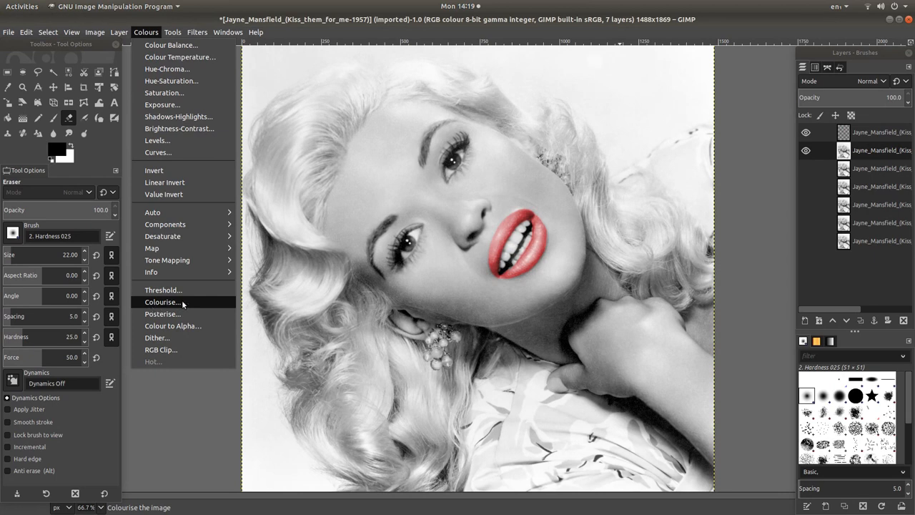
click(162, 302)
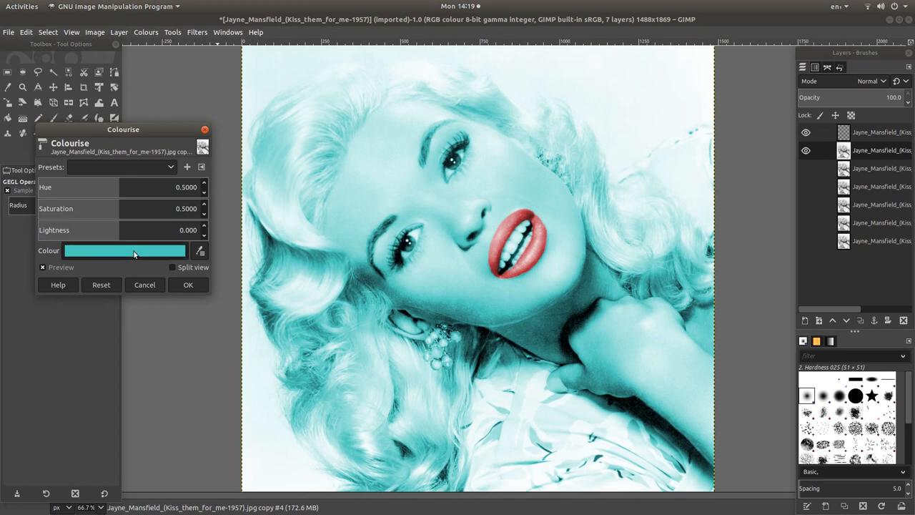
click(123, 250)
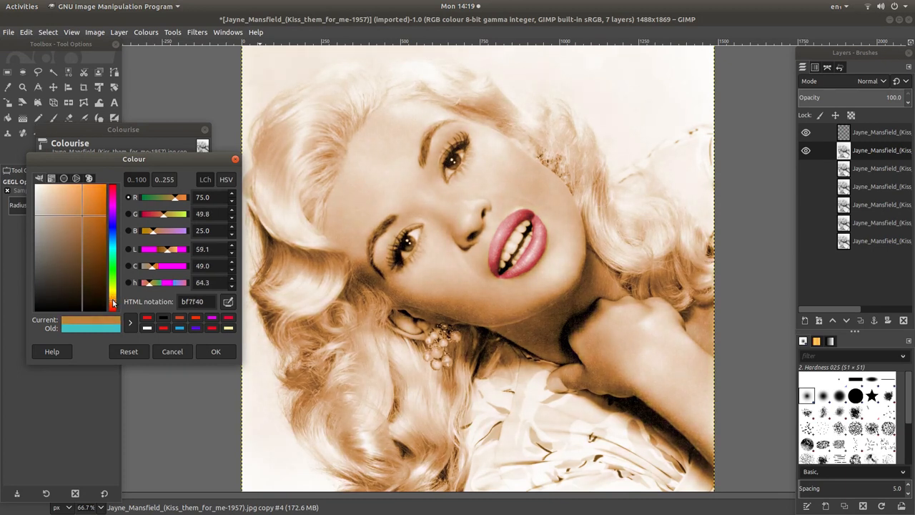
Pick a golden sepia shade (hue ~0.10, saturation ~0.52) and apply the colourise
click(78, 221)
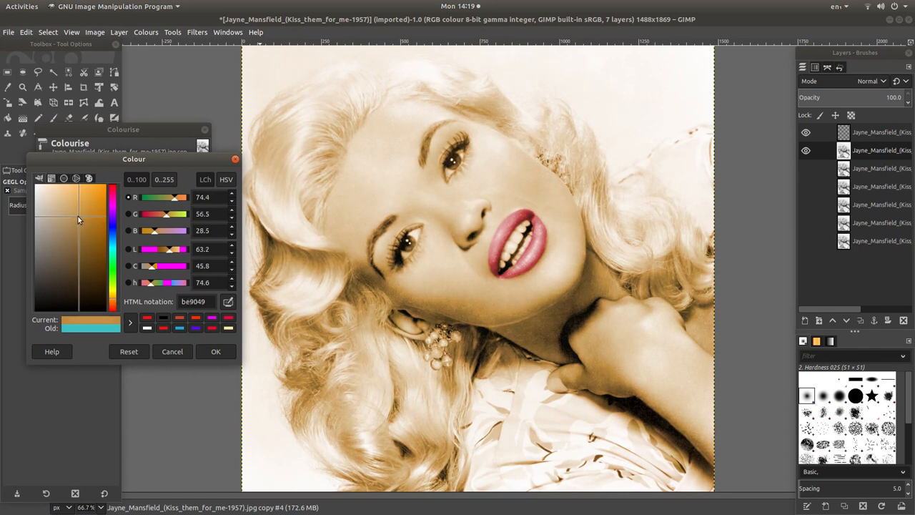
click(84, 218)
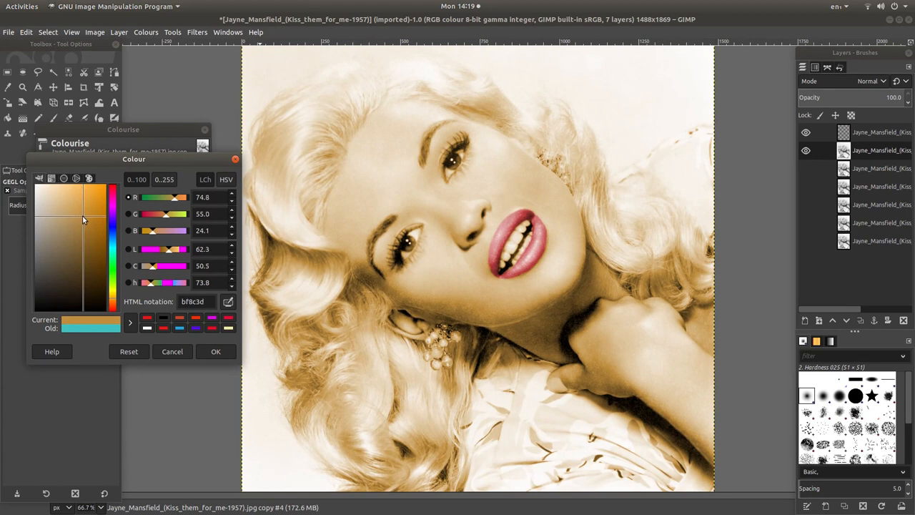
click(83, 223)
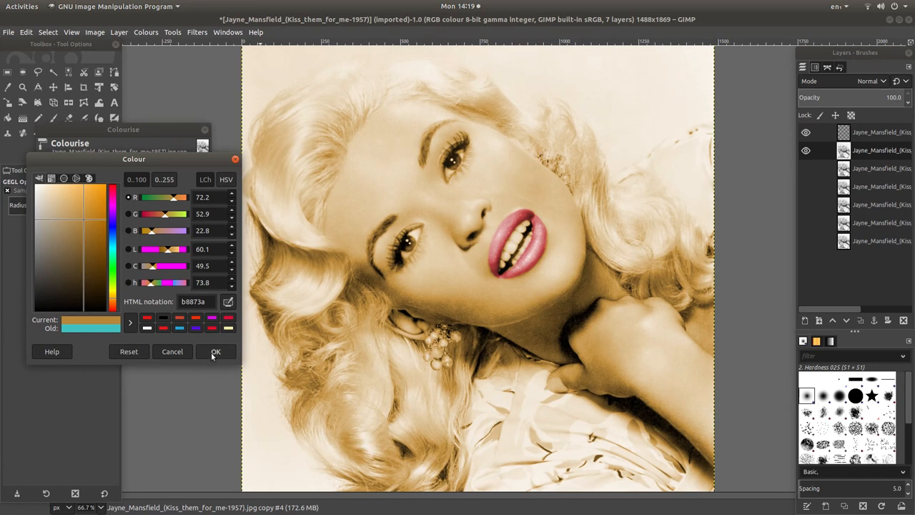
click(216, 352)
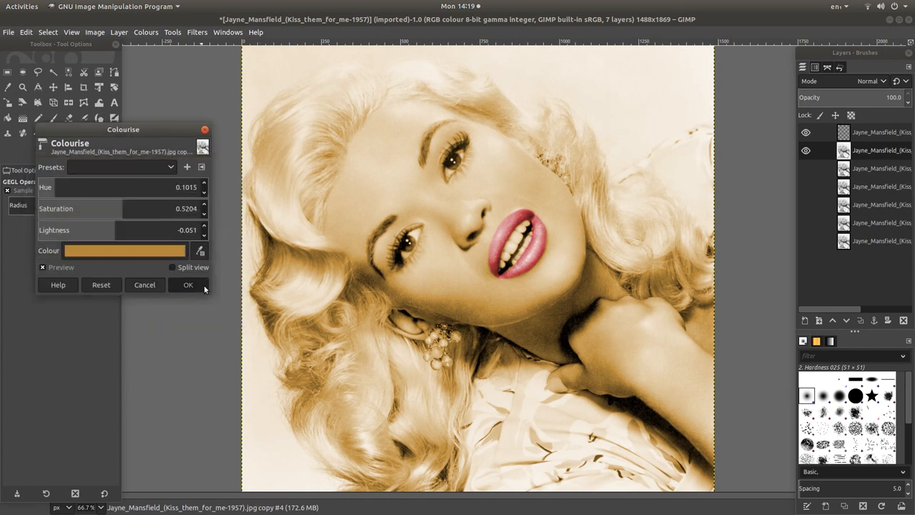
click(188, 285)
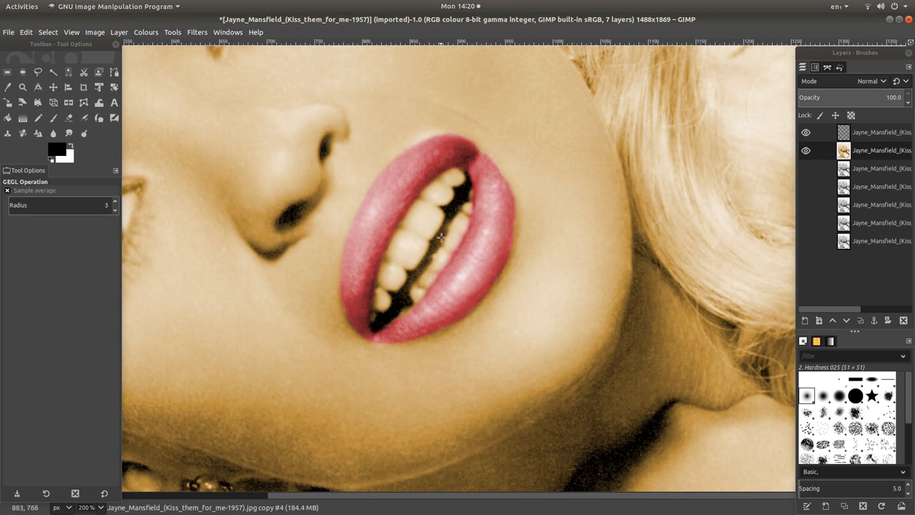
mouse_move(275, 143)
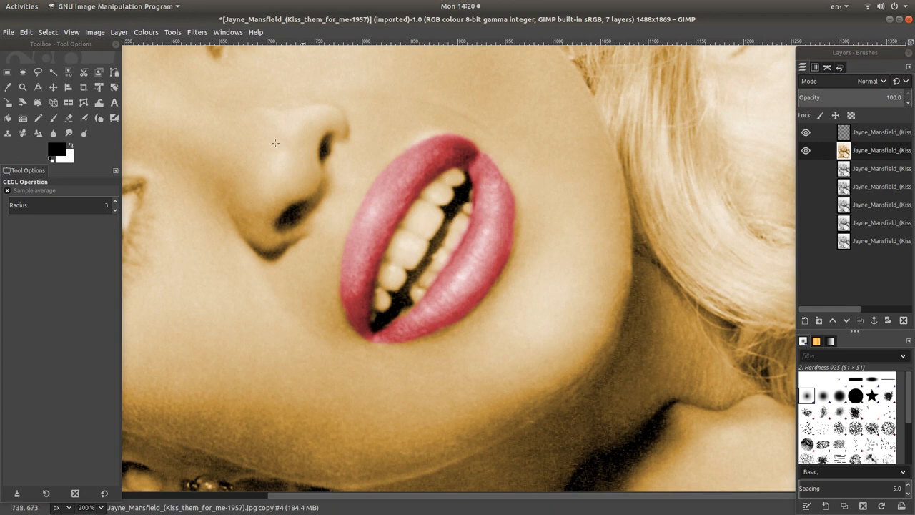
Erase the teeth from the sepia layer, leaving transparency inside the red lips
click(69, 117)
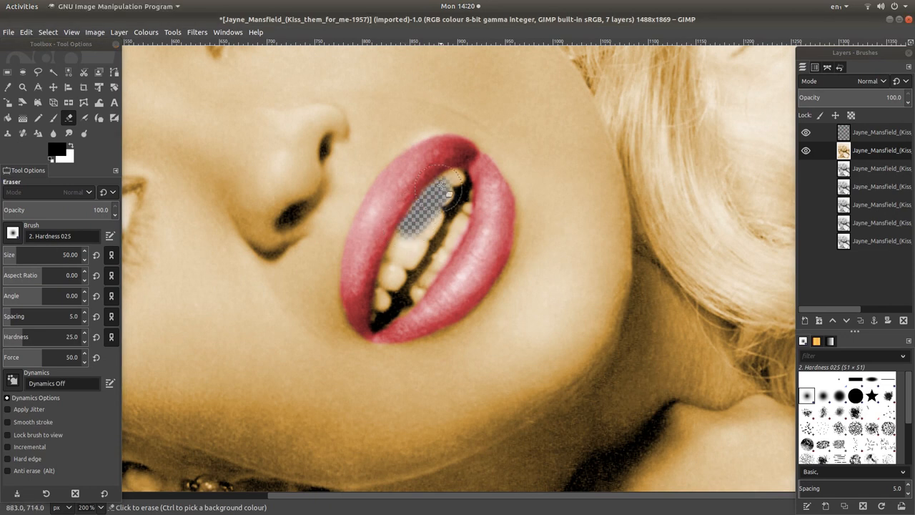
drag(441, 193, 467, 187)
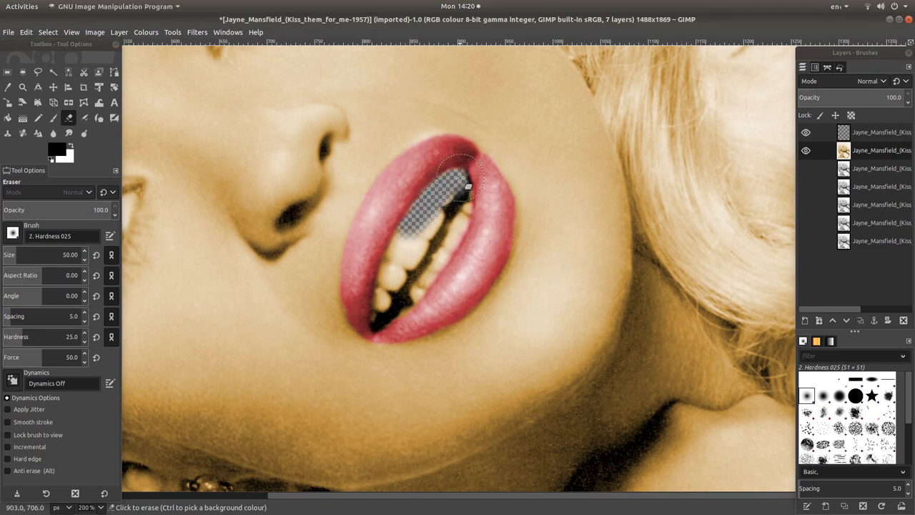
drag(469, 189, 415, 246)
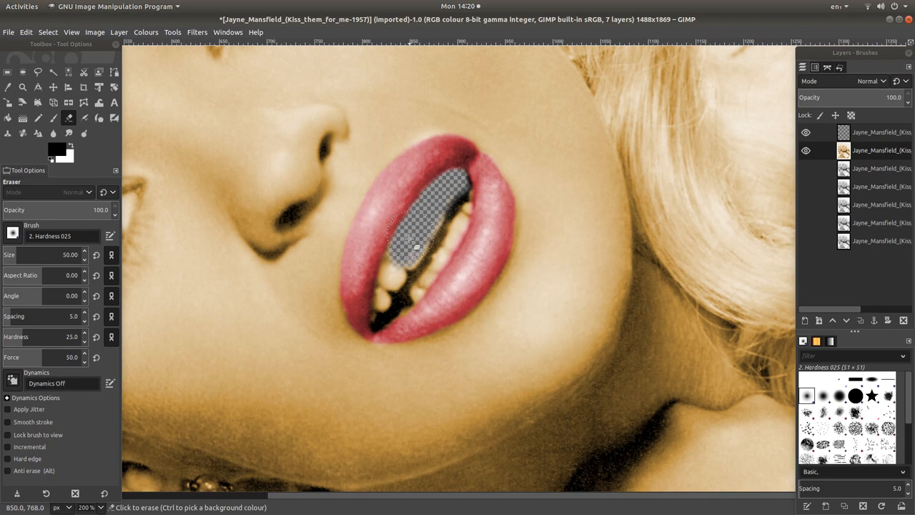
drag(414, 246, 375, 308)
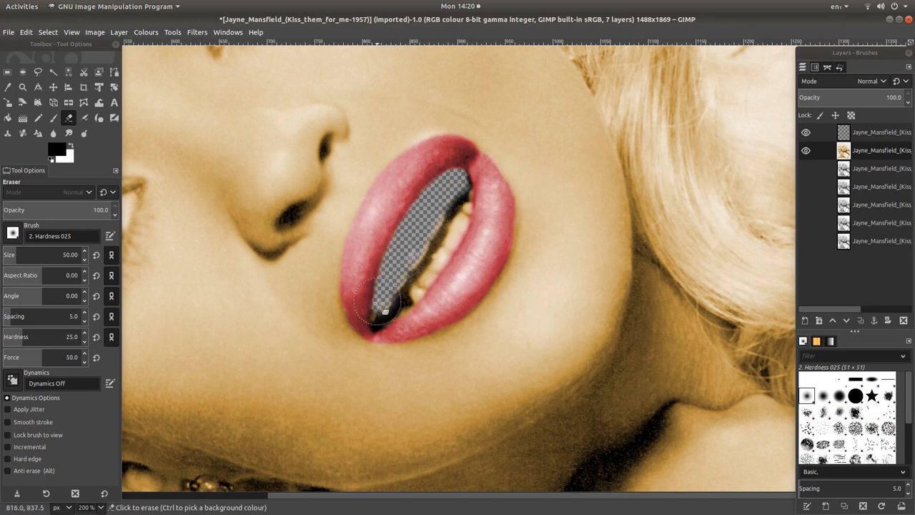
drag(375, 307, 422, 289)
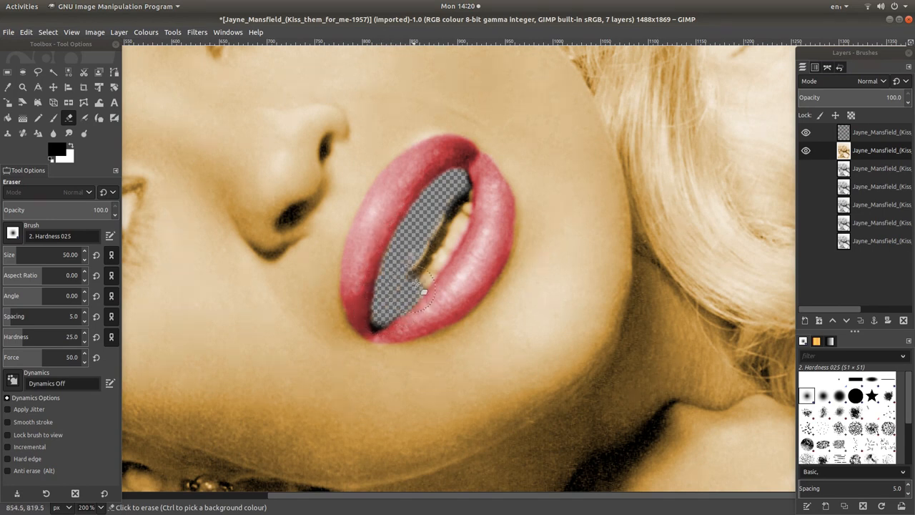
drag(417, 289, 470, 206)
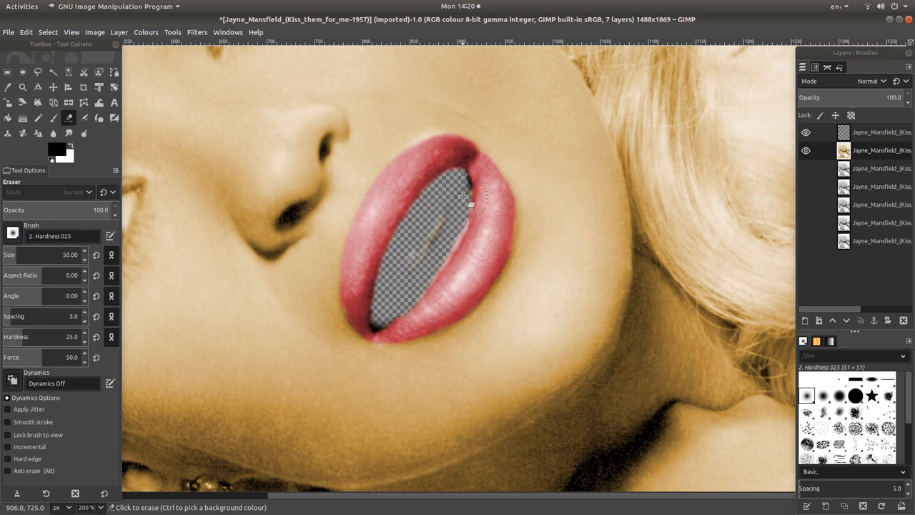
drag(471, 206, 409, 304)
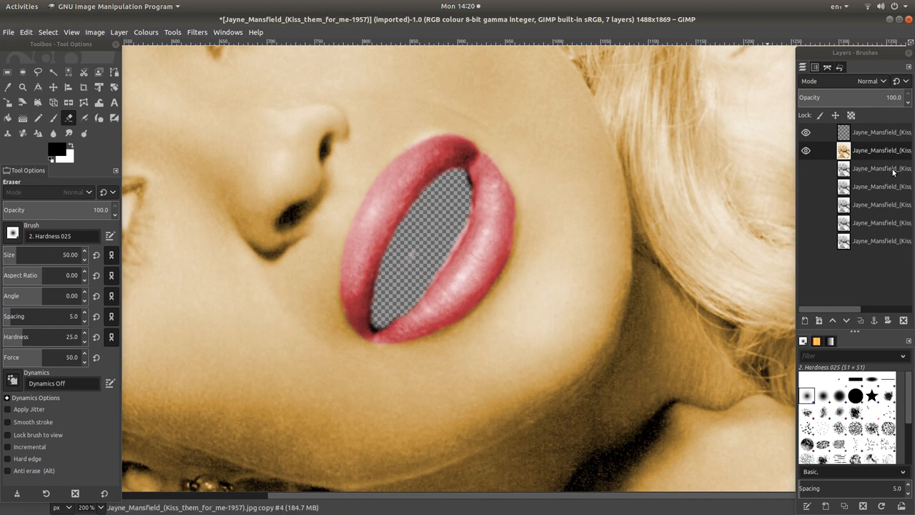
Show only the black-and-white copy layer, hiding the sepia and red-lipped layers
click(806, 168)
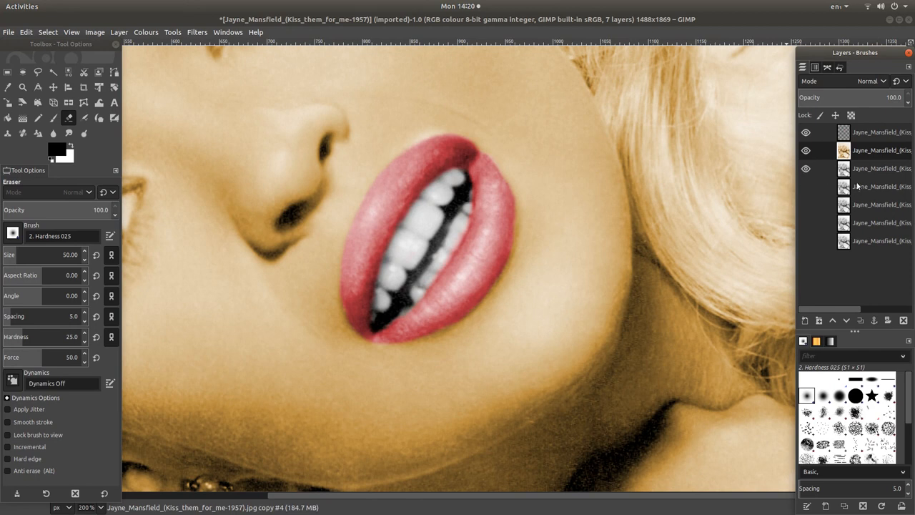
mouse_move(772, 152)
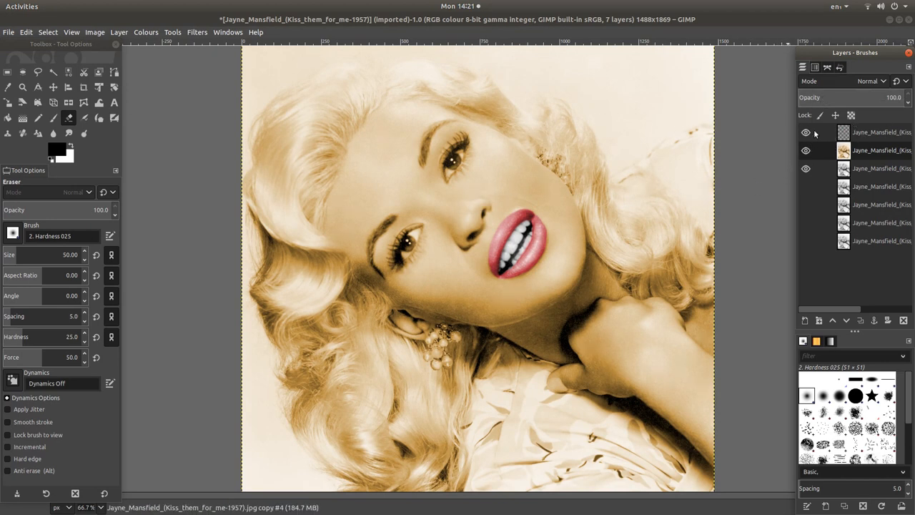
click(807, 150)
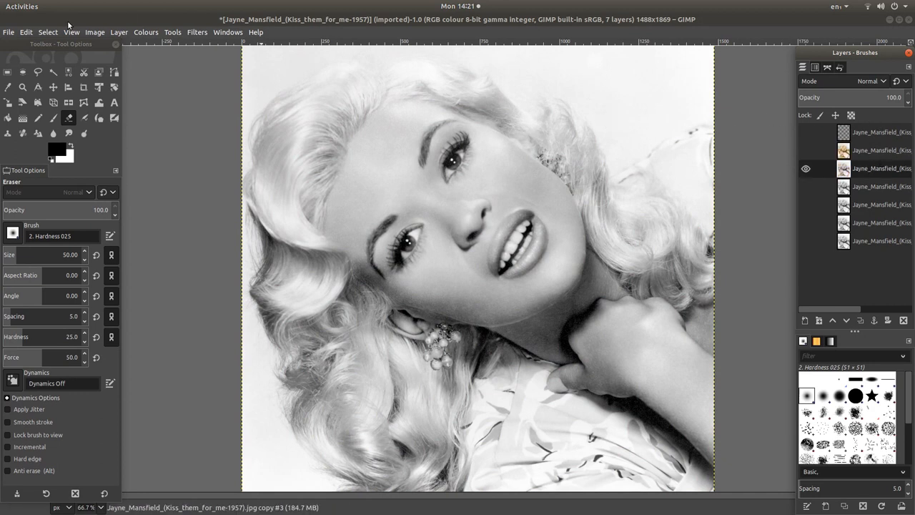
Colourise the black-and-white copy a bluish violet with hue about 0.69
click(146, 32)
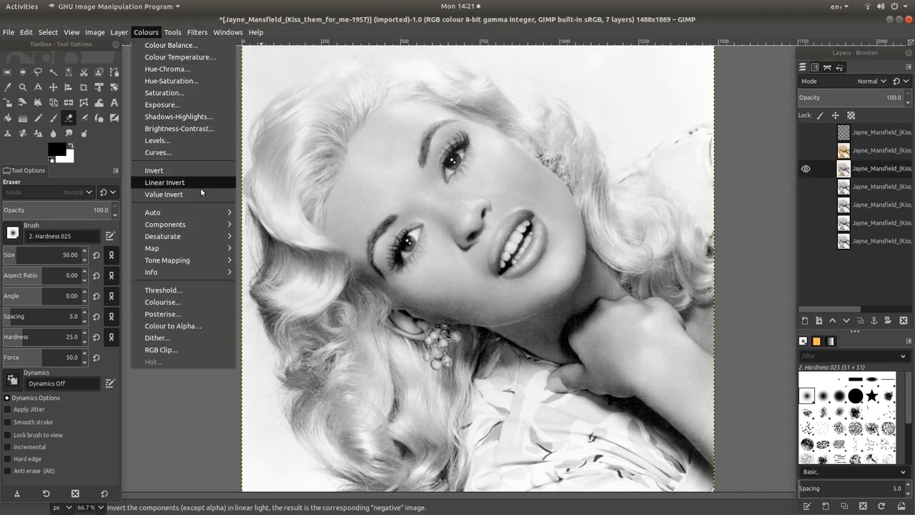
click(163, 302)
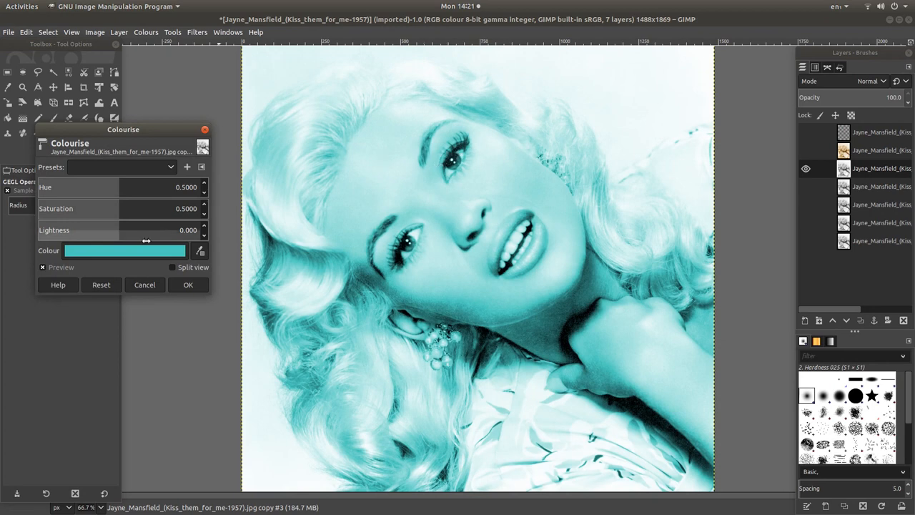
click(125, 250)
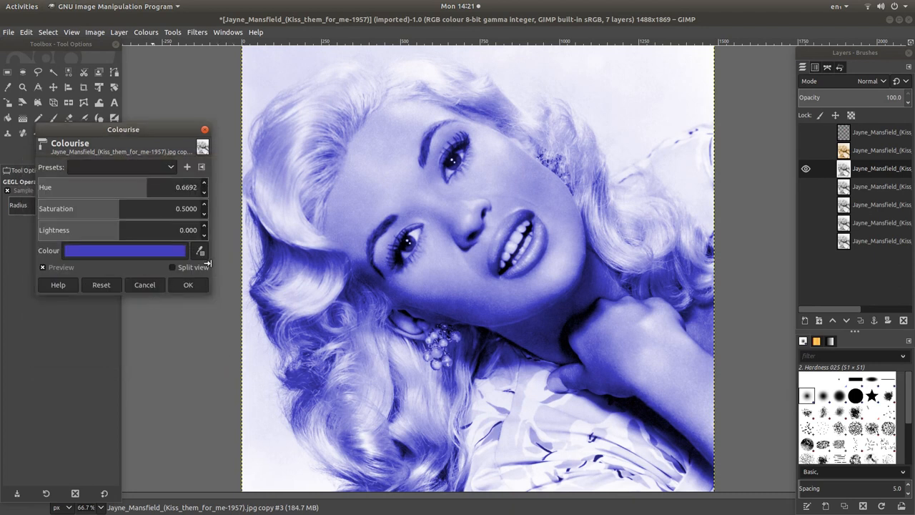
click(189, 285)
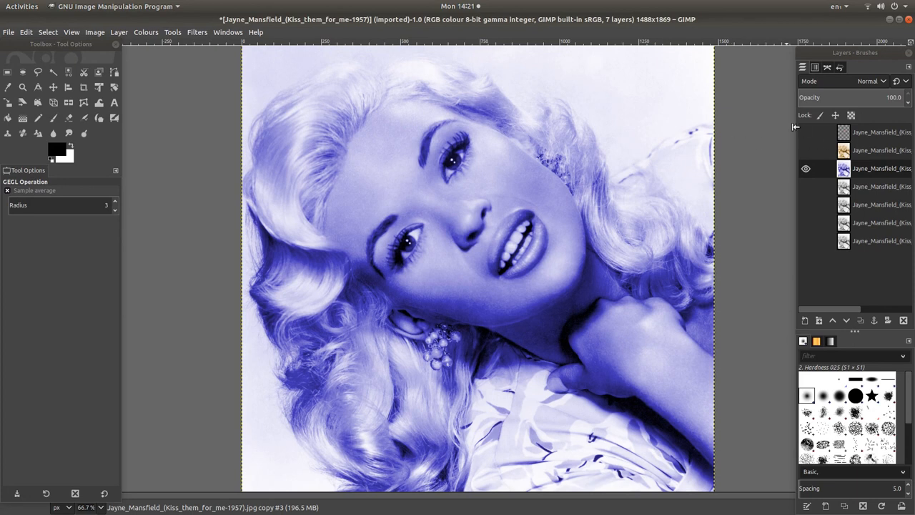
mouse_move(805, 129)
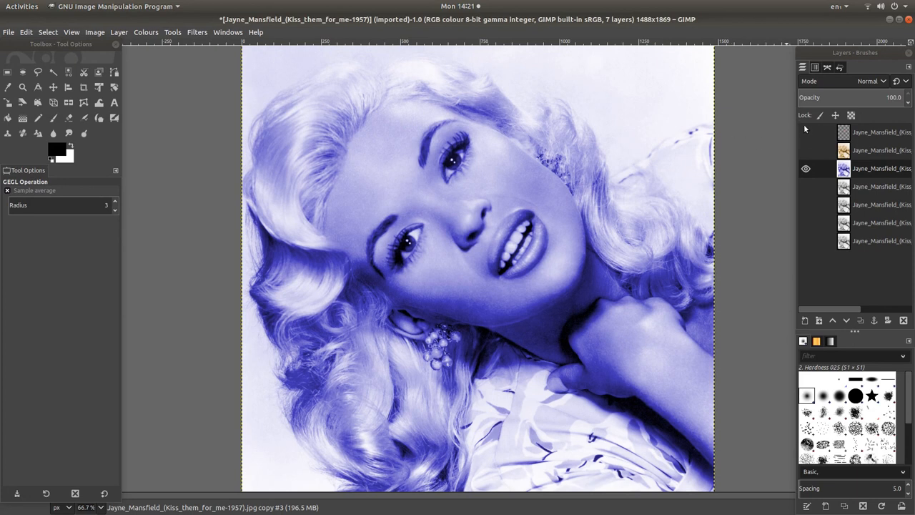
Show the upper sepia and red-lipped layers again so the teeth reveal blue beneath
click(807, 150)
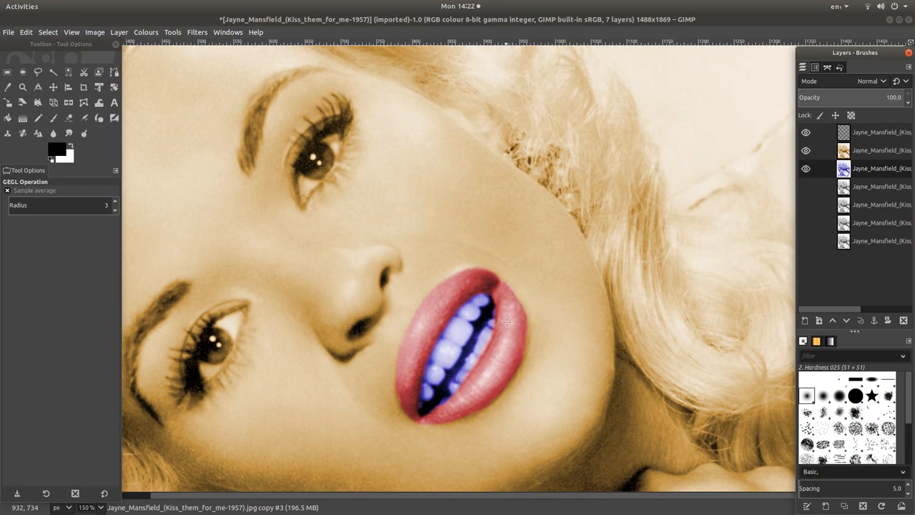
mouse_move(463, 348)
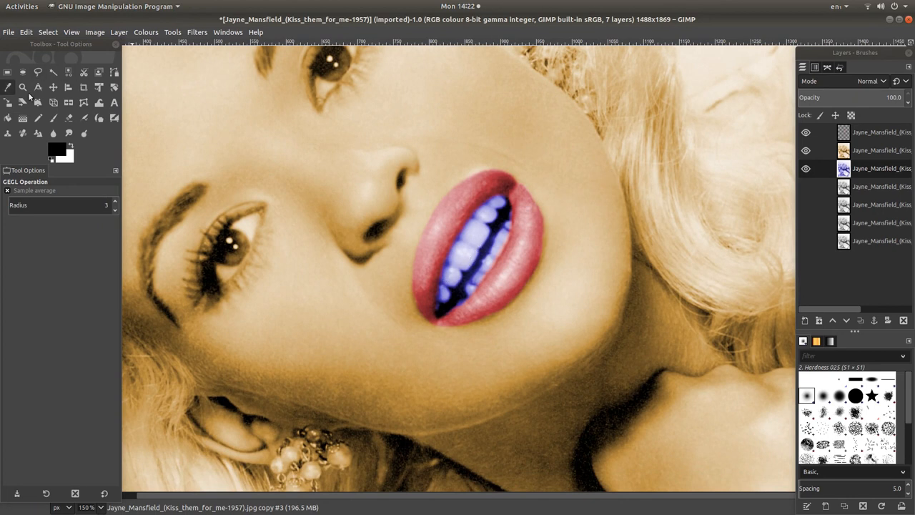
Erase the blue tint from the teeth so they look white between the red lips
click(69, 118)
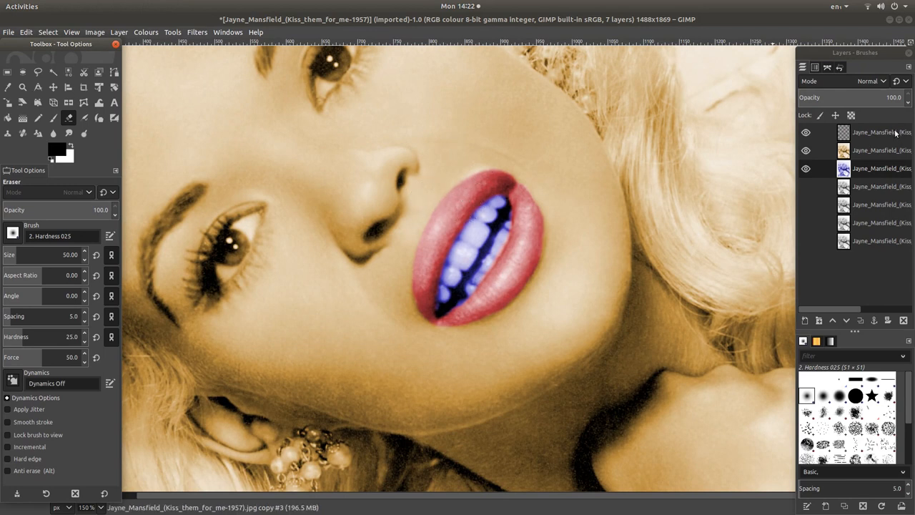
click(489, 209)
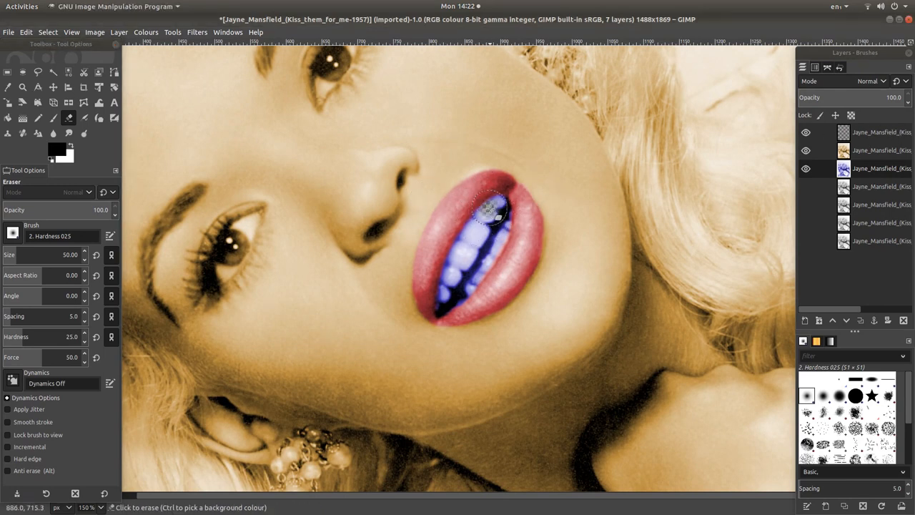
drag(492, 209, 509, 227)
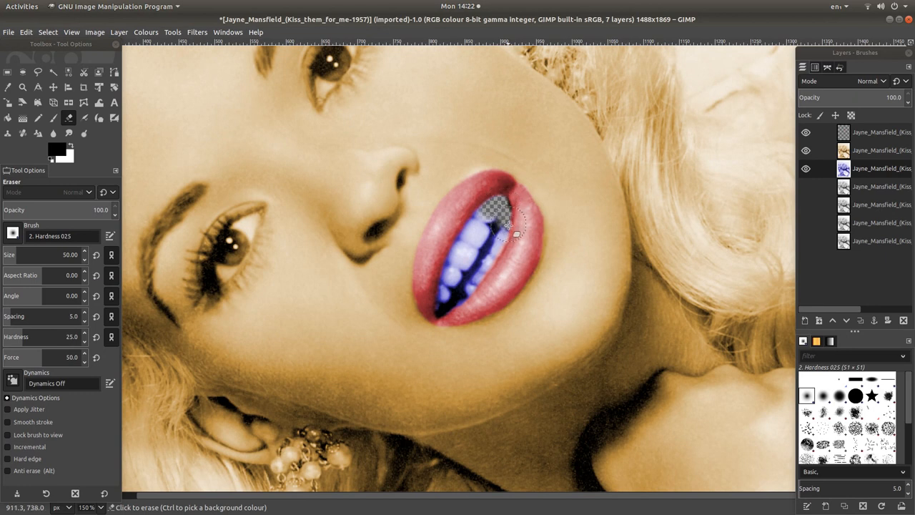
click(501, 221)
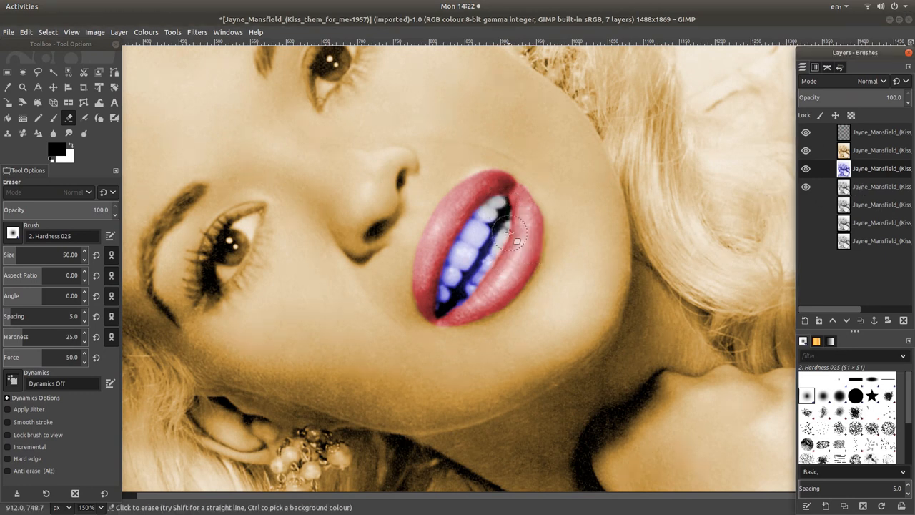
drag(509, 235, 474, 300)
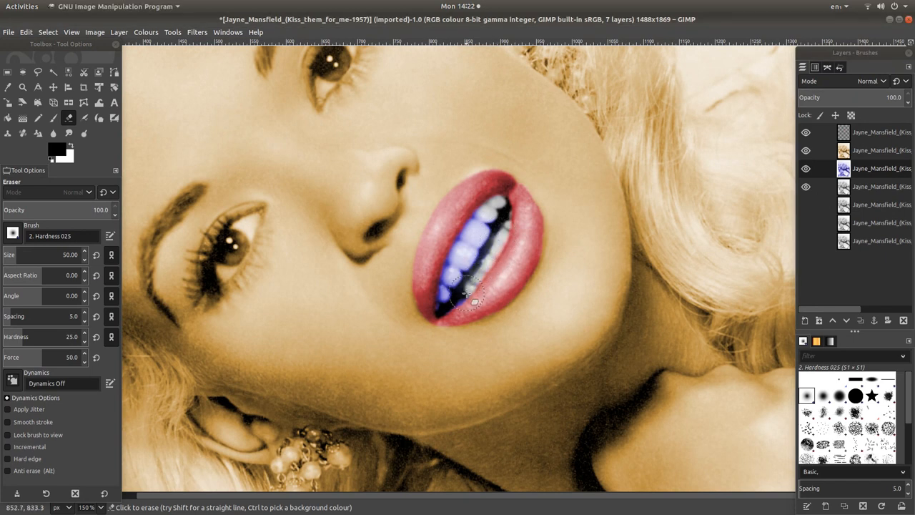
drag(475, 300, 489, 214)
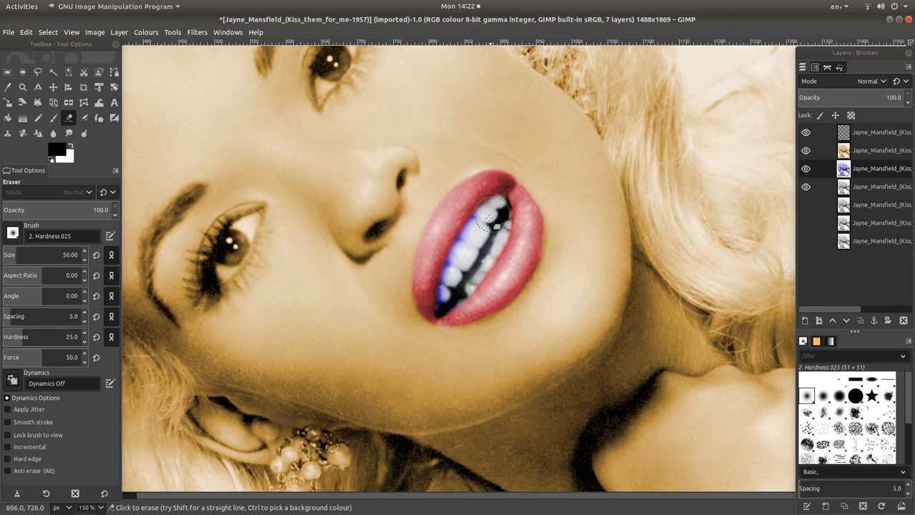
drag(489, 218, 449, 274)
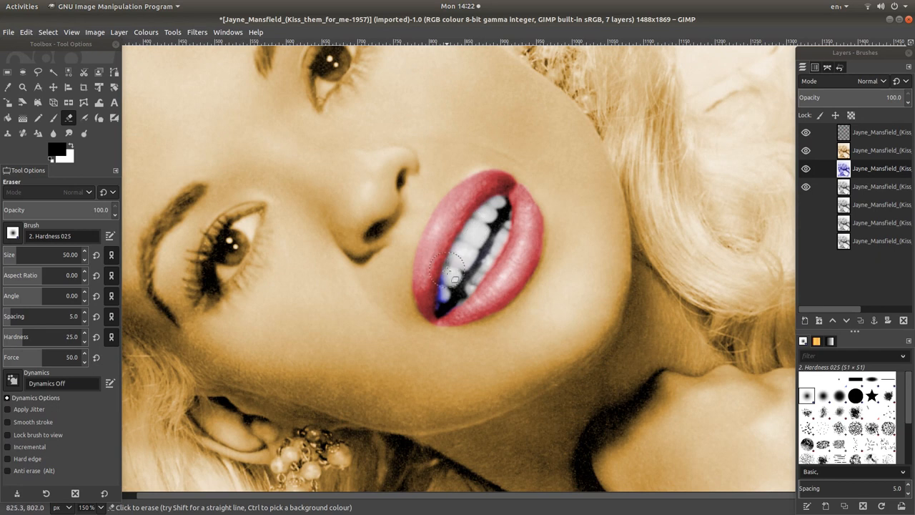
drag(449, 272, 454, 307)
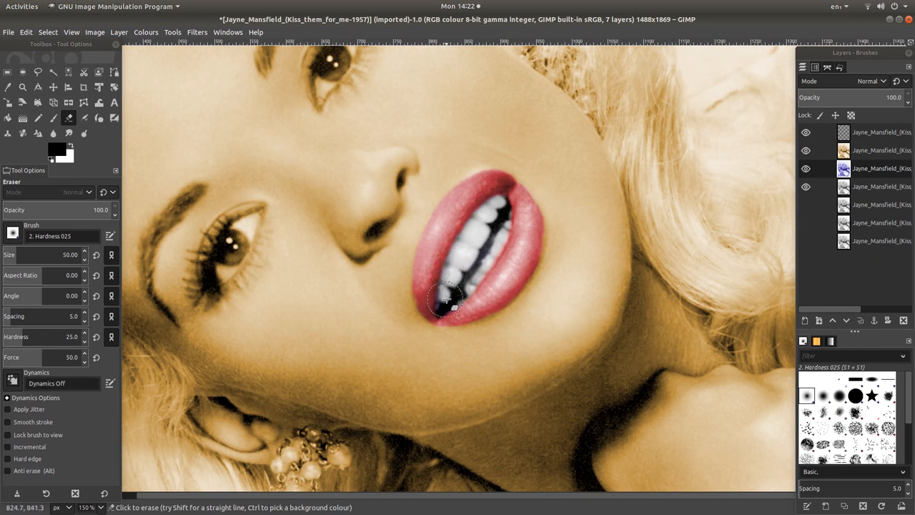
drag(450, 303, 470, 286)
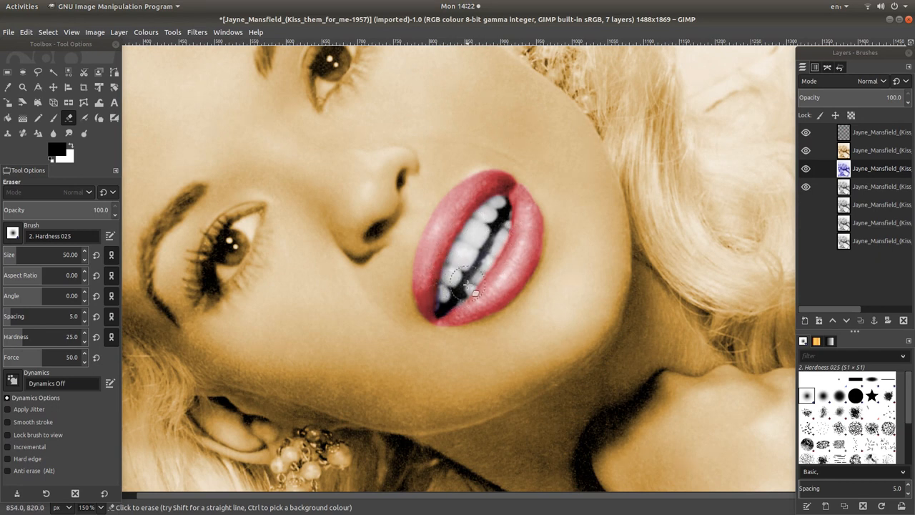
mouse_move(722, 193)
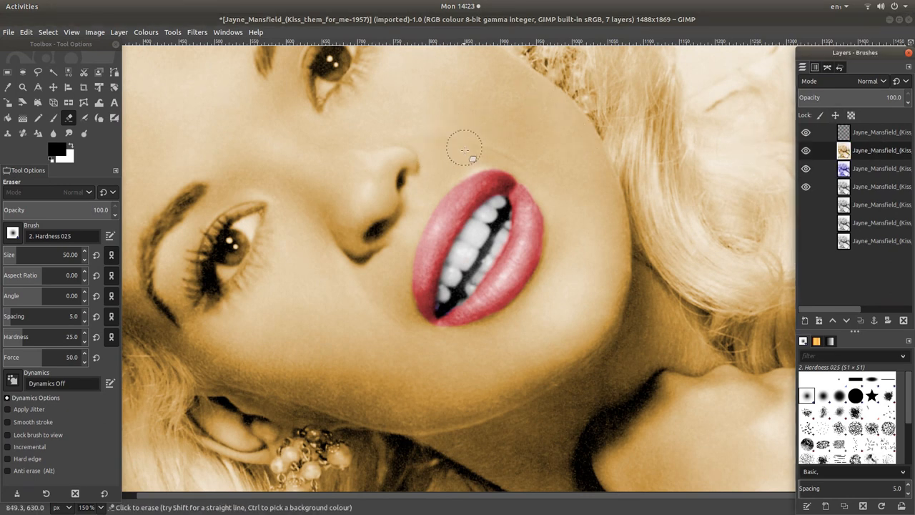
mouse_move(392, 163)
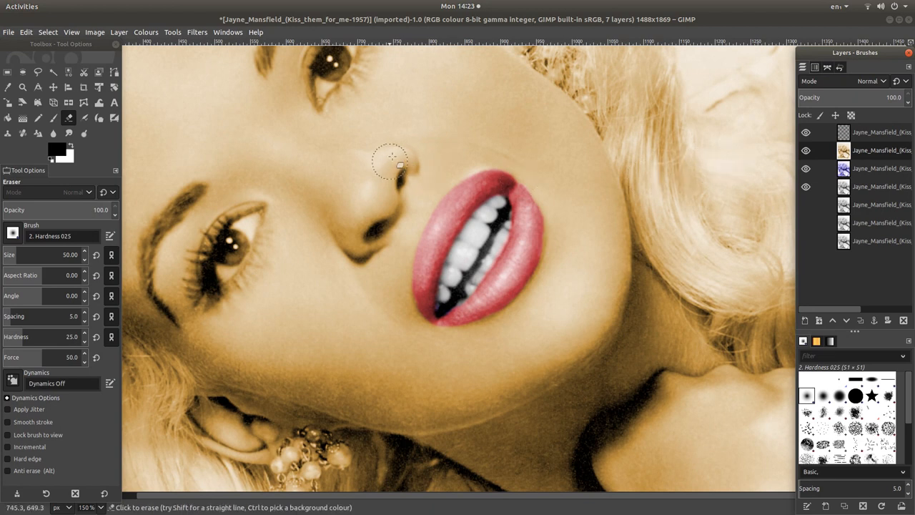
mouse_move(374, 158)
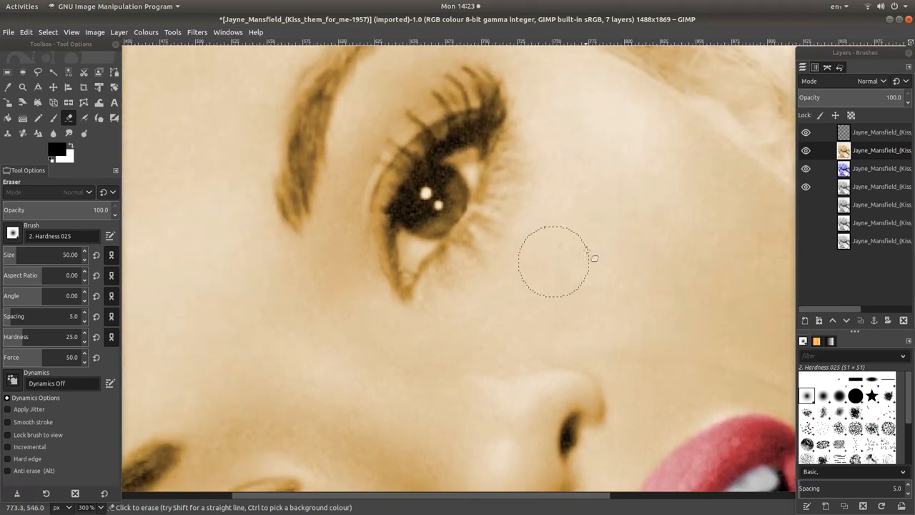
mouse_move(418, 215)
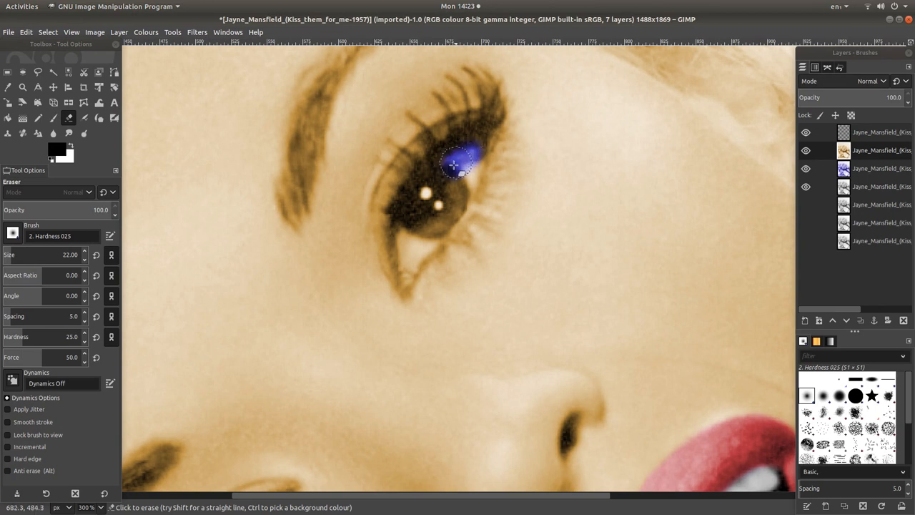
Erase the sepia over the upper eye's iris with a size-22 Eraser to reveal blue
drag(455, 165, 411, 217)
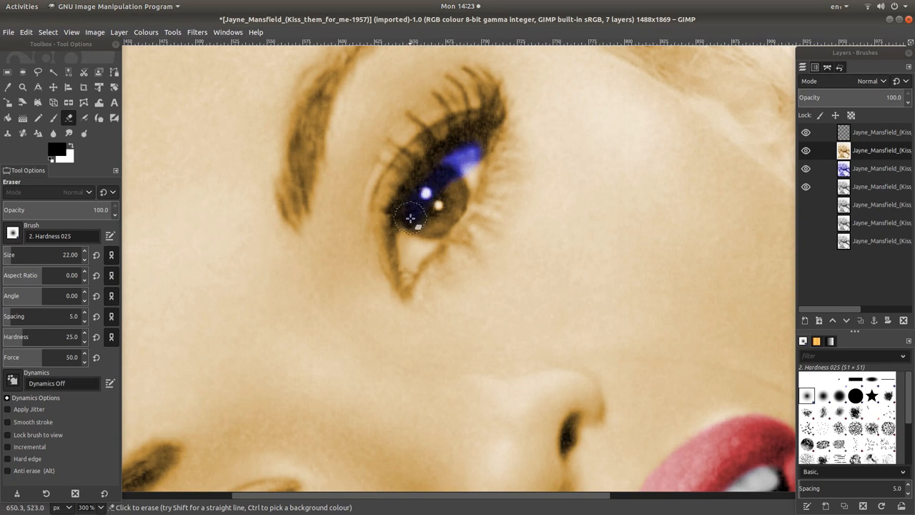
drag(411, 218, 406, 249)
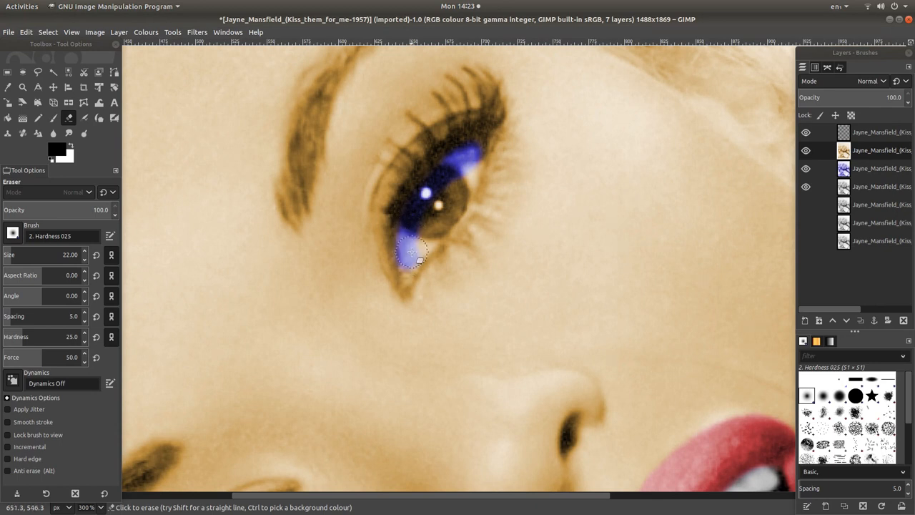
drag(412, 250, 440, 226)
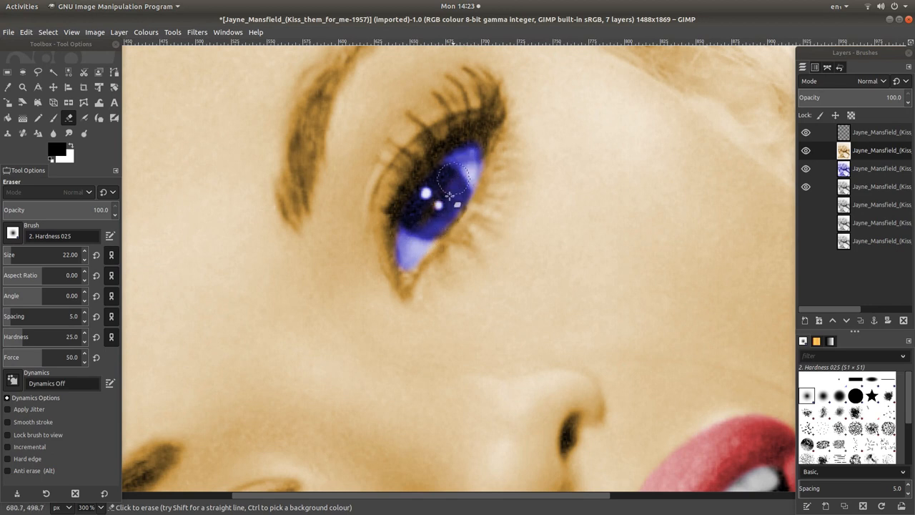
drag(455, 180, 408, 270)
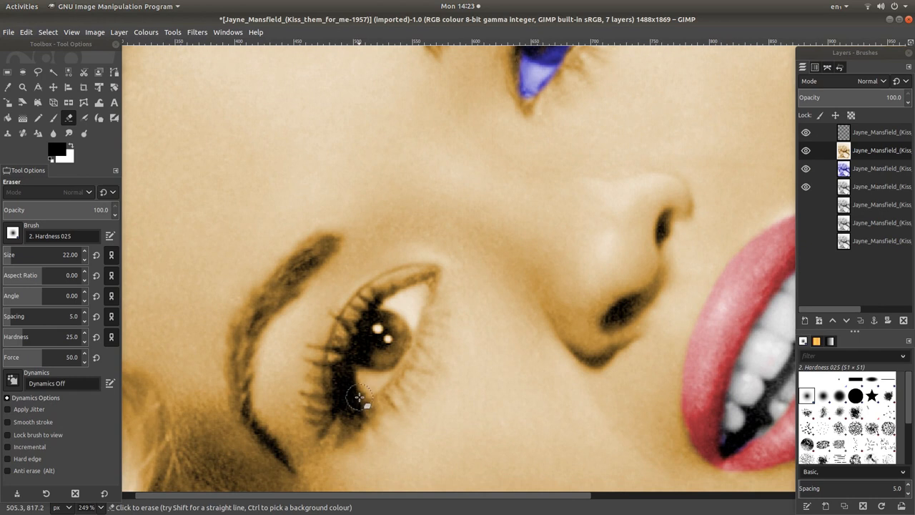
Erase the sepia over the lower eye's iris to reveal the blue layer
drag(360, 398, 409, 306)
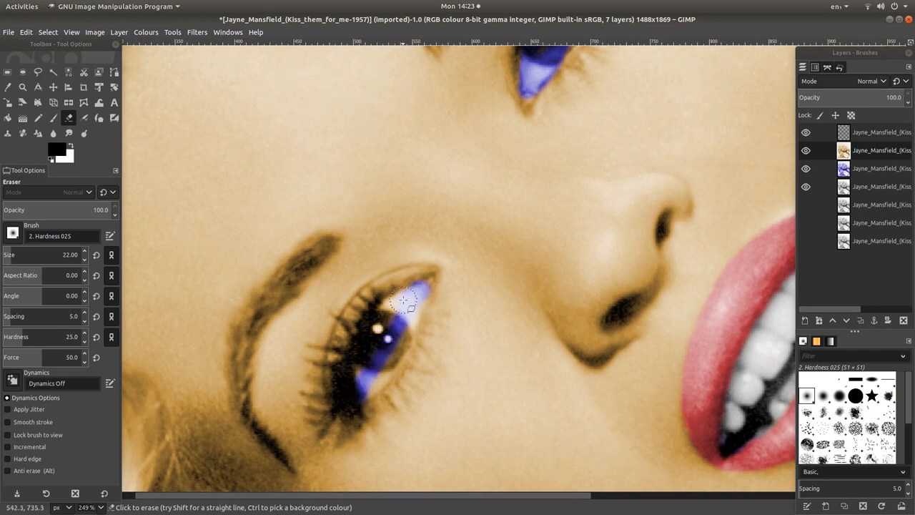
drag(403, 303, 369, 344)
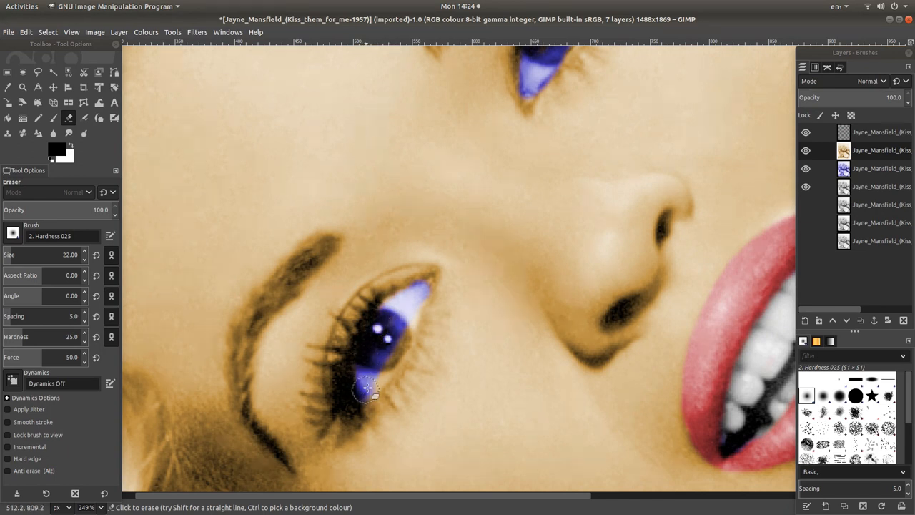
drag(366, 392, 408, 335)
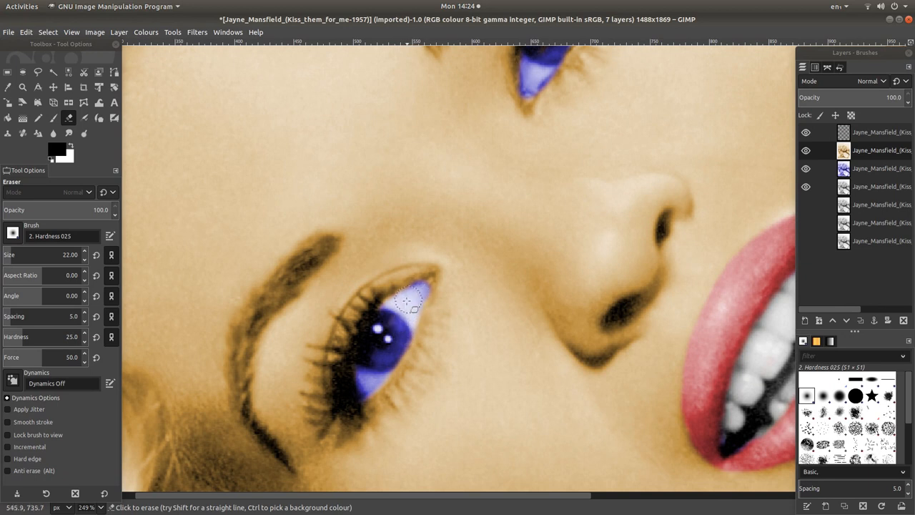
drag(412, 300, 360, 383)
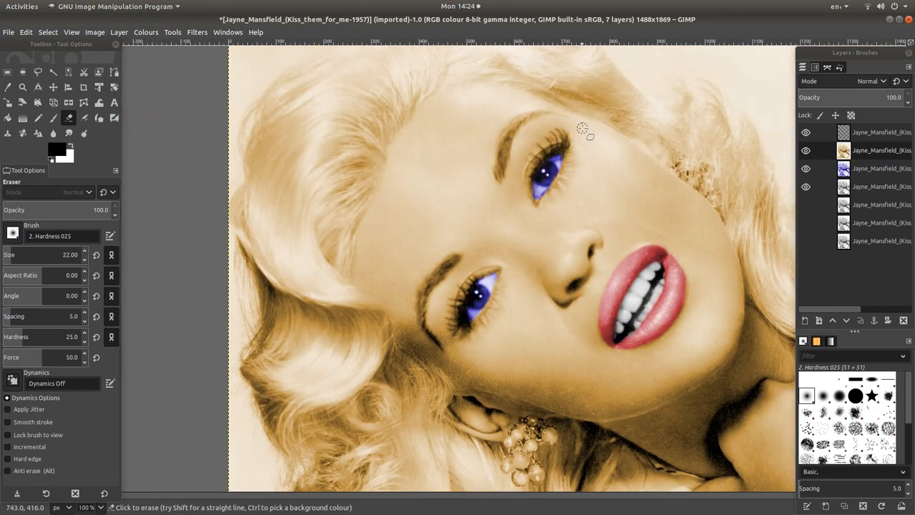
mouse_move(436, 156)
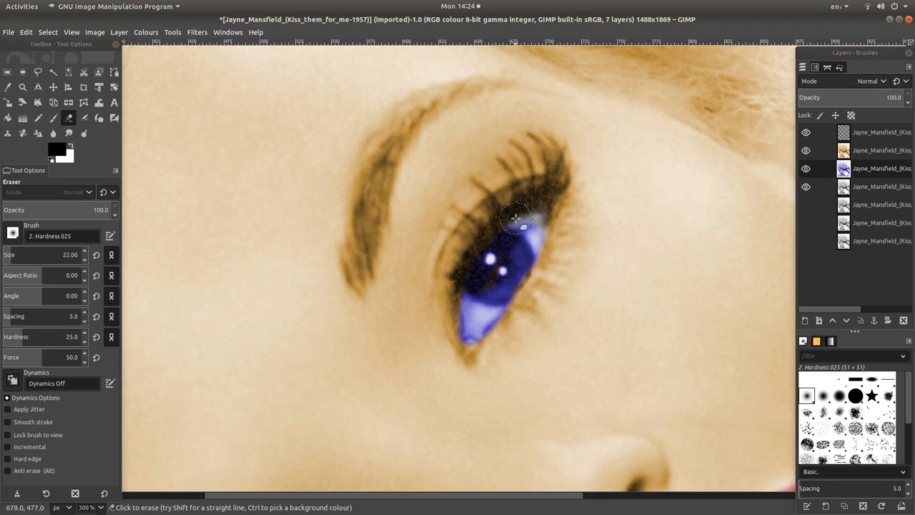
Tidy the blue edges around both eyes' rims and corners
drag(515, 217, 551, 263)
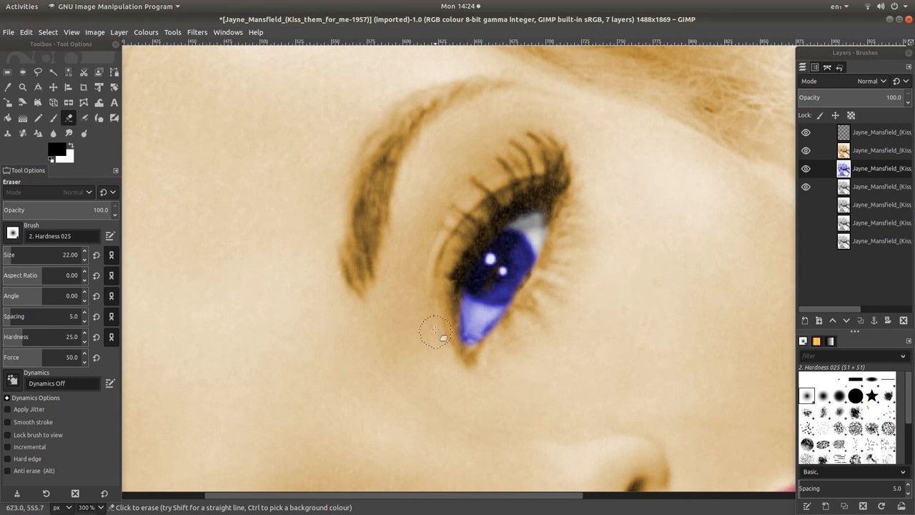
drag(436, 332, 460, 328)
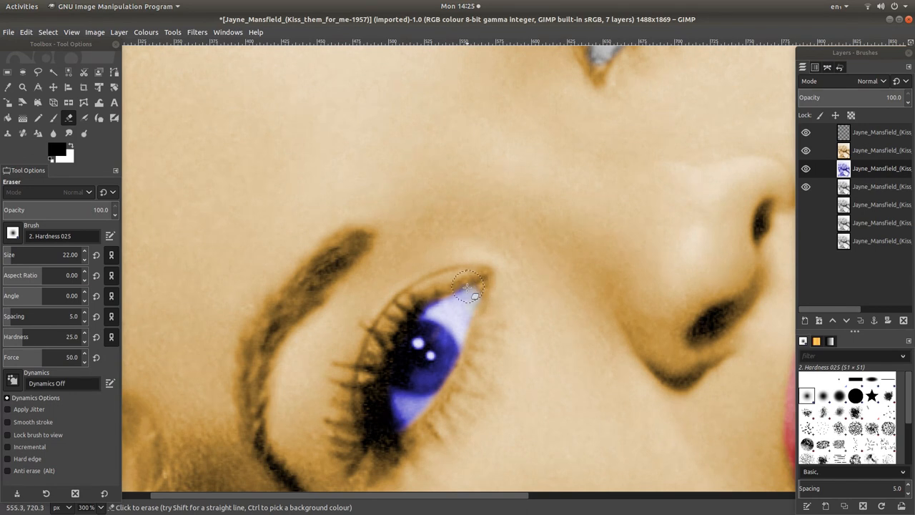
drag(469, 289, 432, 303)
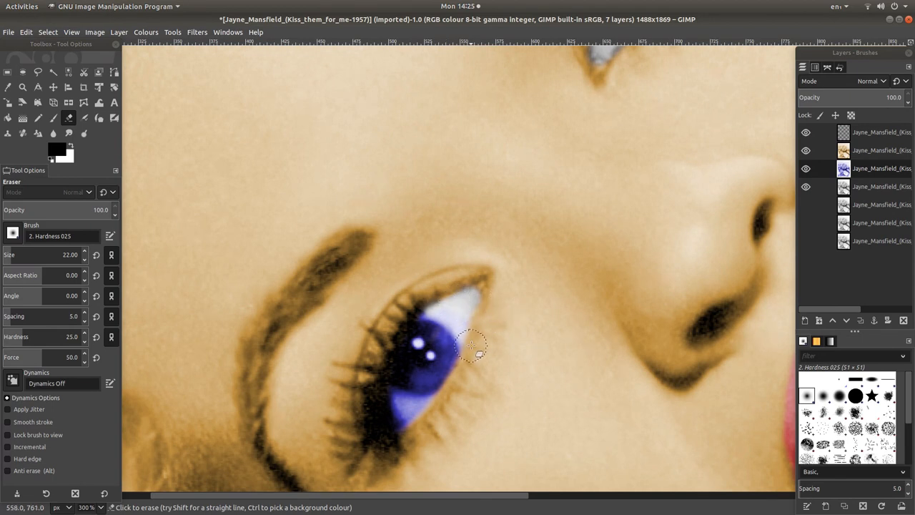
mouse_move(450, 312)
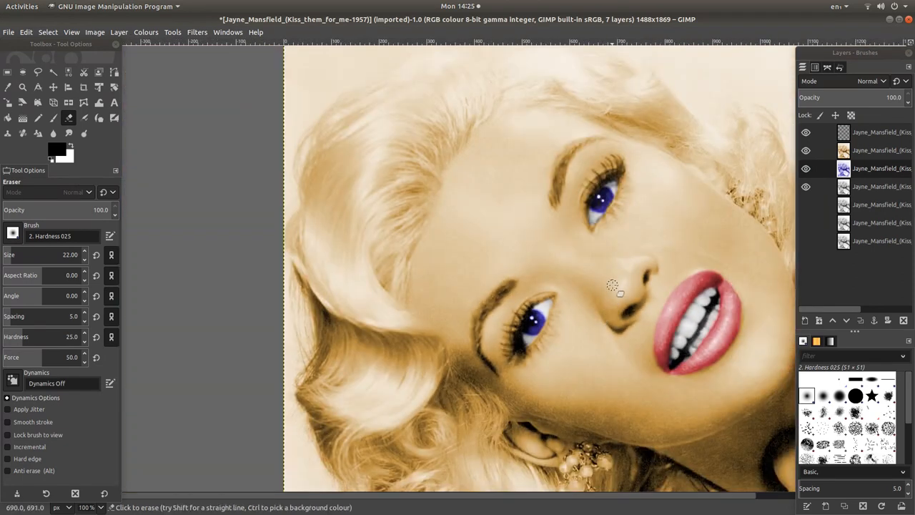
mouse_move(629, 260)
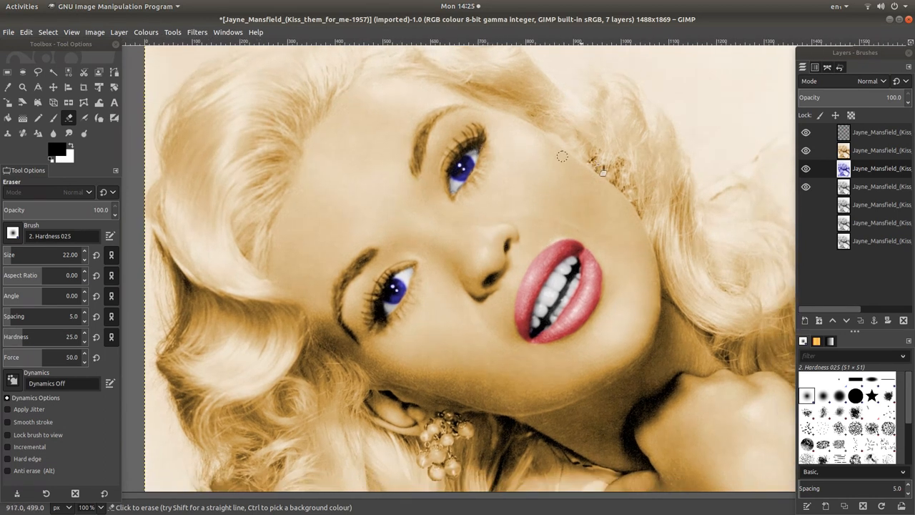
click(601, 171)
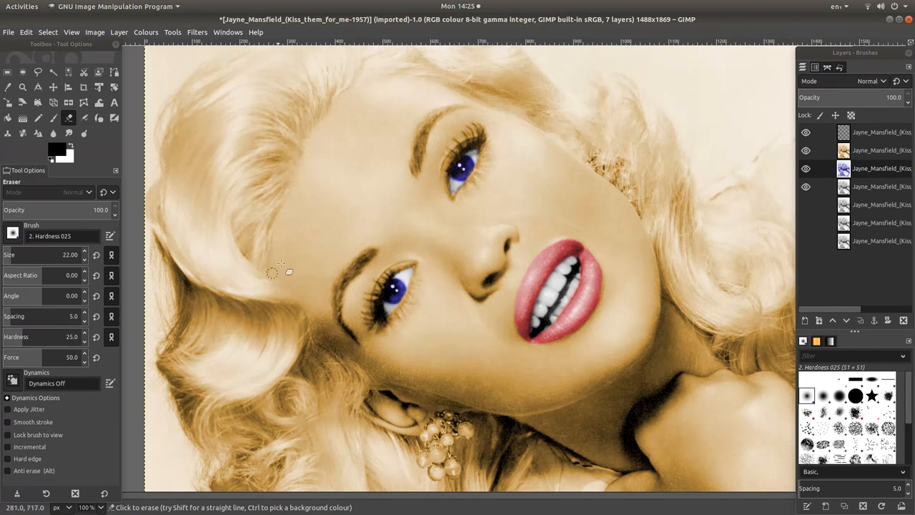
mouse_move(722, 184)
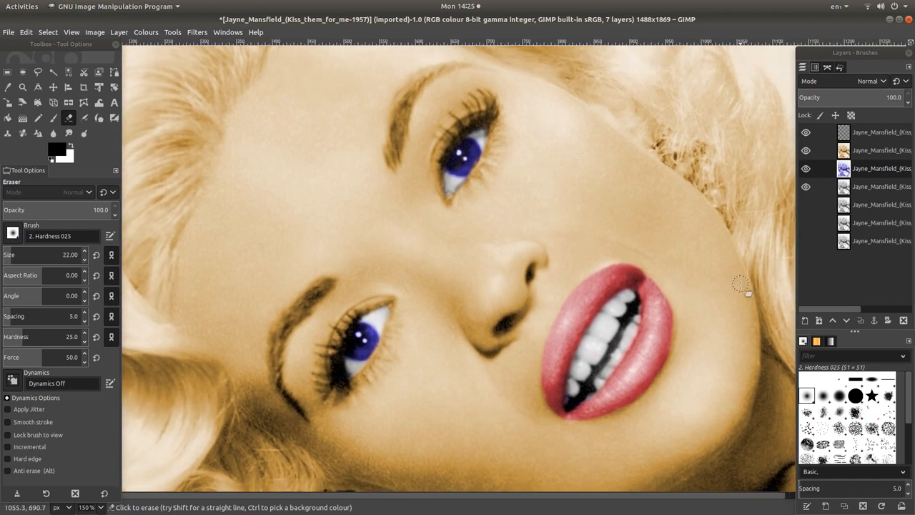
mouse_move(555, 93)
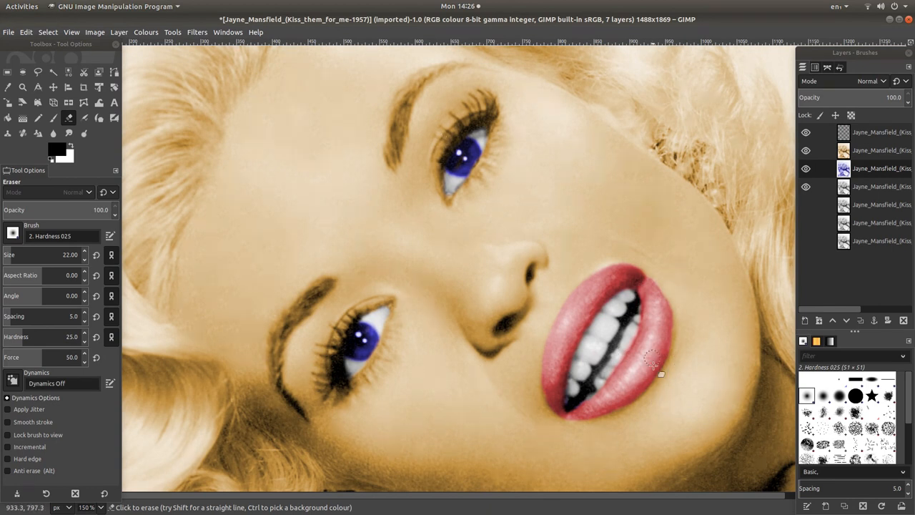
mouse_move(665, 249)
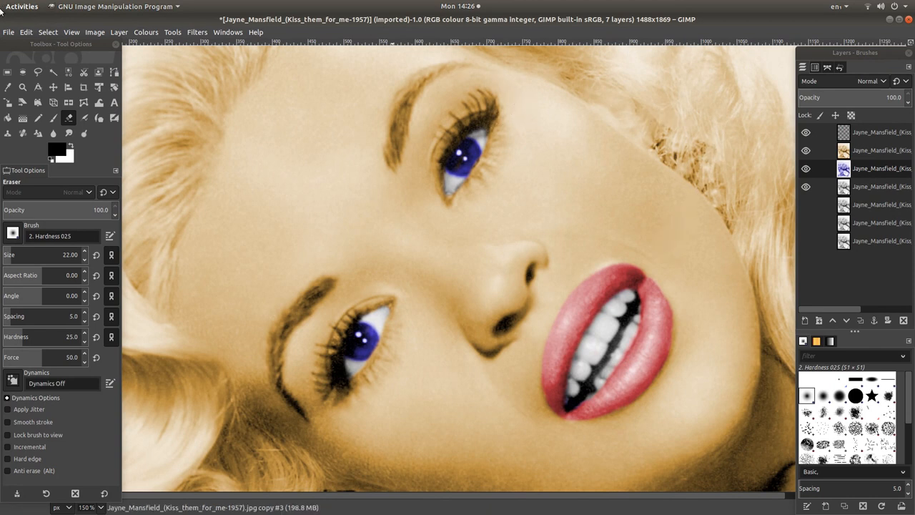
mouse_move(9, 32)
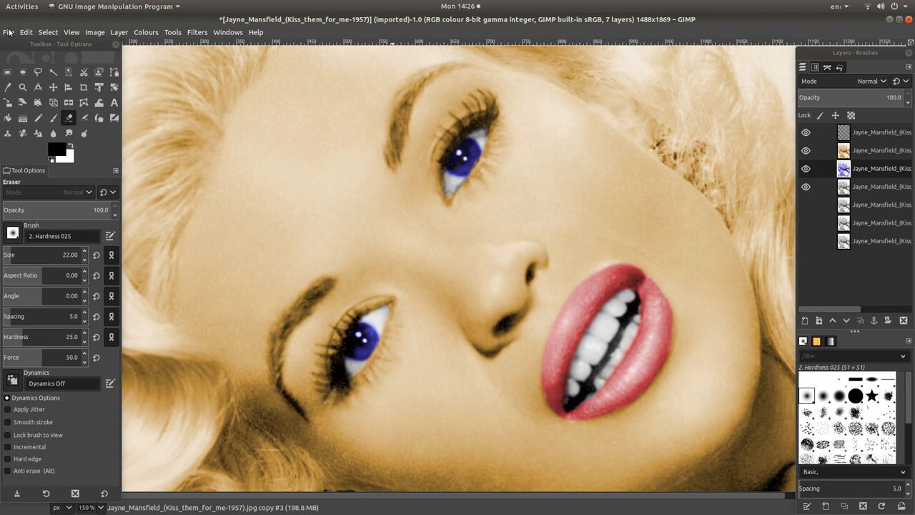
Start Export As to the Desktop and name the file JM
click(9, 31)
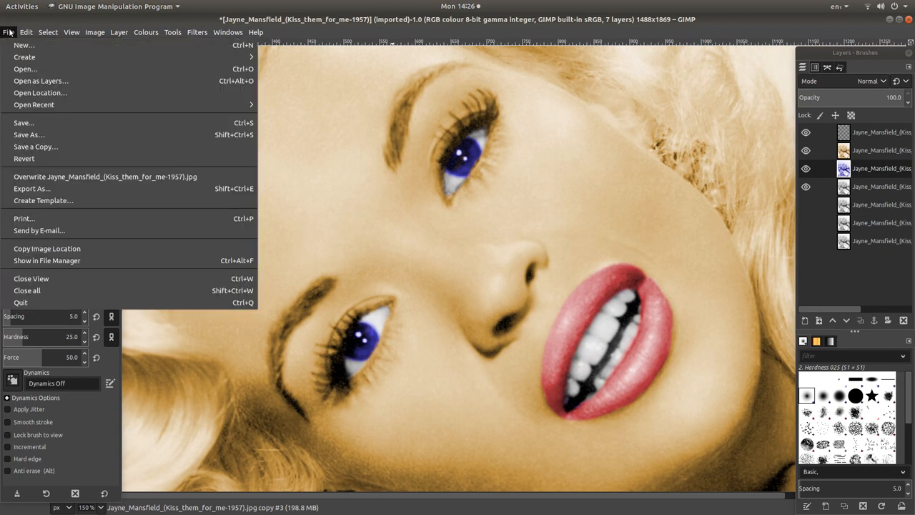
mouse_move(40, 91)
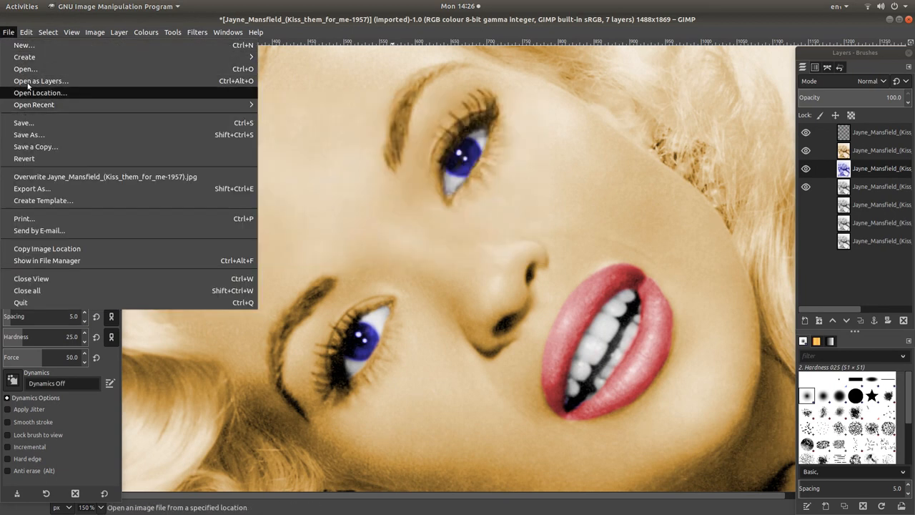
mouse_move(71, 188)
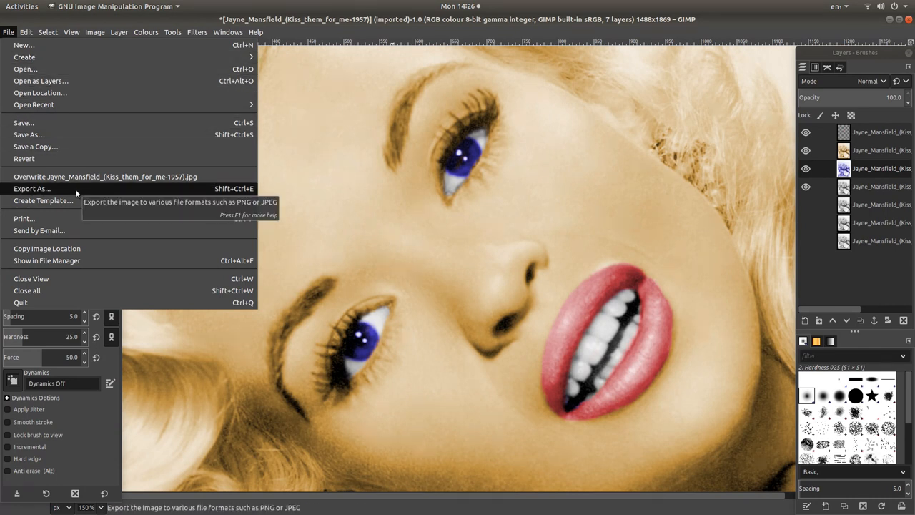
click(31, 189)
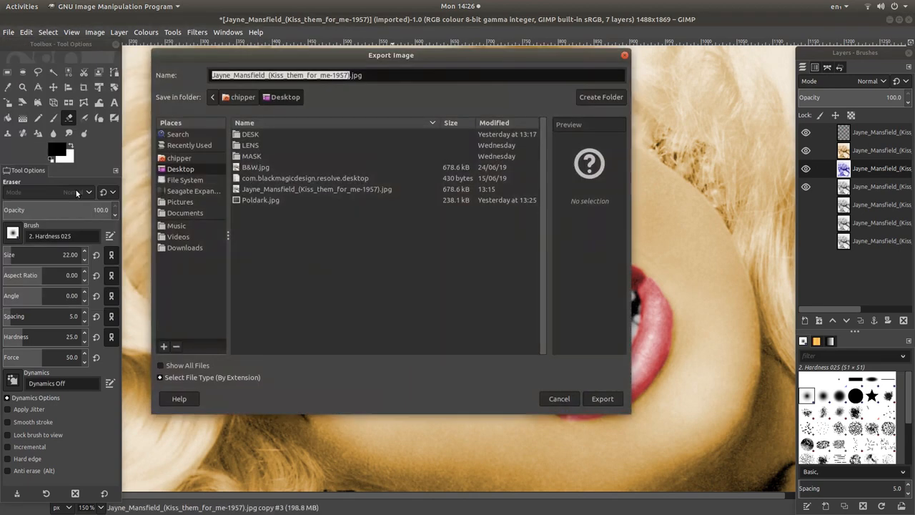
mouse_move(237, 117)
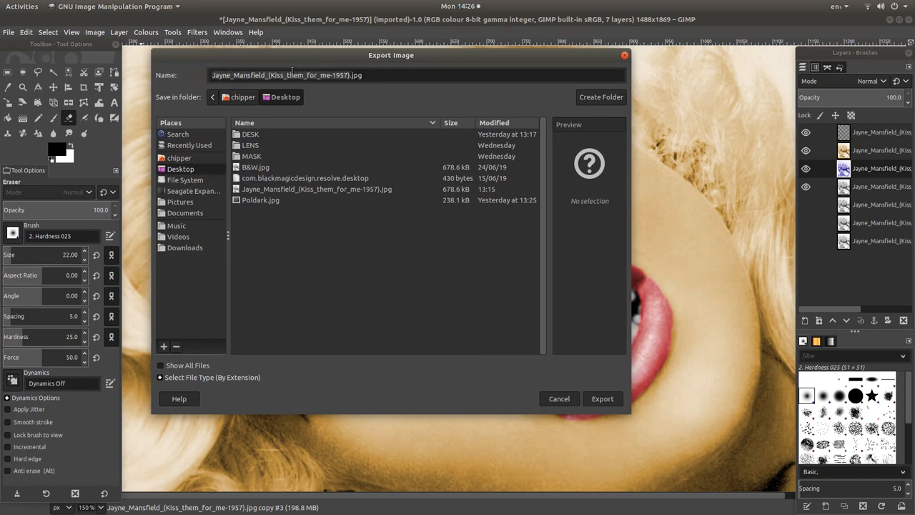
click(292, 74)
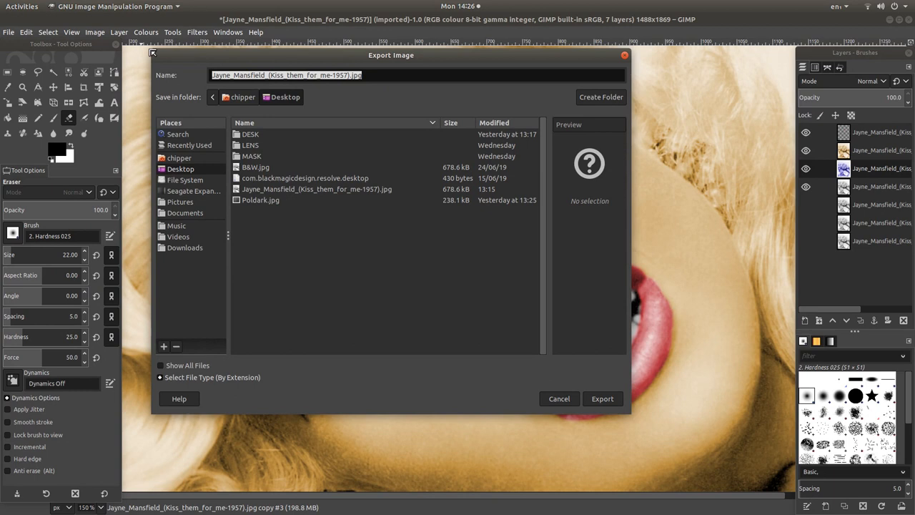
text(JM)
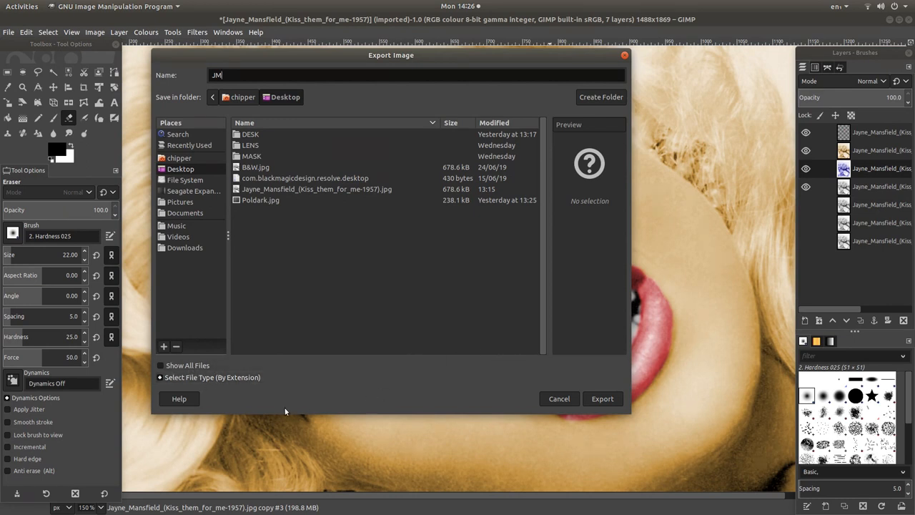
mouse_move(304, 124)
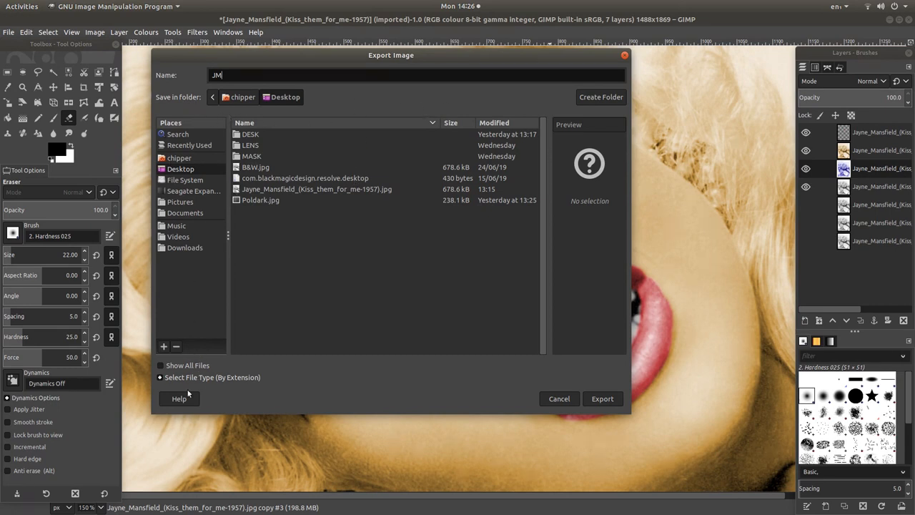
Choose JPEG image as the export format so the file becomes JM.jpg, and export
click(160, 366)
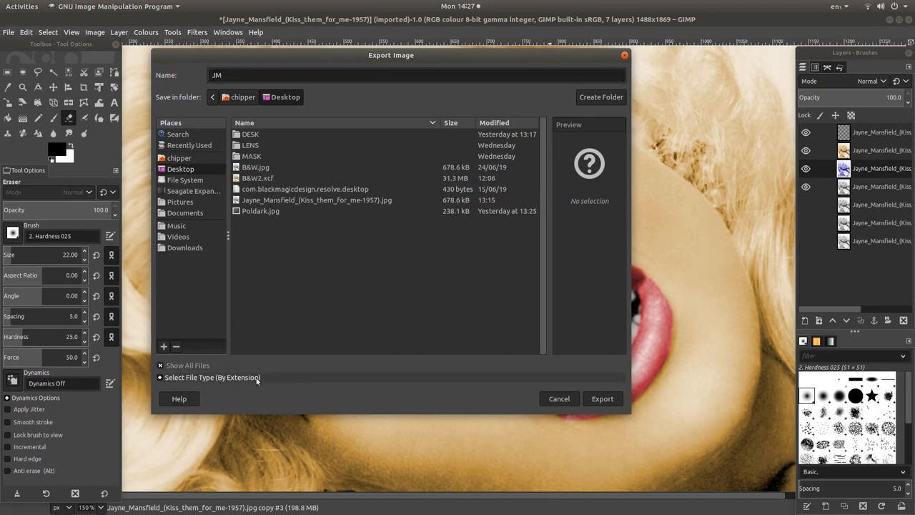
click(212, 377)
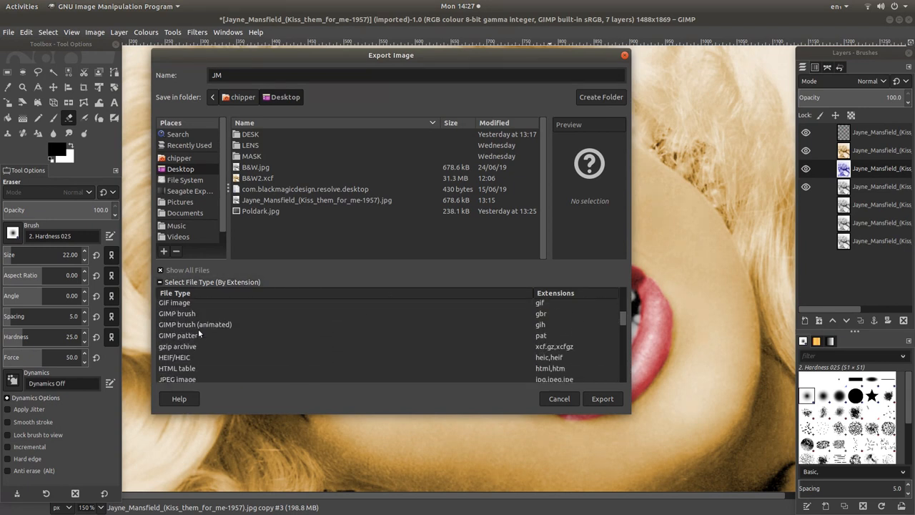
scroll(down, 3)
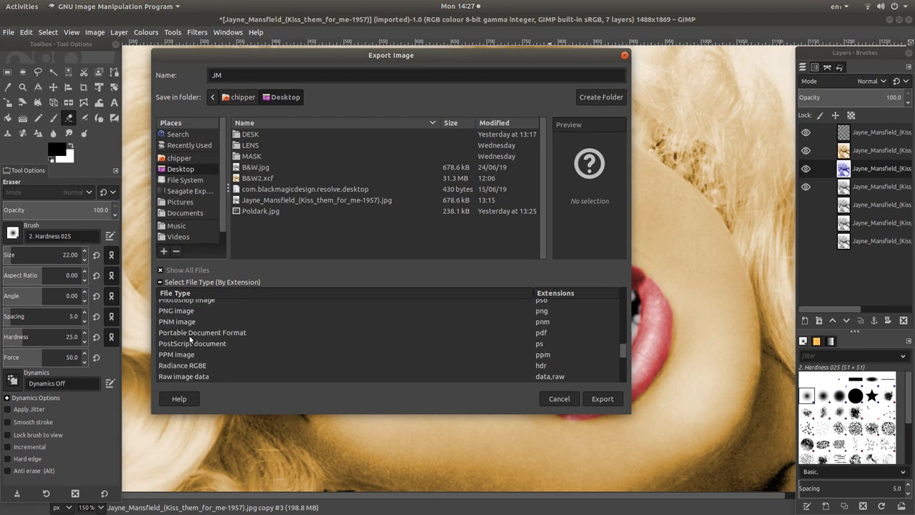
scroll(down, 3)
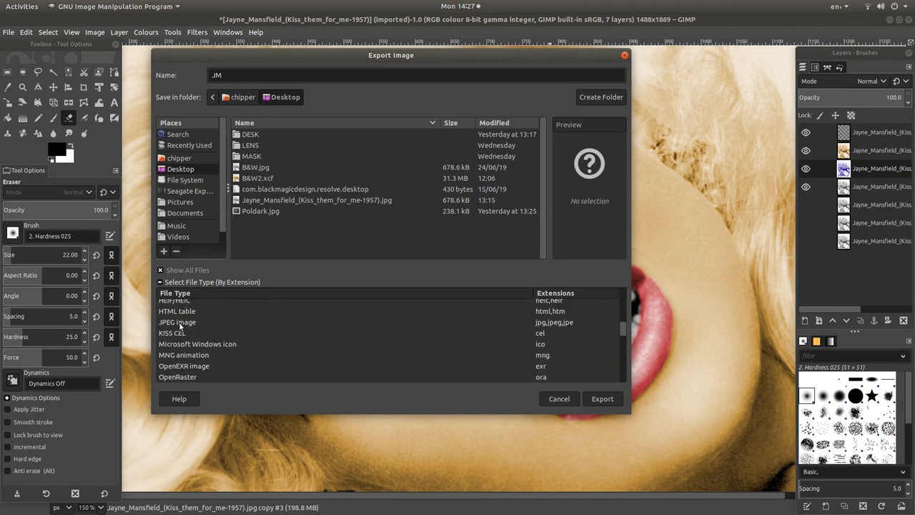
click(177, 322)
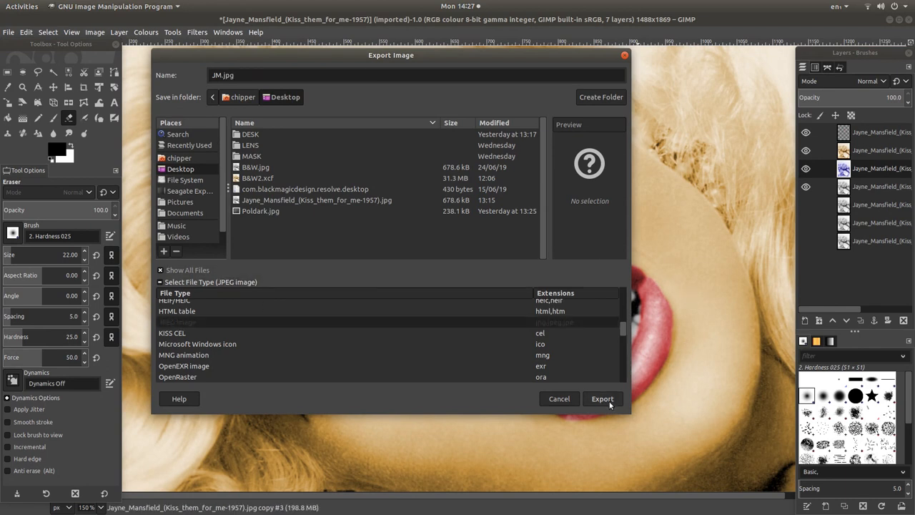
click(602, 397)
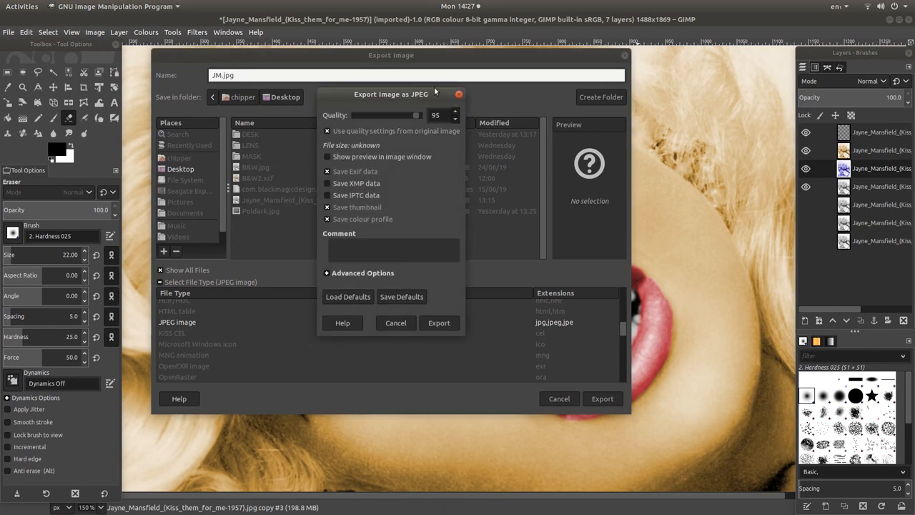
mouse_move(417, 117)
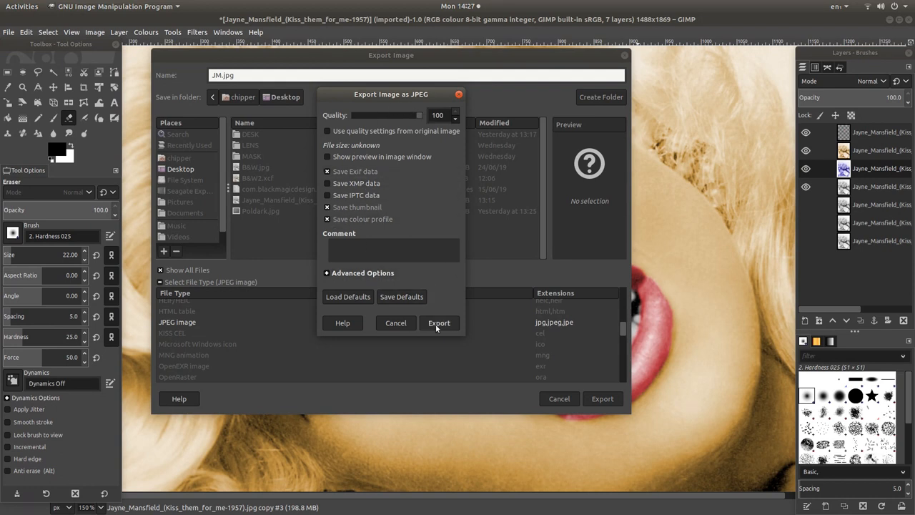
Export JM.jpg with JPEG quality raised to 100
click(439, 323)
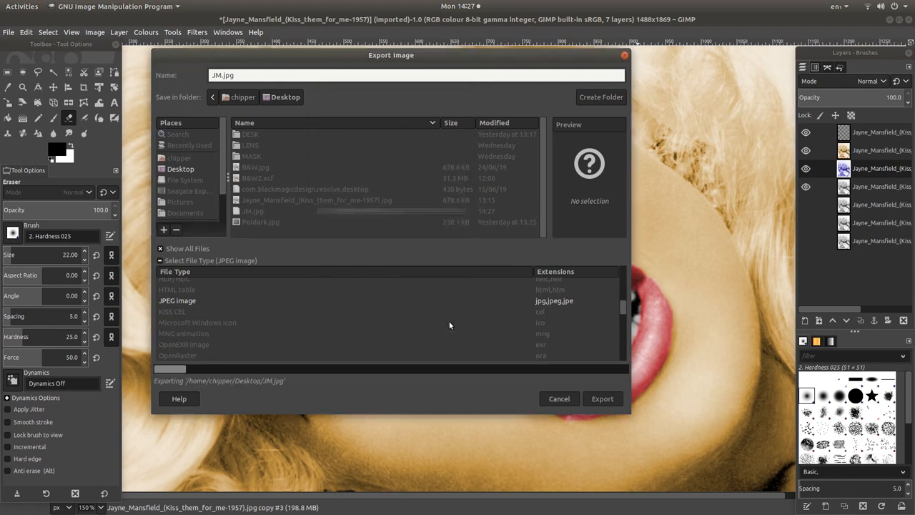
click(602, 397)
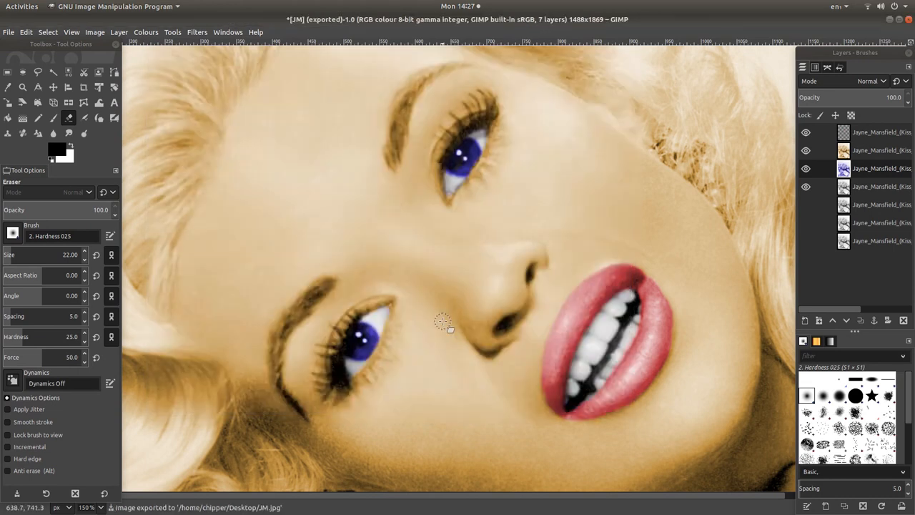
Open the exported JM.jpg from the Desktop in Image Viewer
click(14, 31)
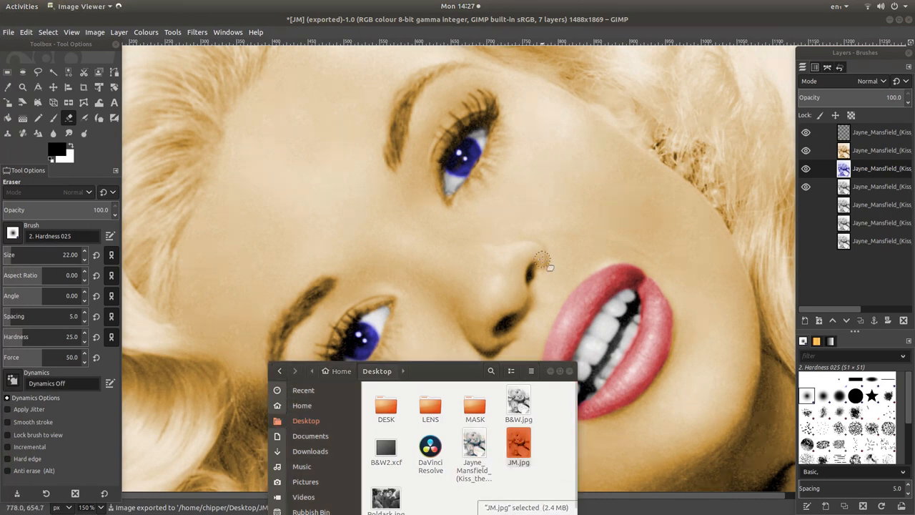
double_click(518, 443)
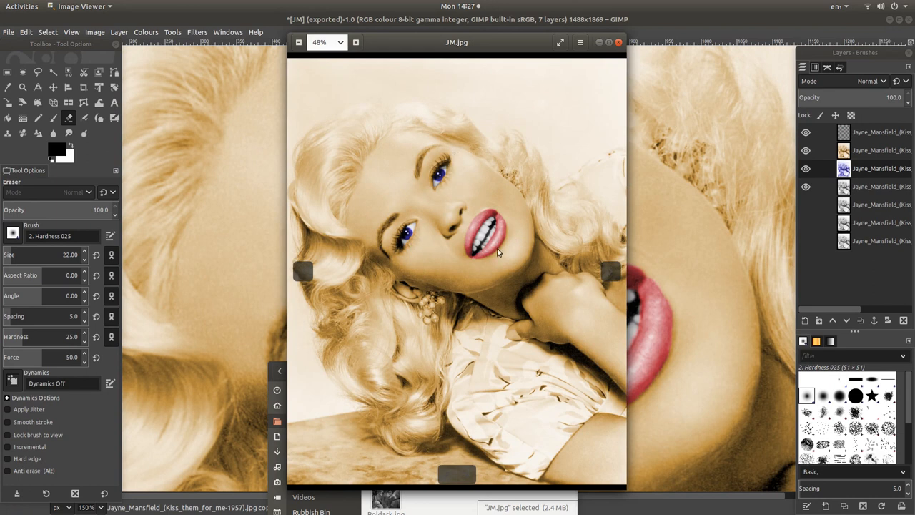
mouse_move(466, 375)
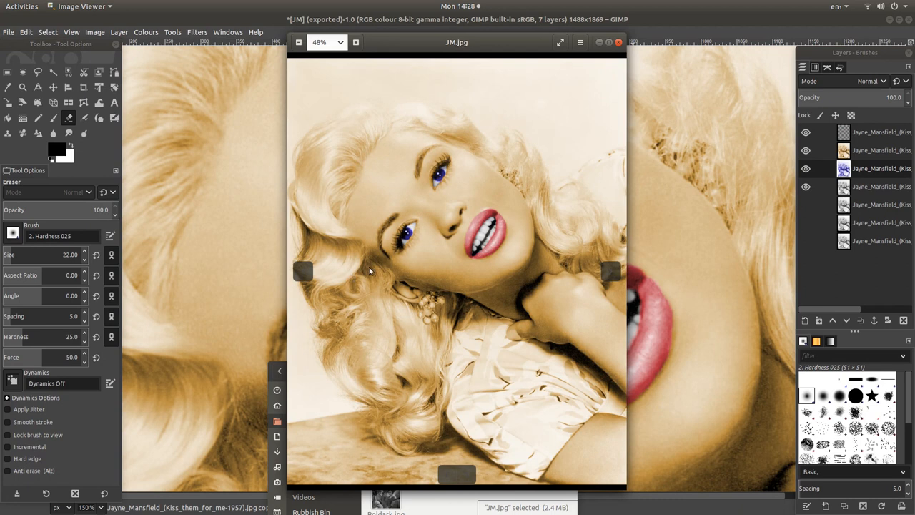
mouse_move(450, 165)
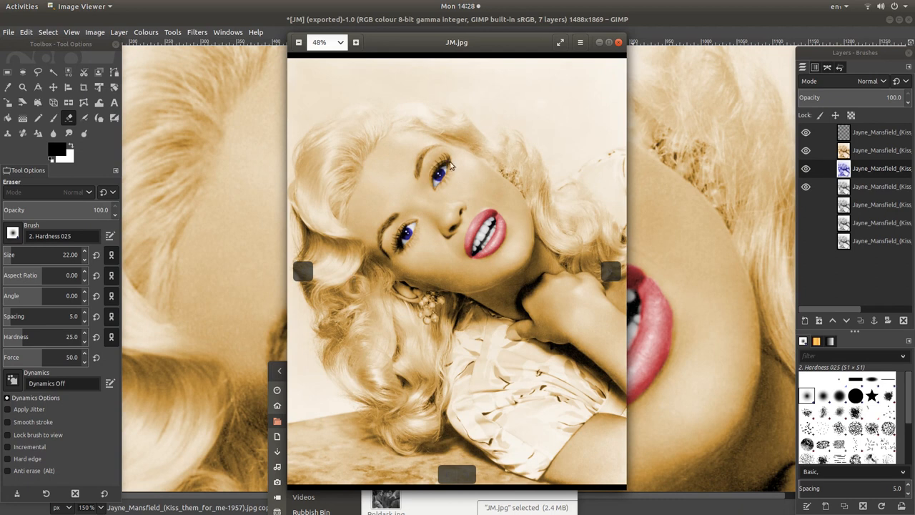
mouse_move(416, 401)
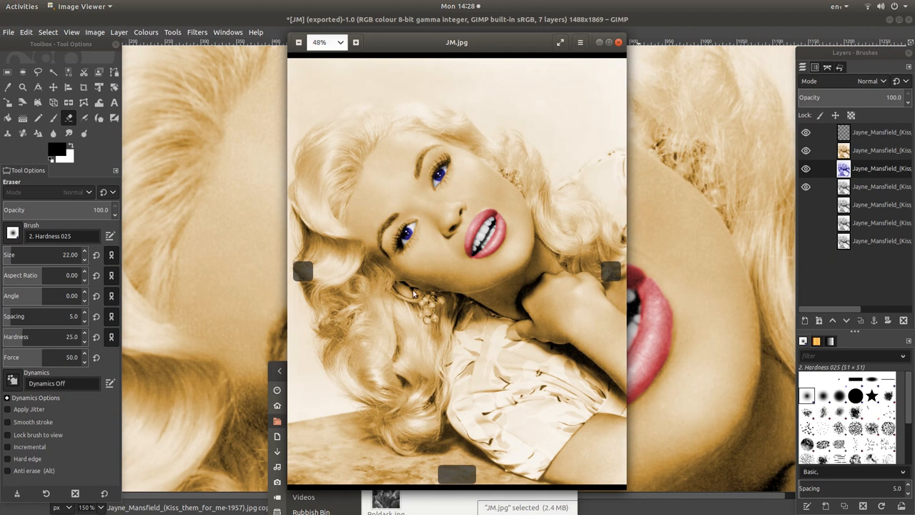
mouse_move(551, 156)
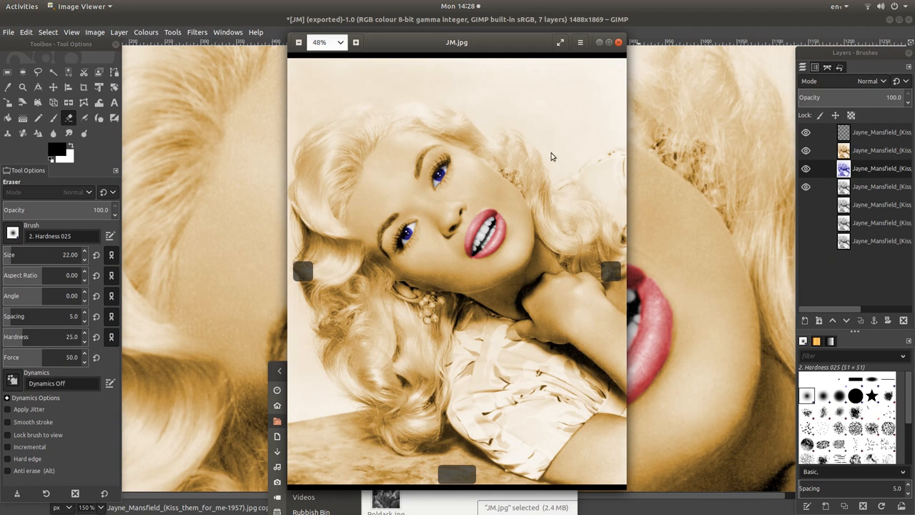
mouse_move(438, 160)
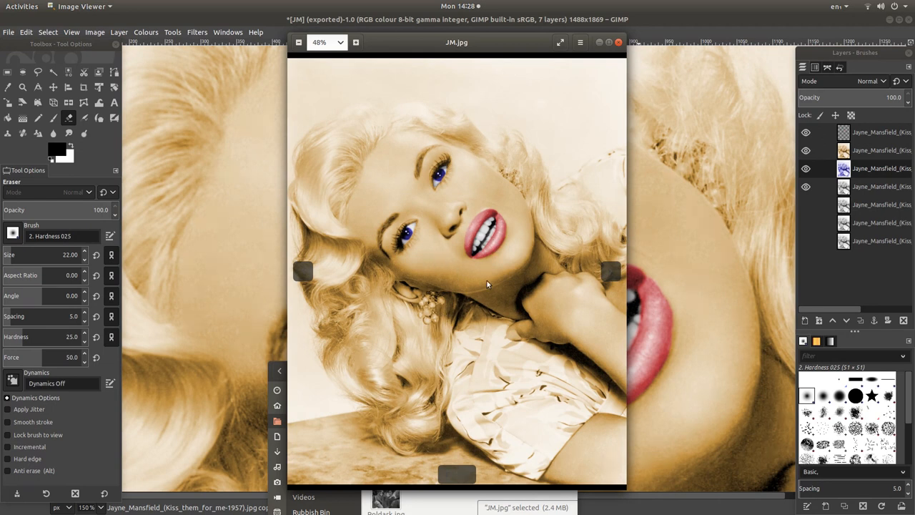
mouse_move(416, 169)
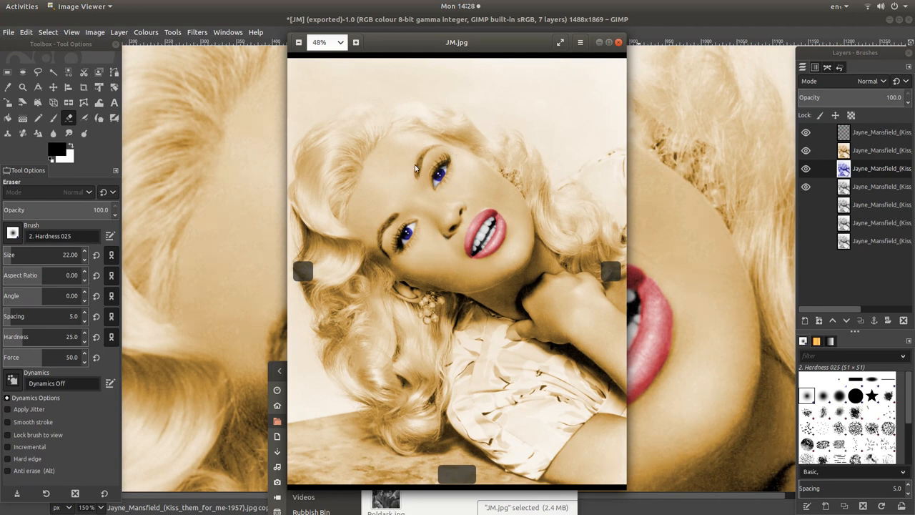